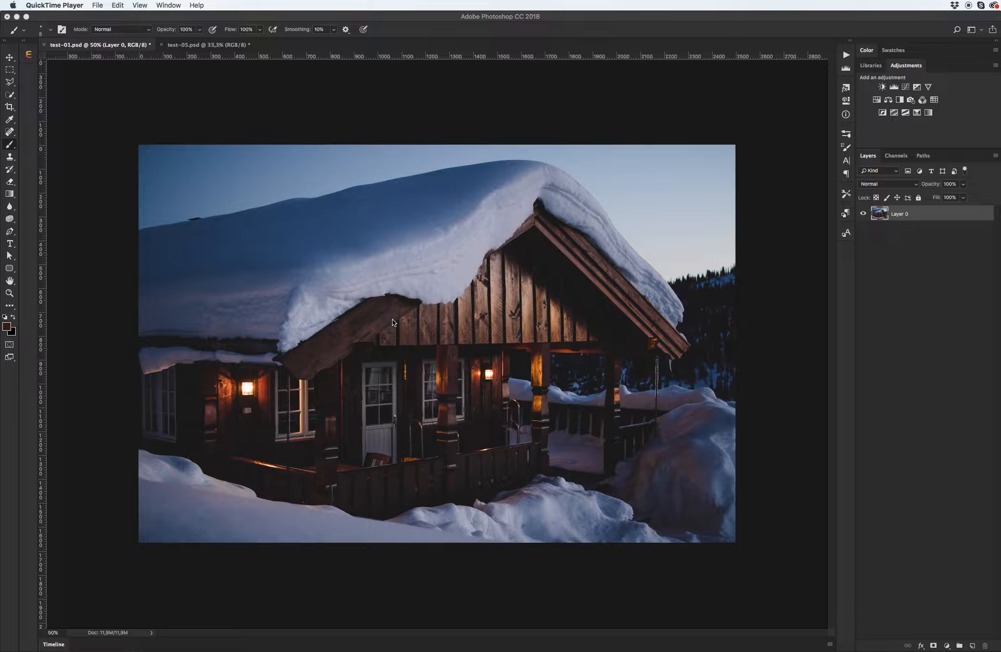
mouse_move(396, 321)
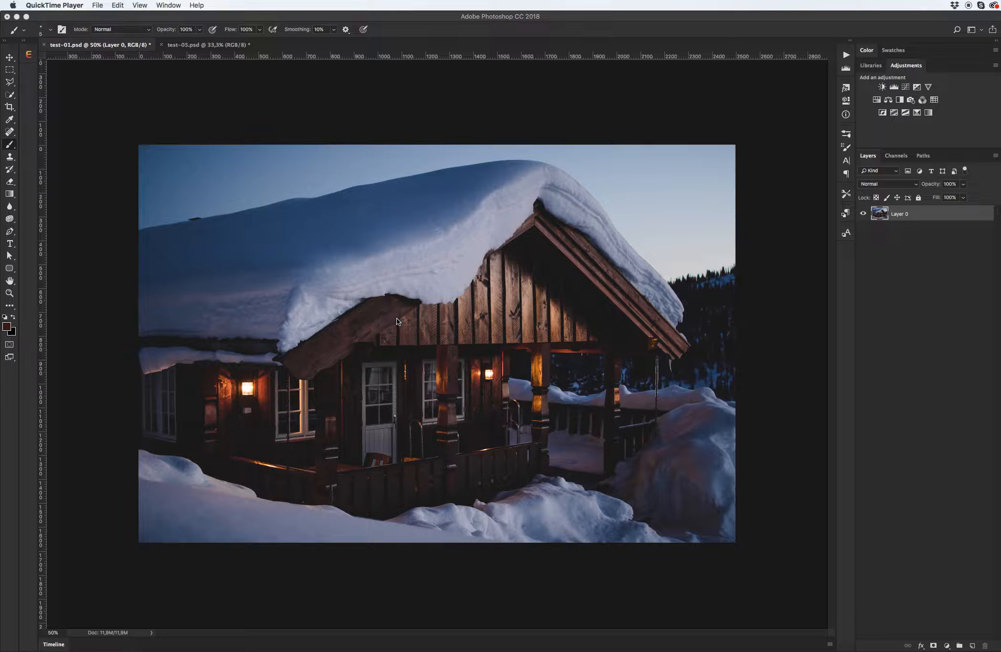
mouse_move(402, 322)
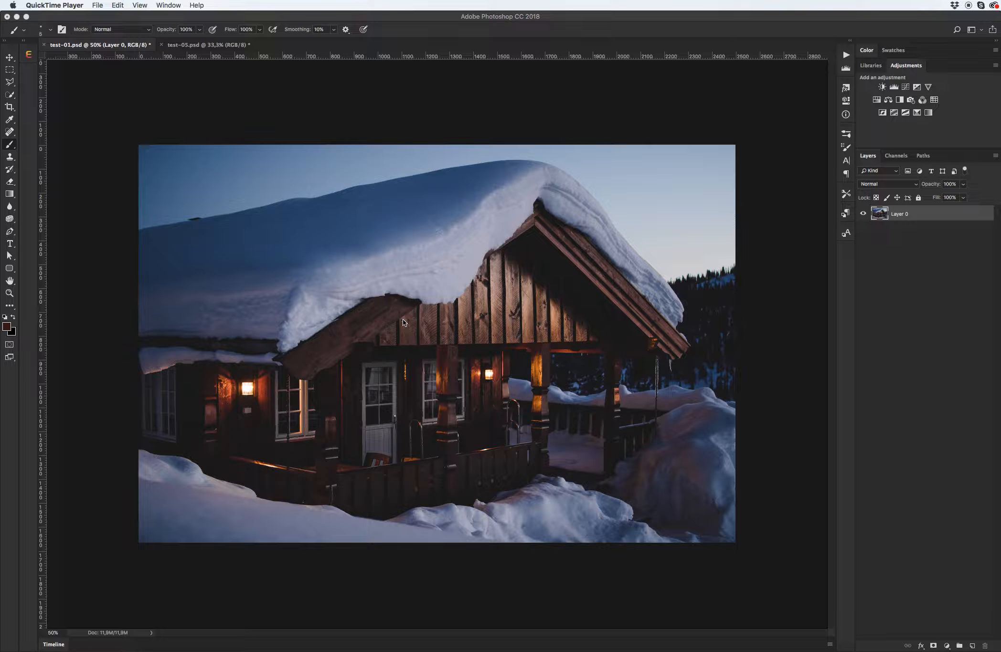
mouse_move(447, 323)
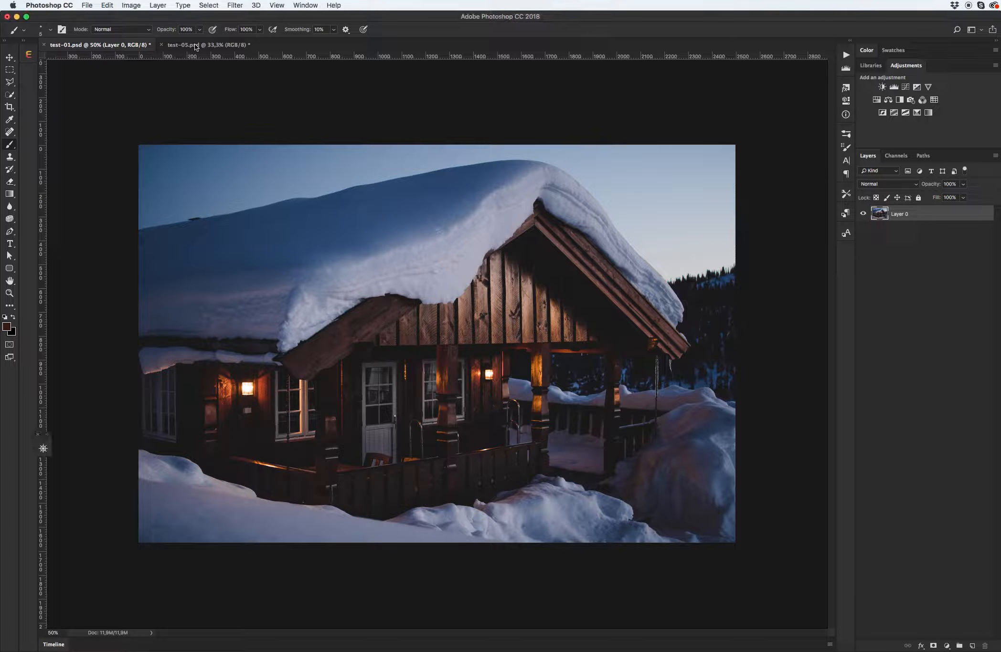
Switch between the snowy house and foliage document tabs, ending on the snowy house.
left_click(191, 45)
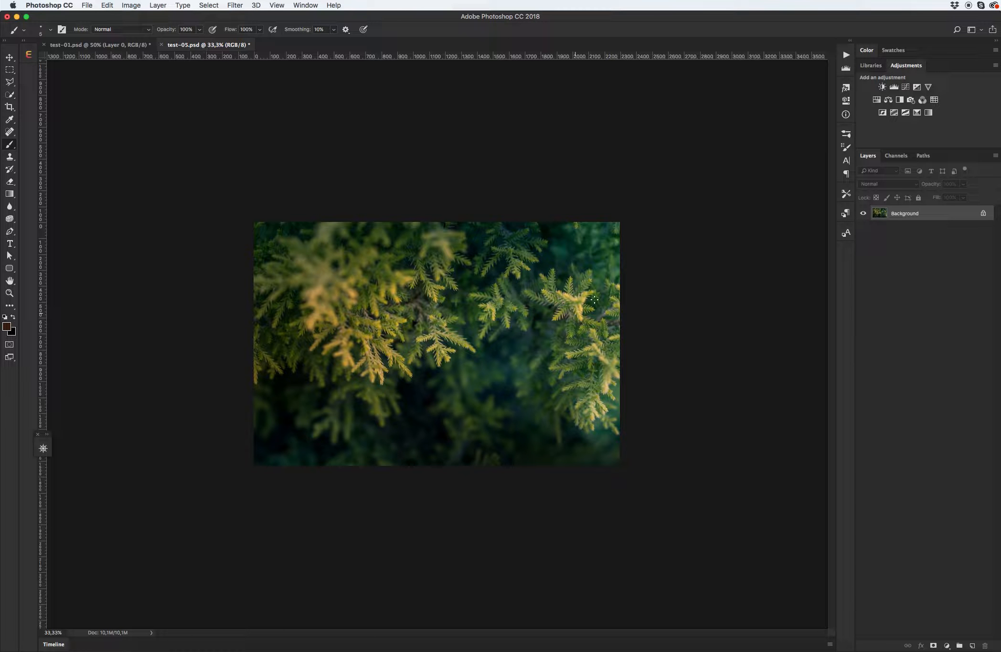
left_click(96, 44)
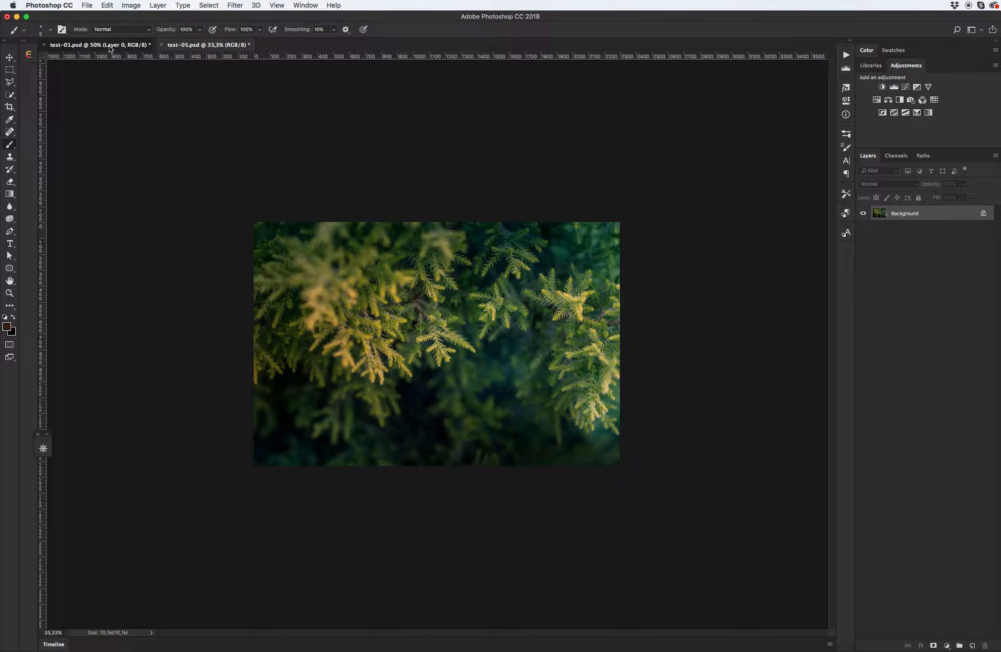
left_click(96, 45)
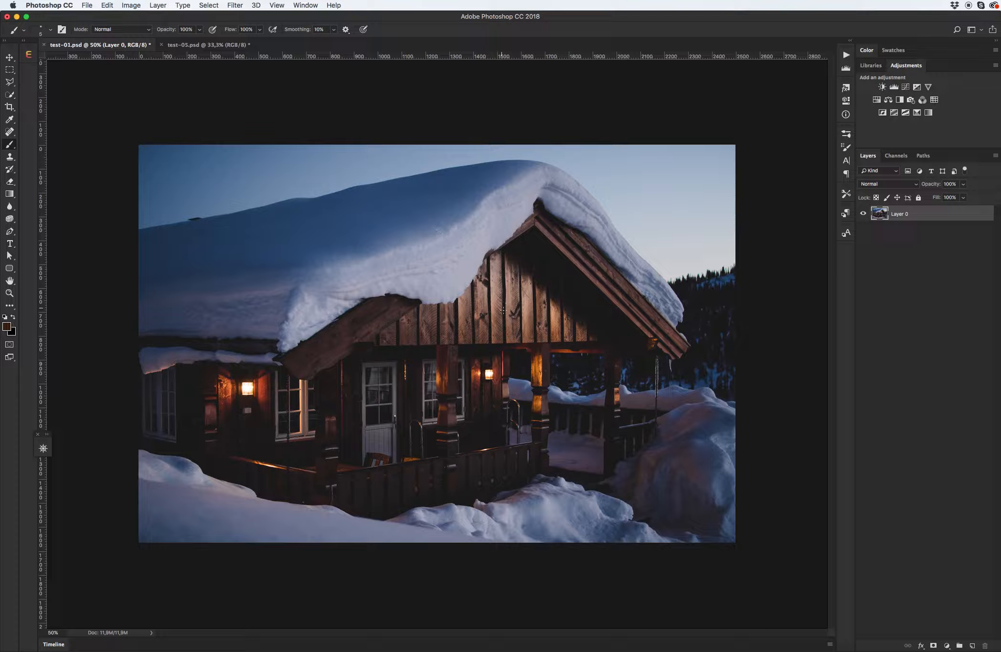
left_click(205, 44)
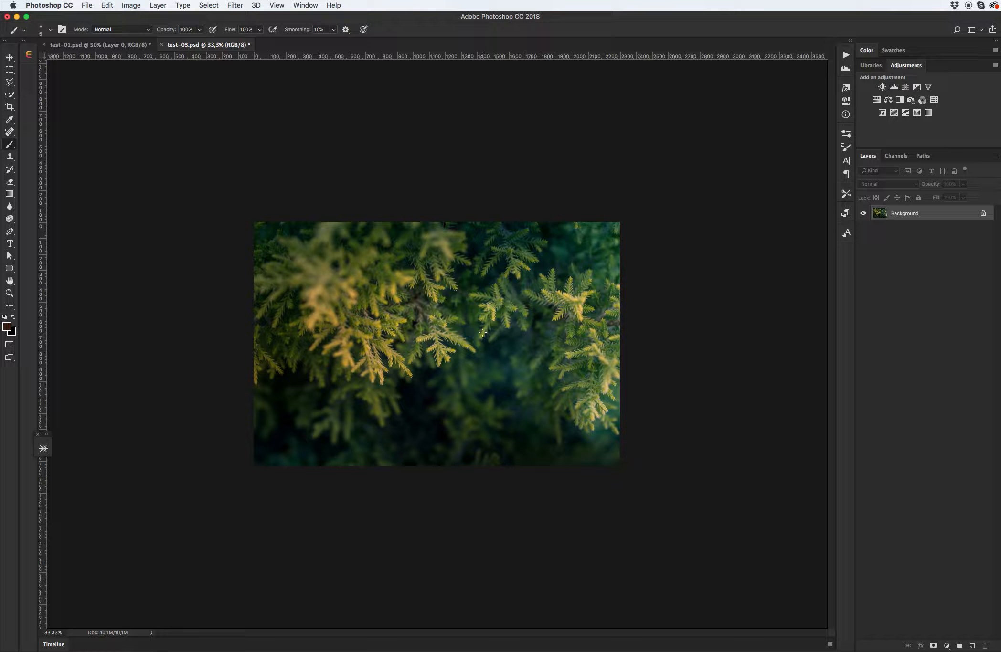
mouse_move(474, 331)
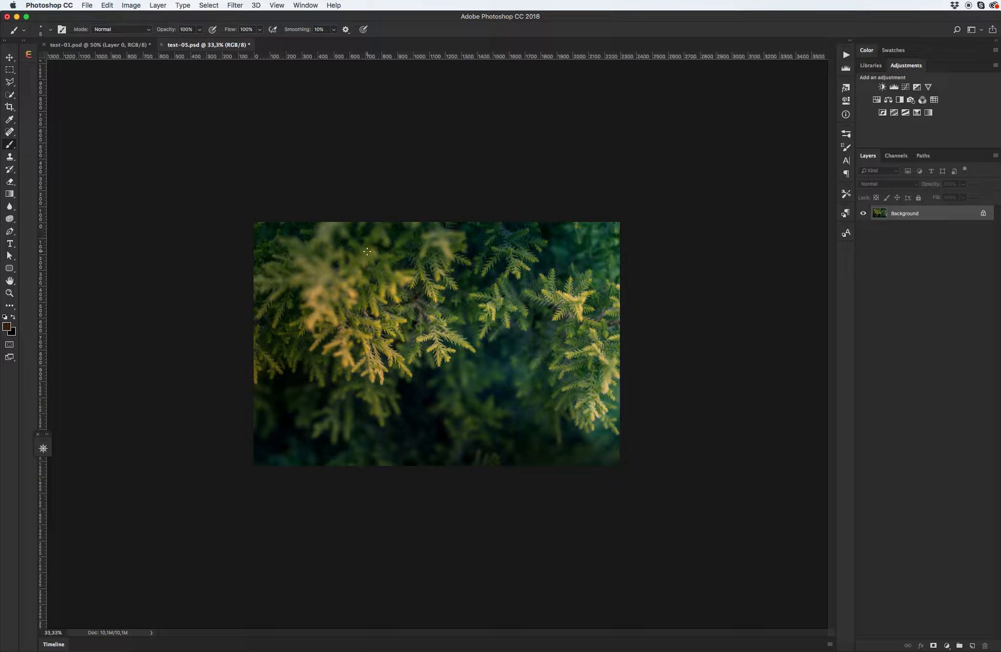
left_click(96, 45)
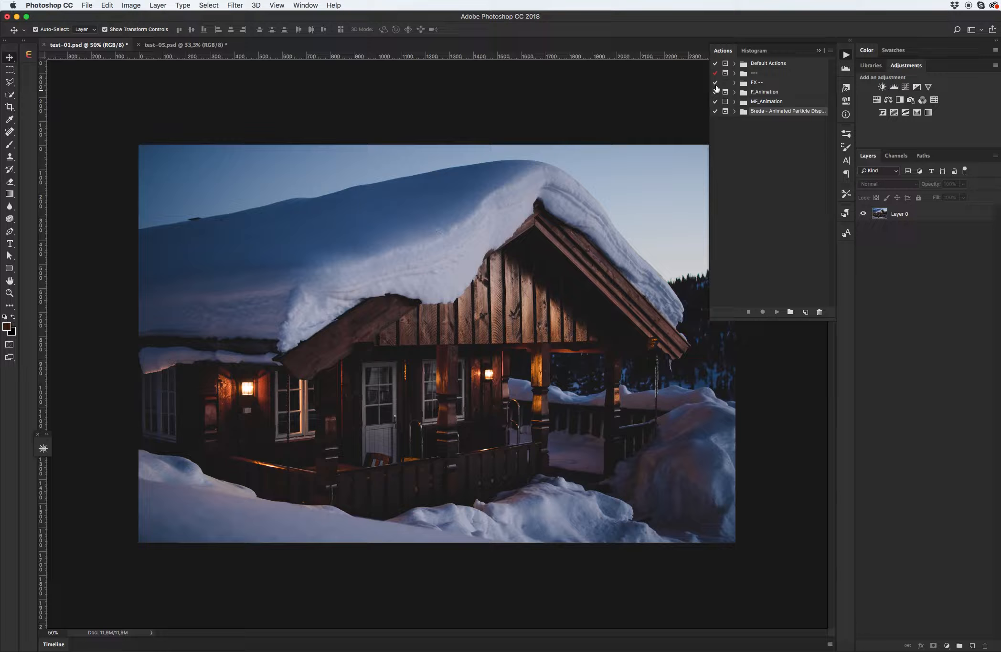
Load the Animated Christmas Bokeh Lights action file into the Actions panel and select Add Animation.
left_click(305, 6)
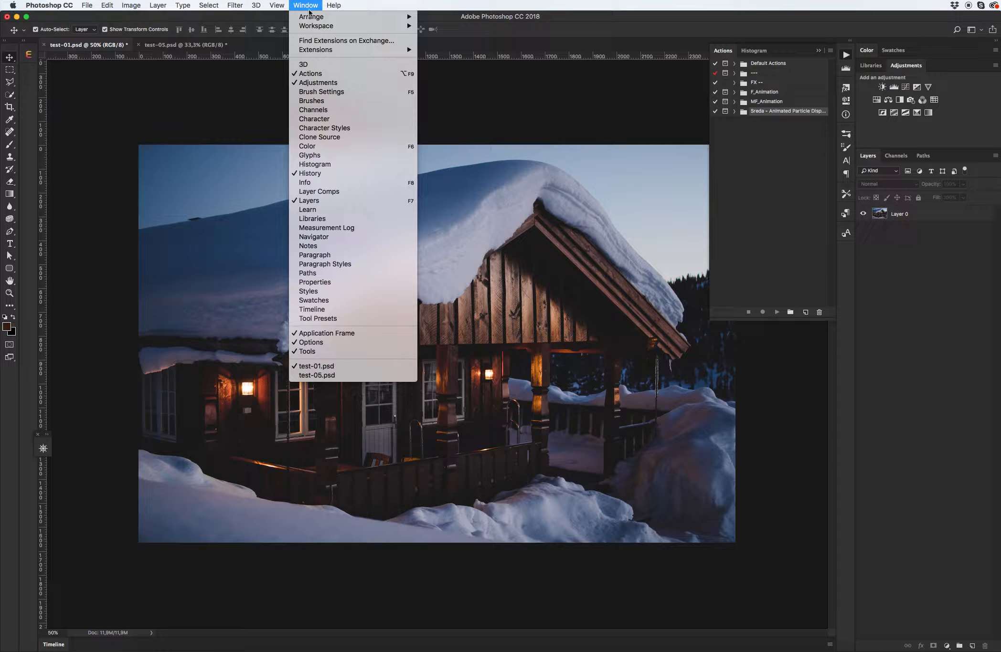
mouse_move(311, 73)
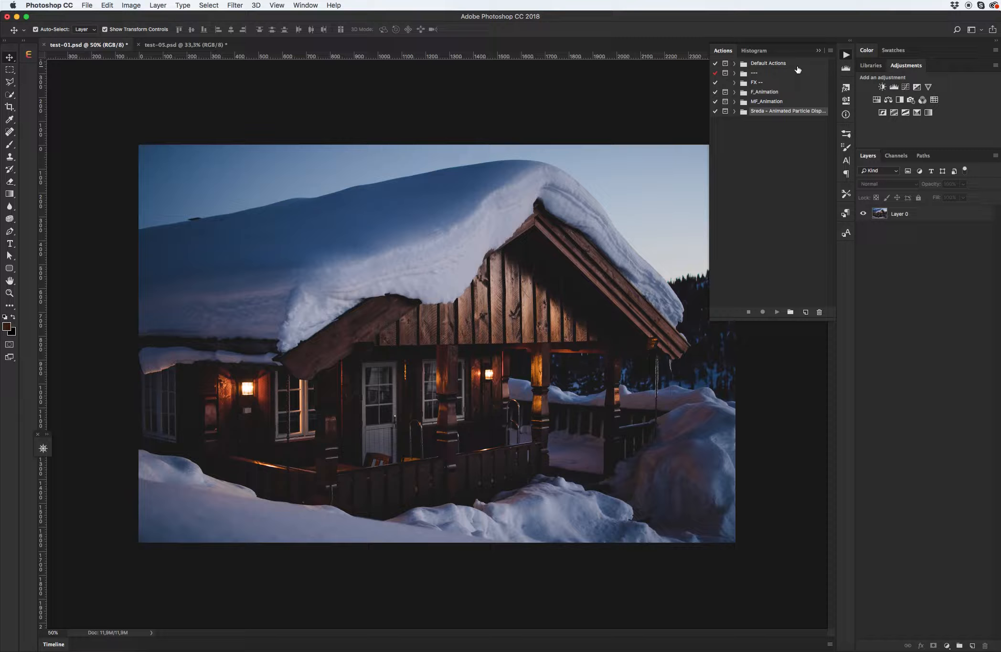
left_click(829, 50)
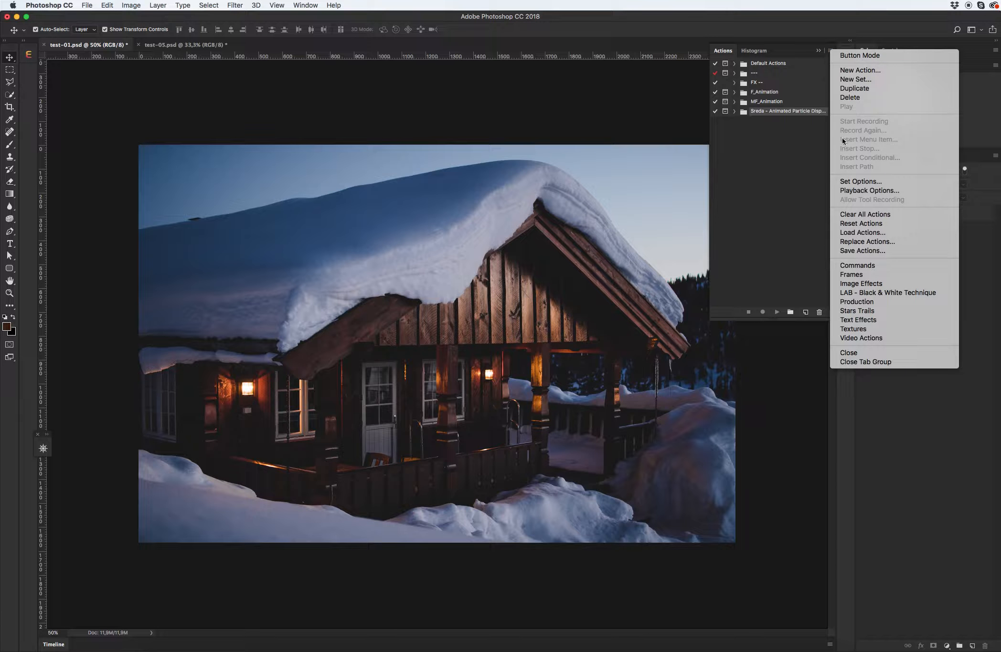
left_click(639, 240)
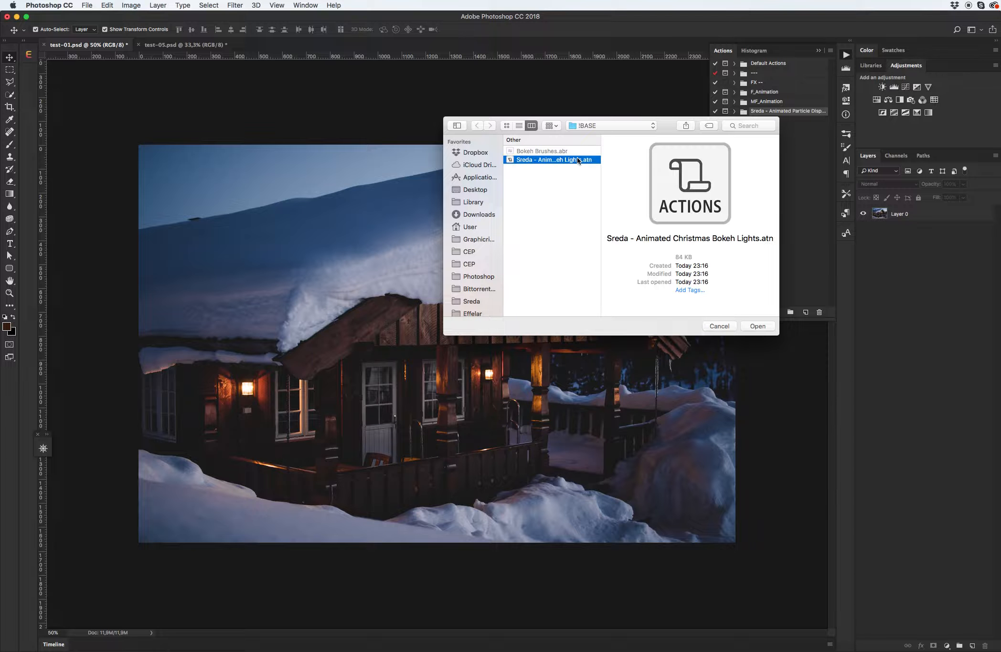
left_click(757, 326)
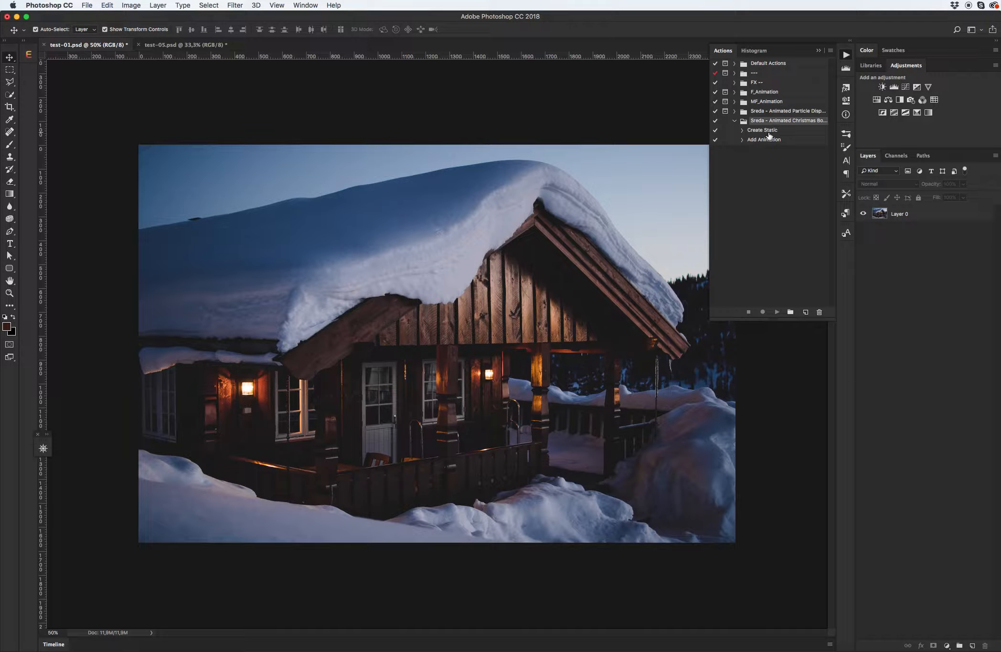
mouse_move(779, 161)
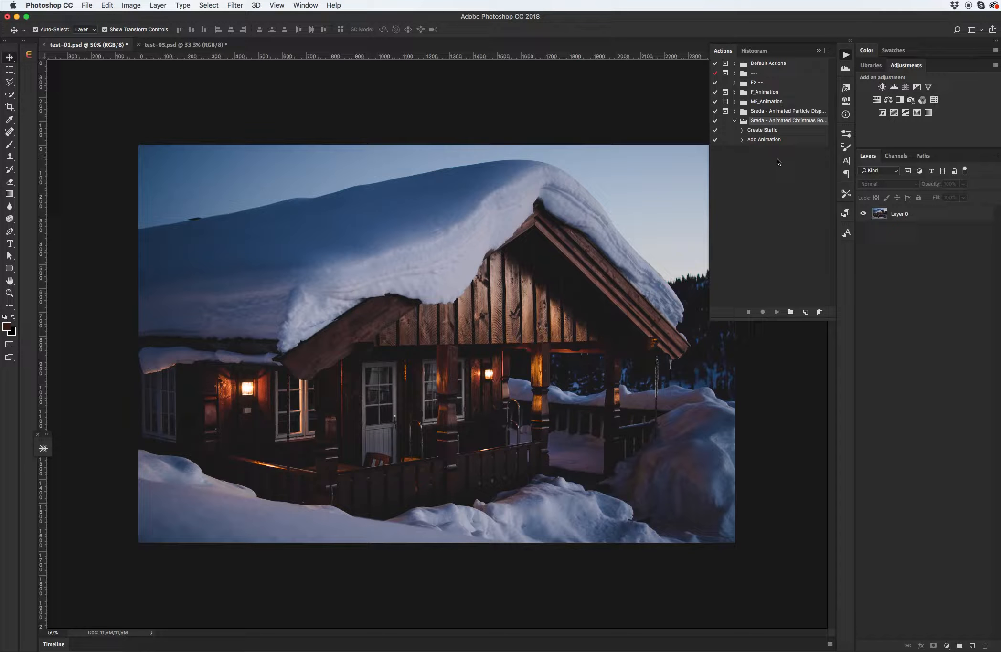
mouse_move(776, 154)
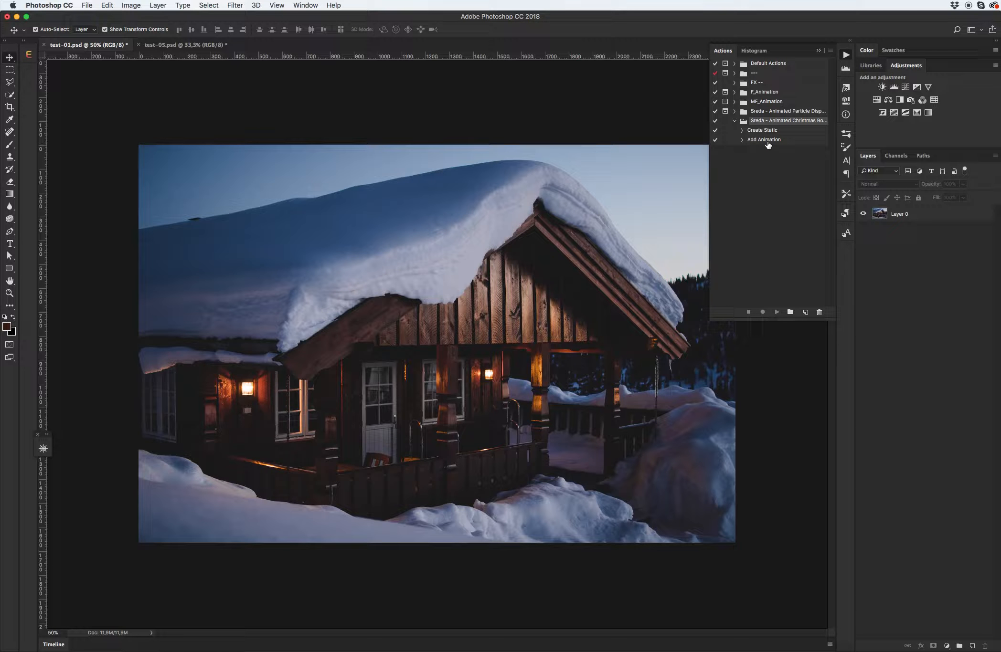
left_click(763, 140)
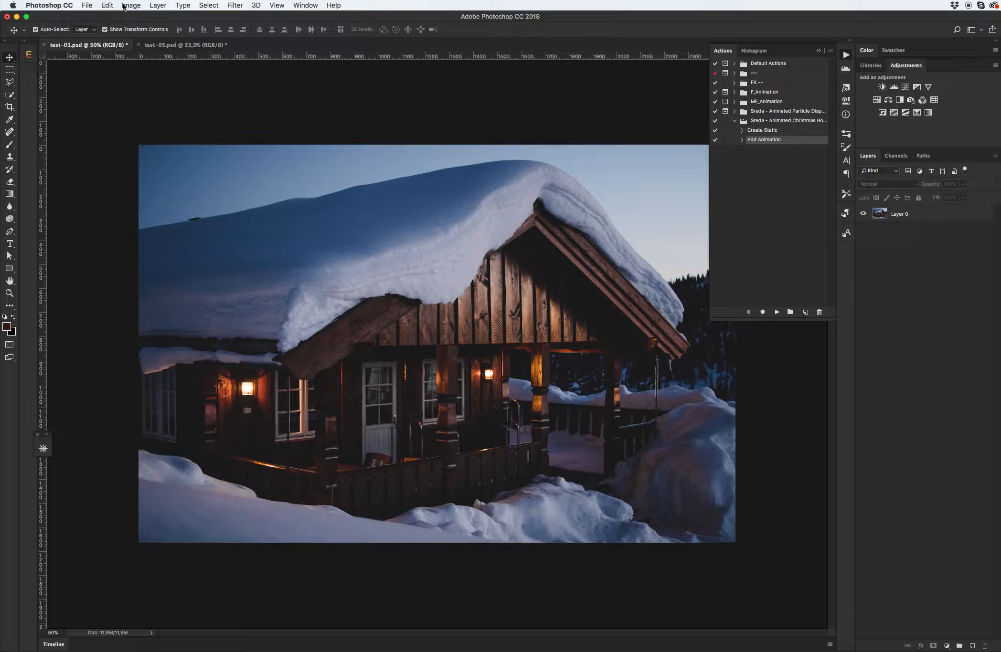
Load Bokeh Brushes.abr through the Preset Manager with Brushes as the preset type.
left_click(107, 5)
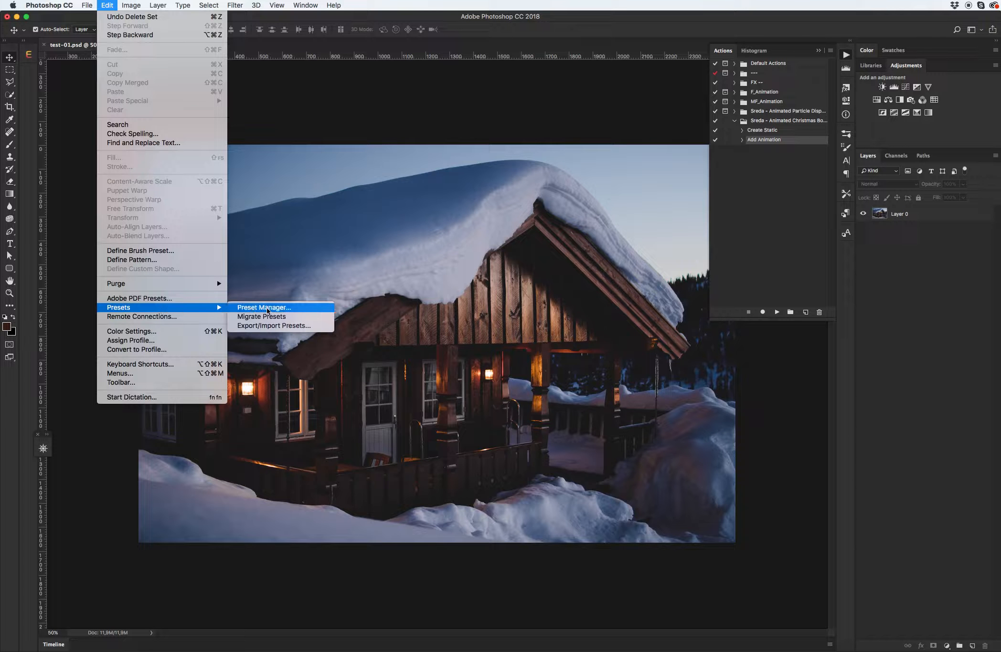
left_click(263, 308)
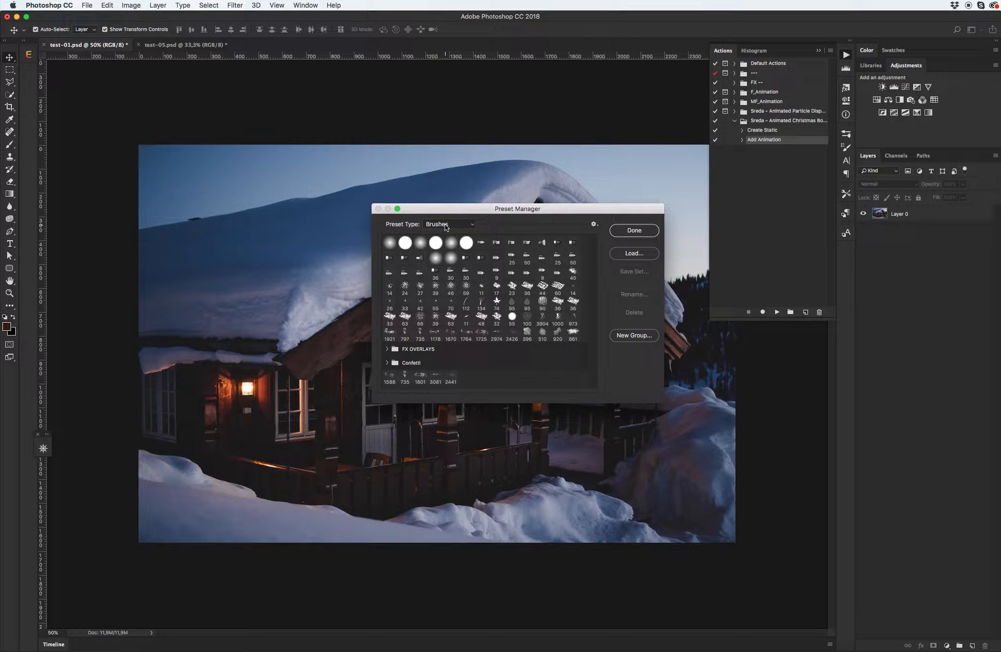
left_click(449, 224)
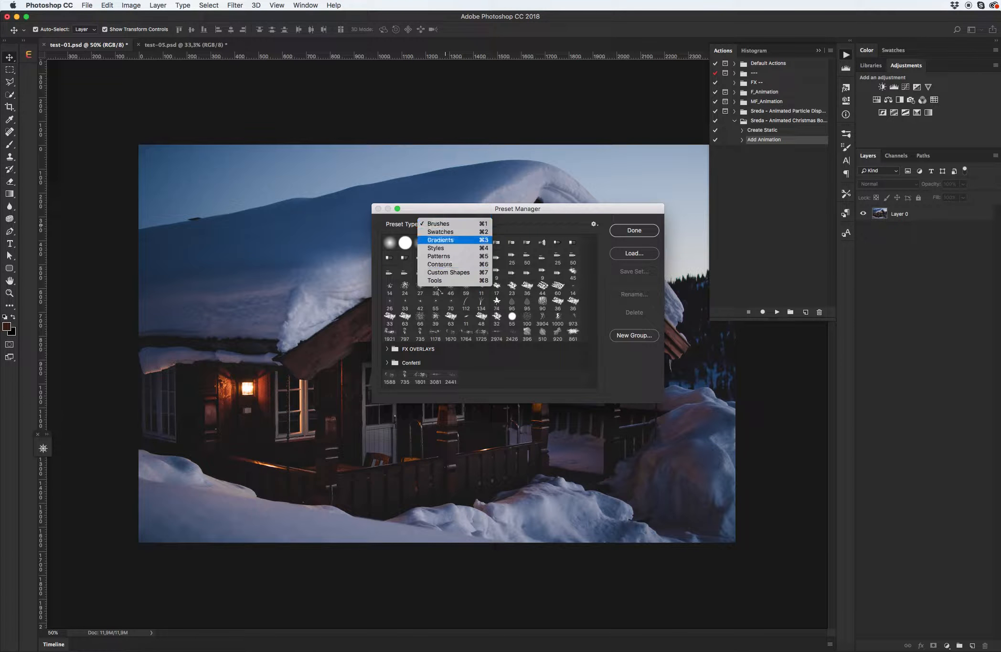
left_click(437, 224)
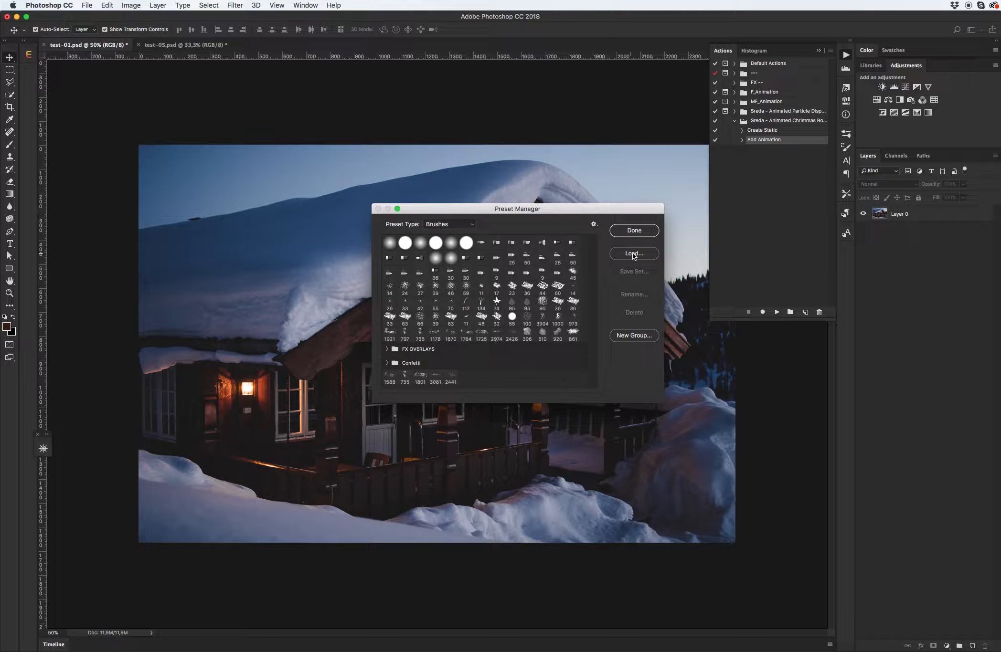
left_click(632, 254)
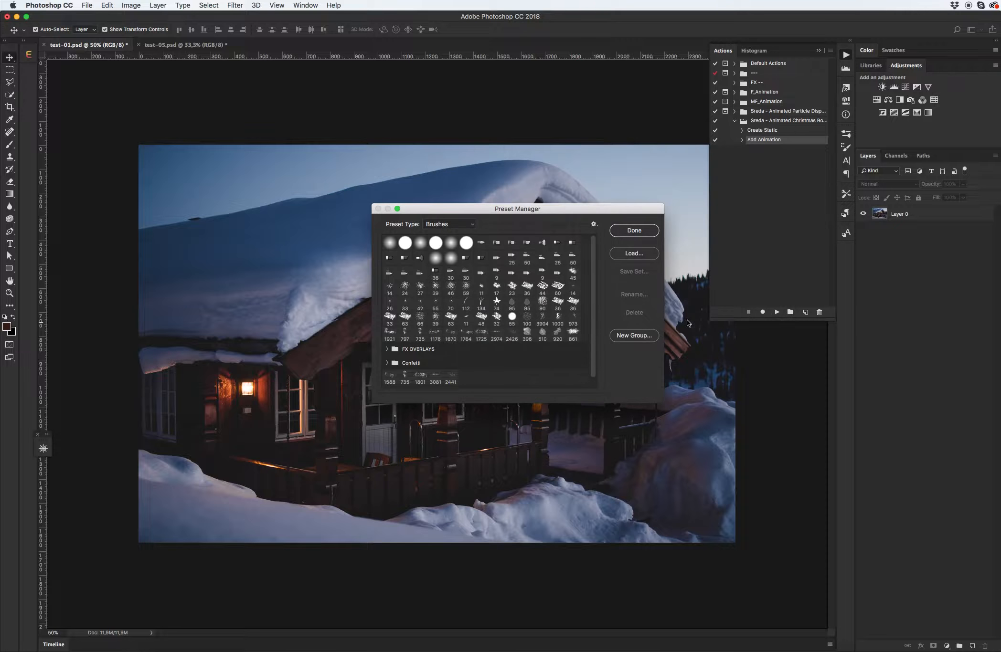
scroll("down", 3)
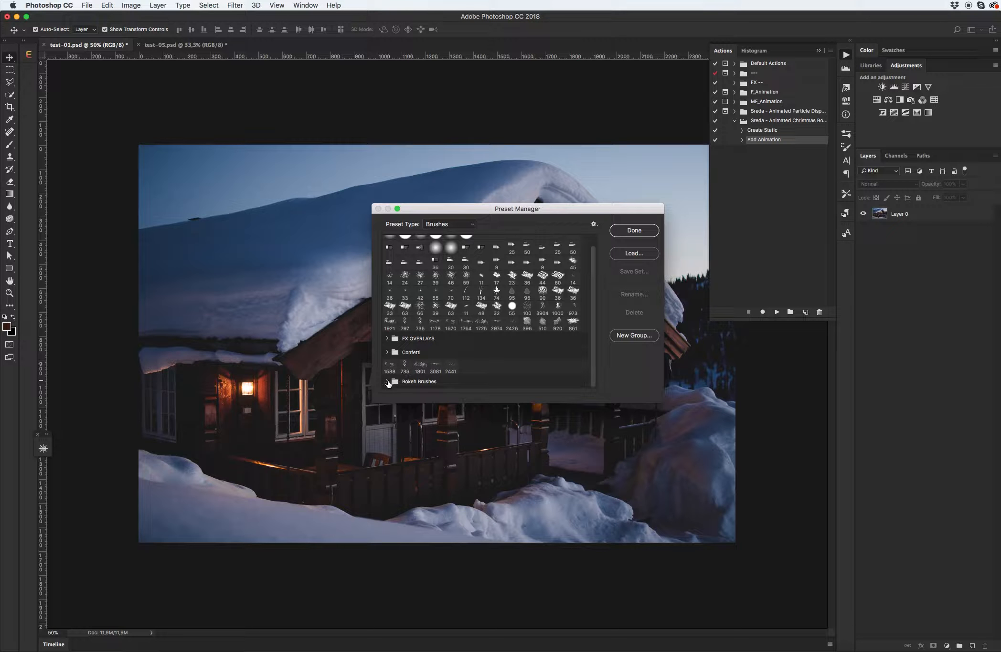
left_click(387, 382)
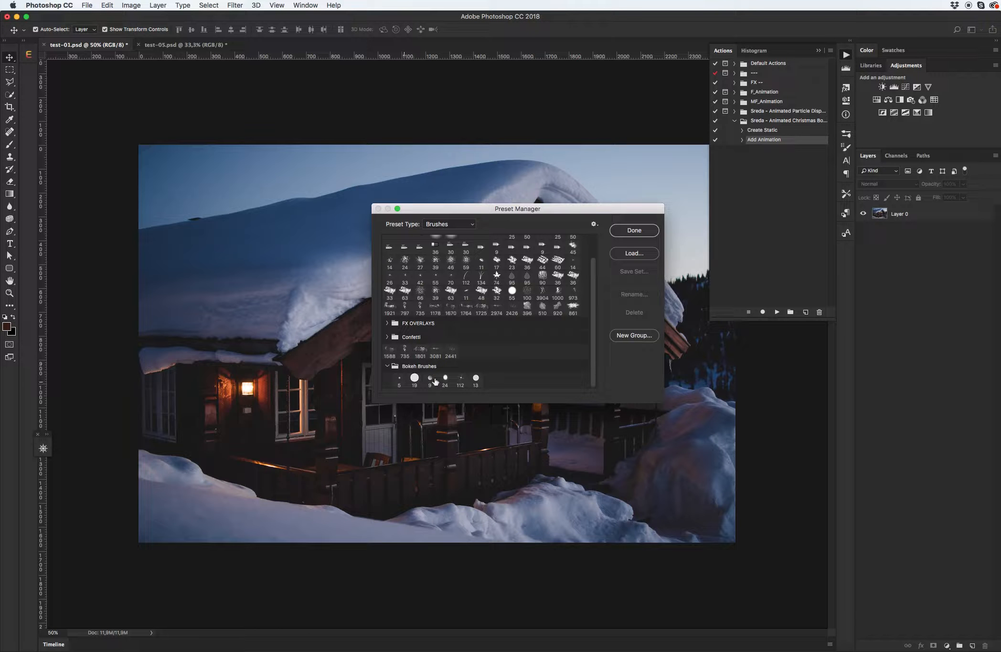
mouse_move(510, 351)
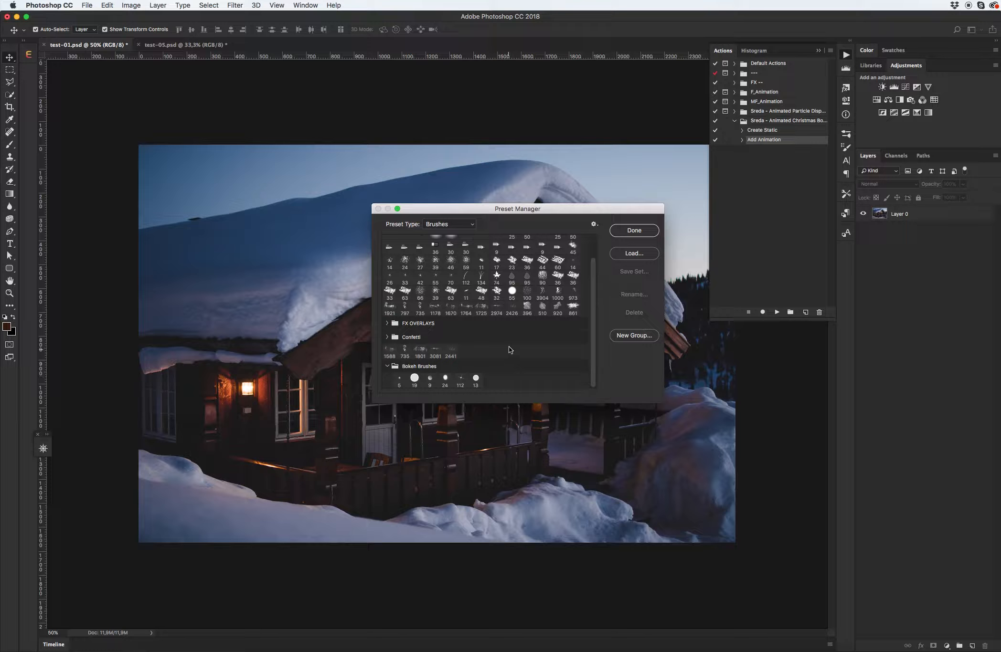
left_click(632, 230)
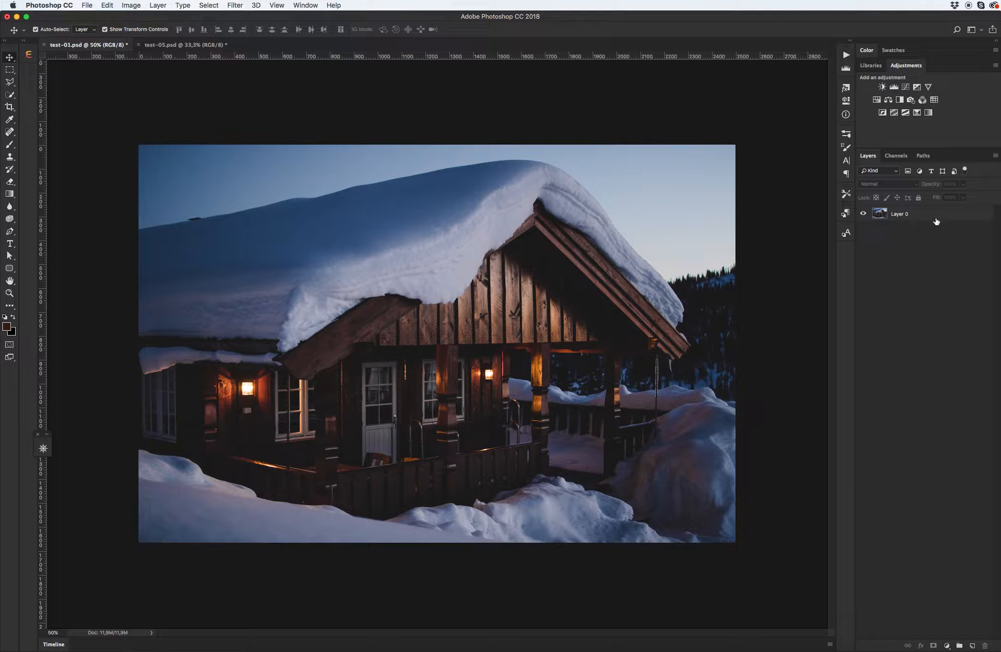
Convert Layer 0 of the snowy house photo into the Background layer.
left_click(880, 214)
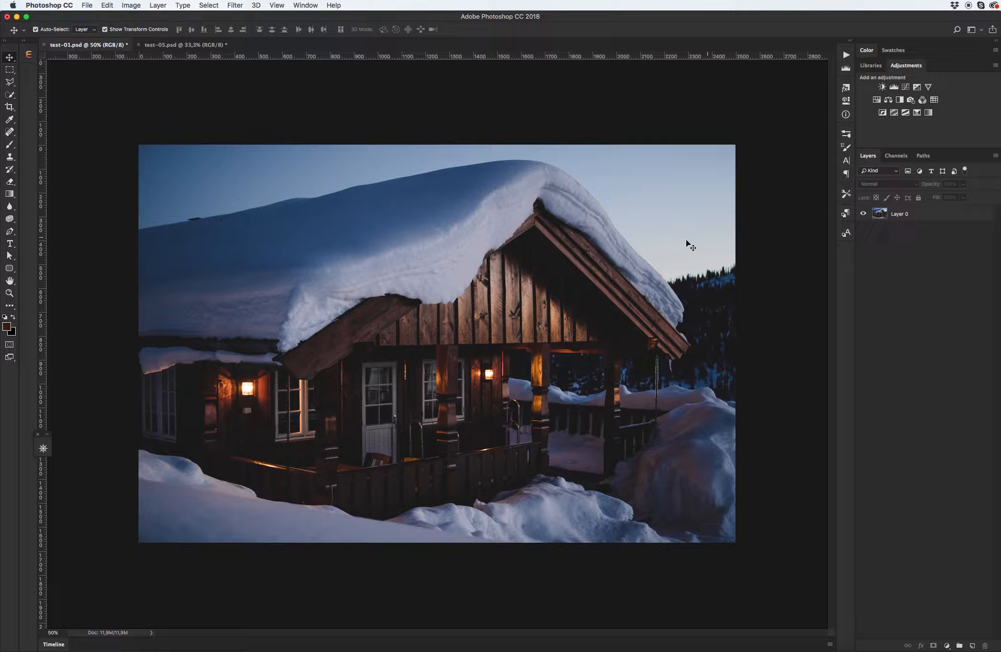
mouse_move(673, 249)
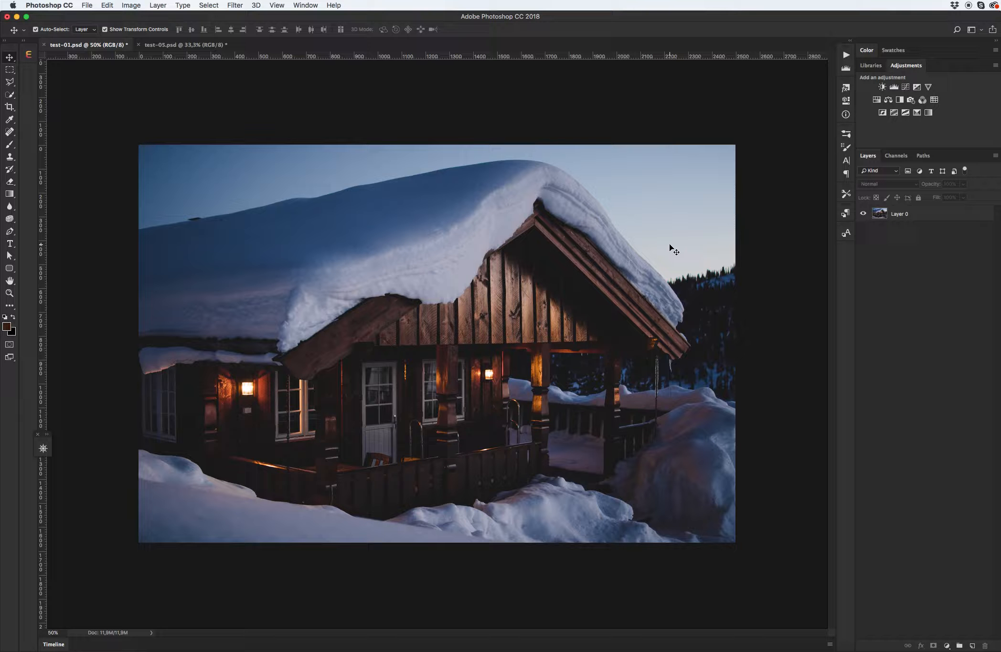
mouse_move(563, 249)
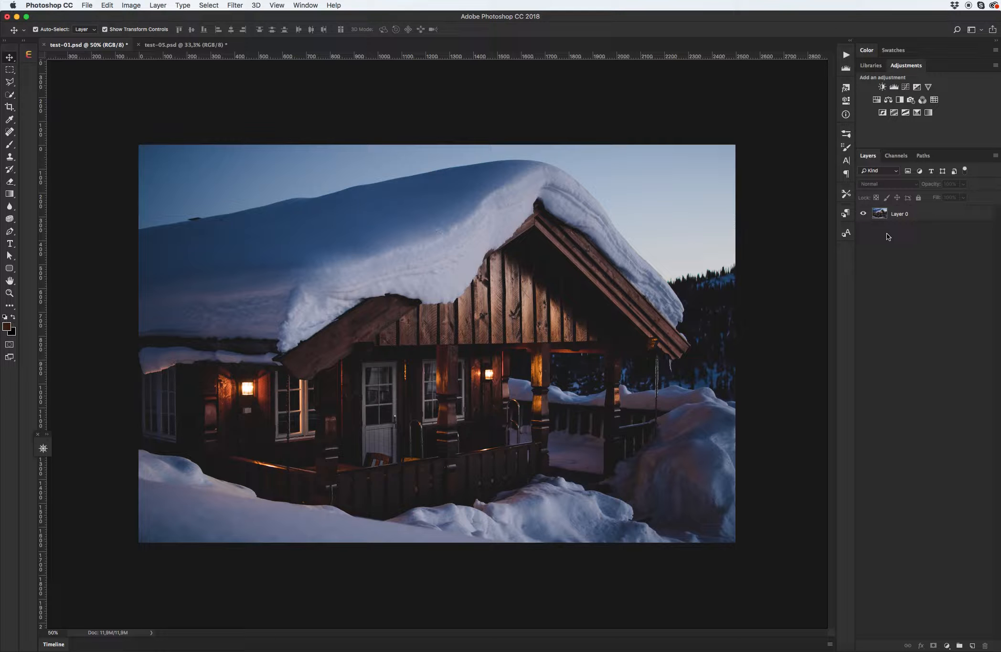
left_click(900, 213)
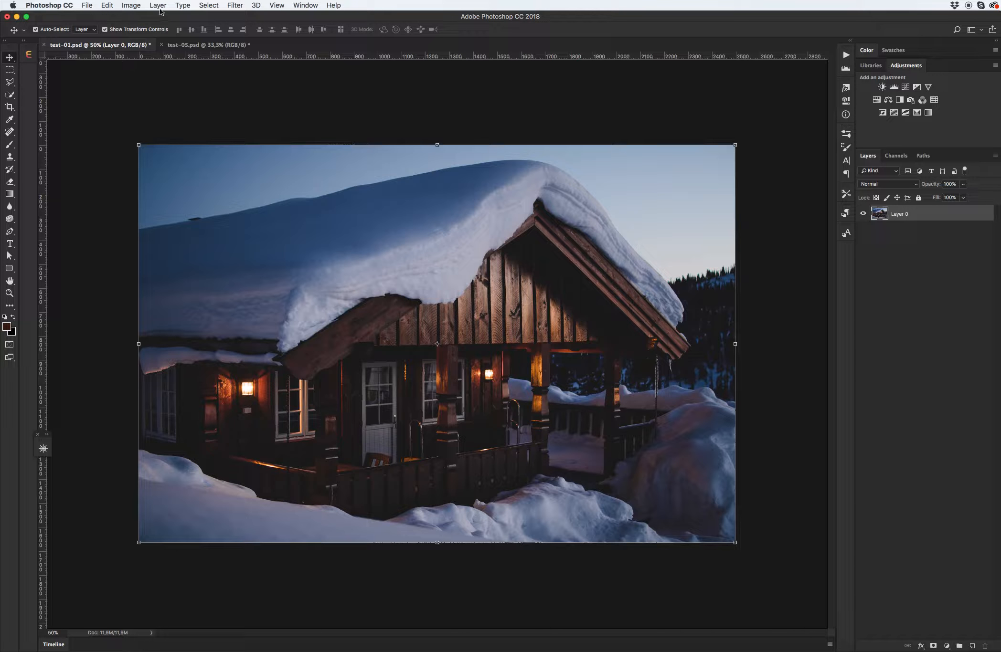
left_click(158, 5)
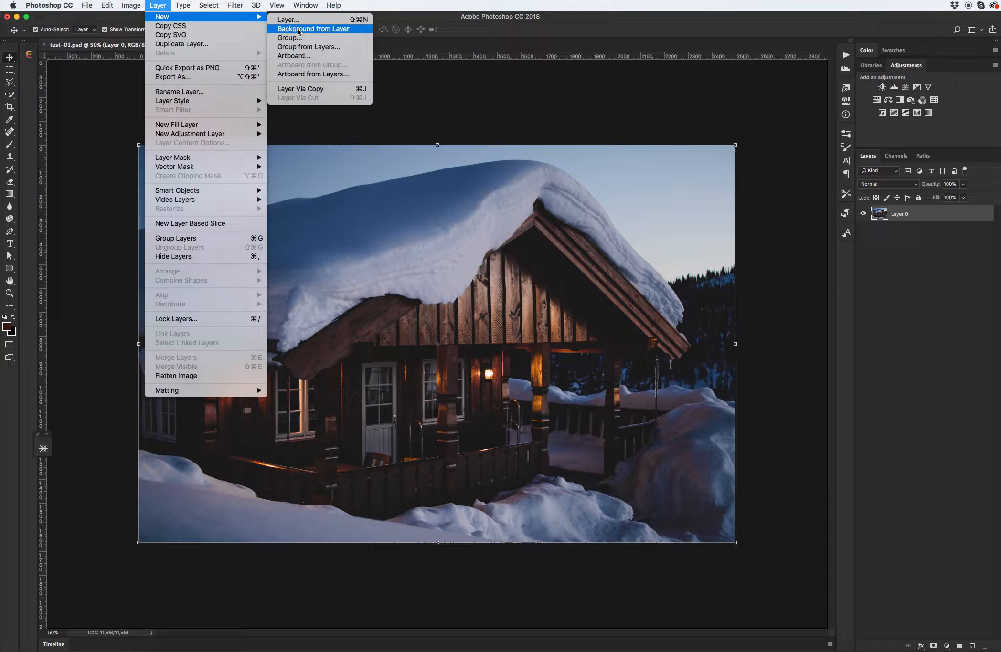
left_click(314, 28)
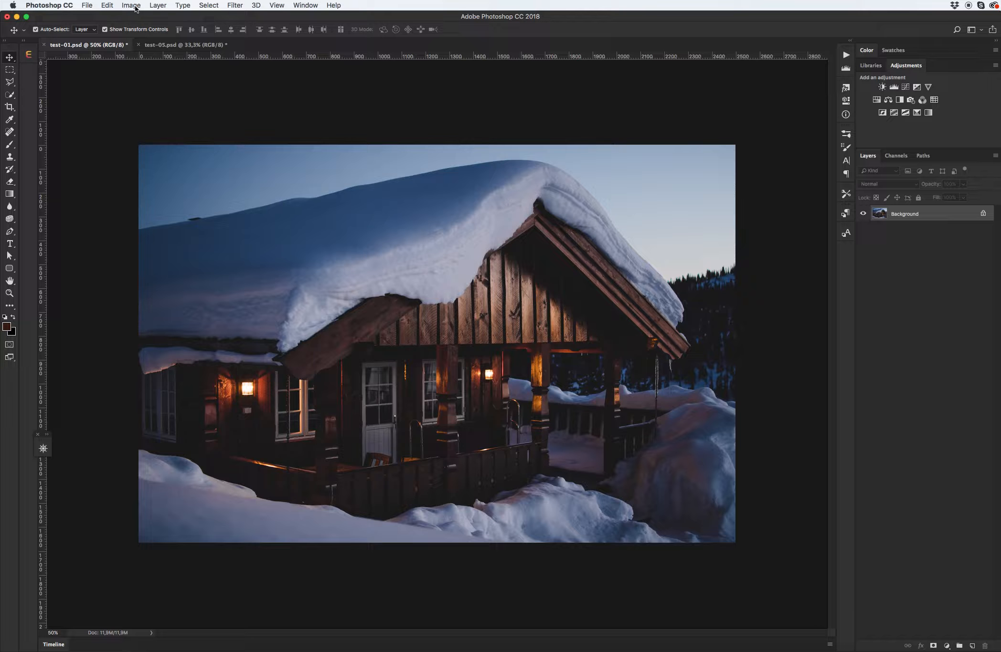
left_click(131, 5)
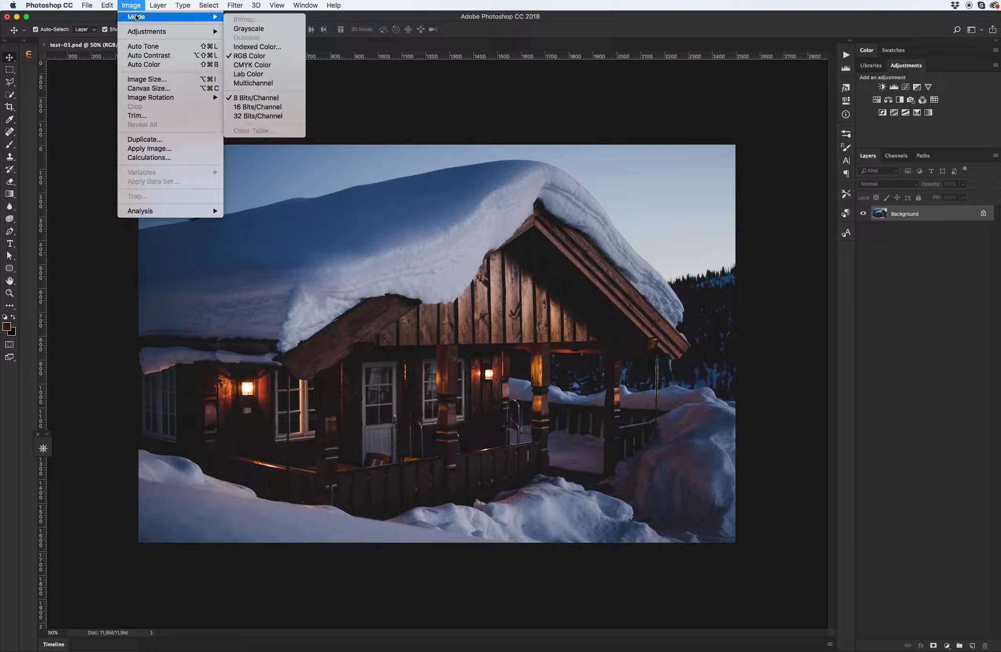
mouse_move(249, 20)
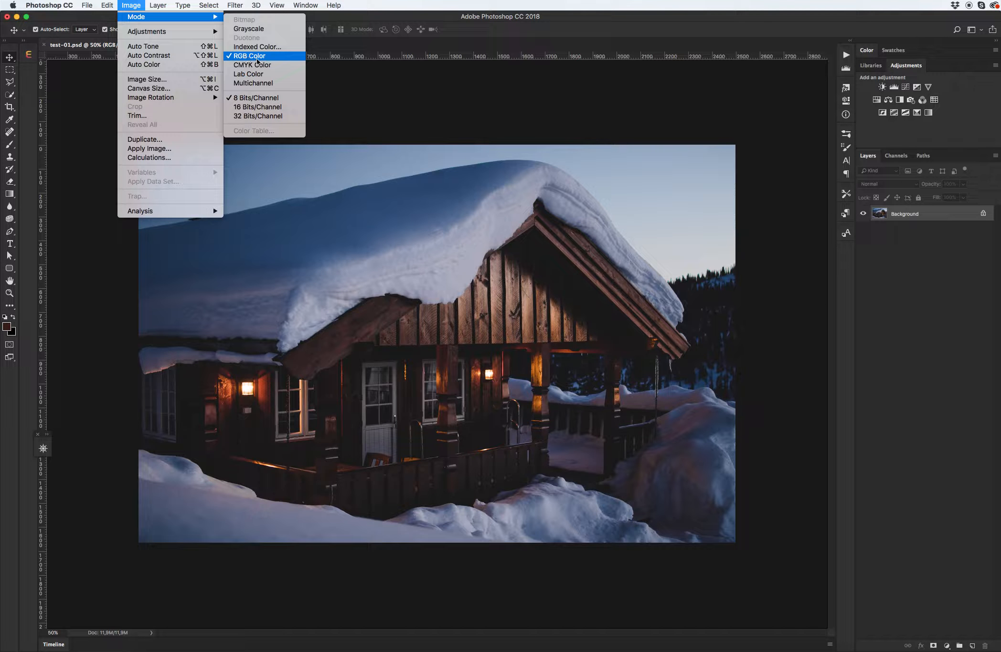
mouse_move(256, 98)
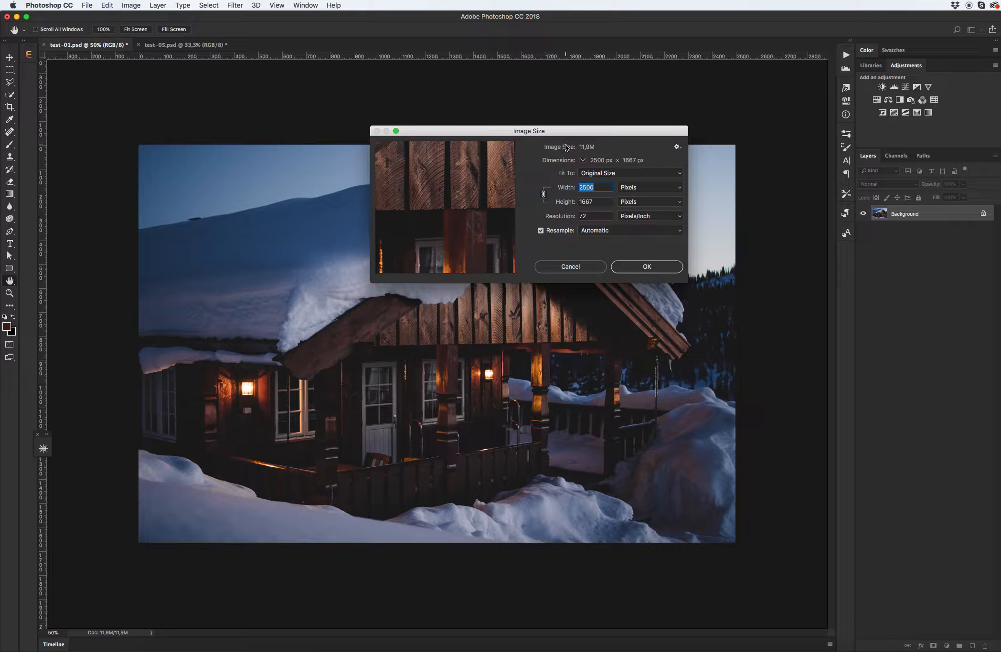
mouse_move(579, 195)
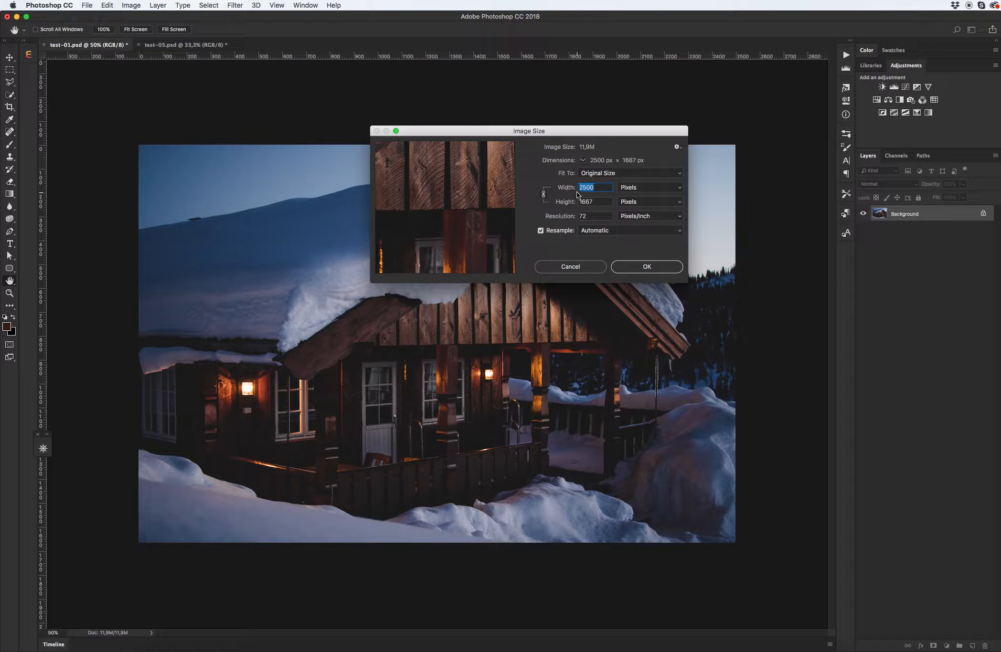
mouse_move(589, 197)
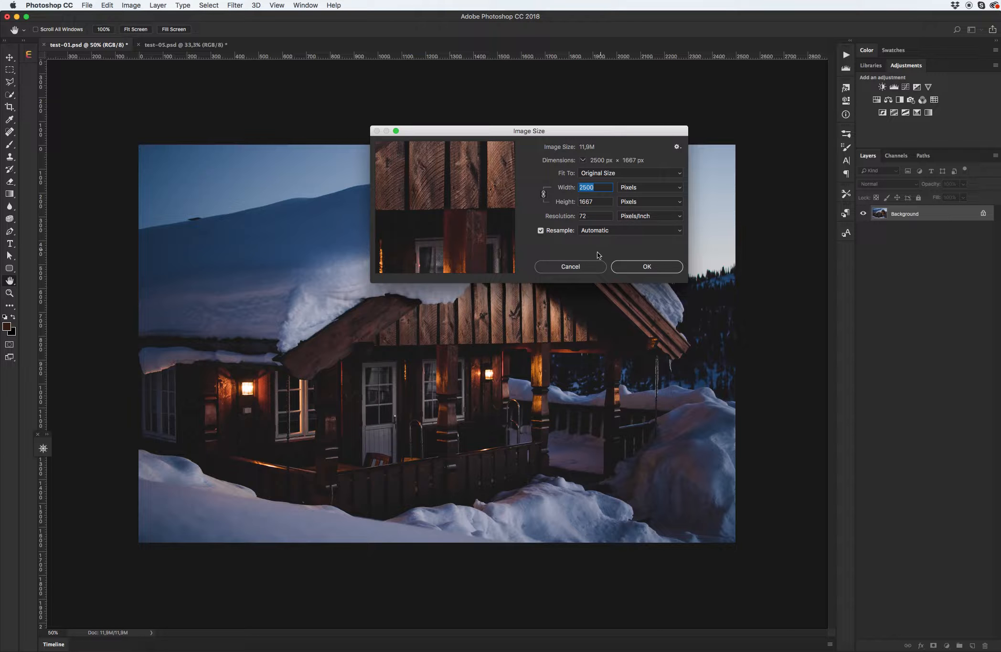
left_click(645, 266)
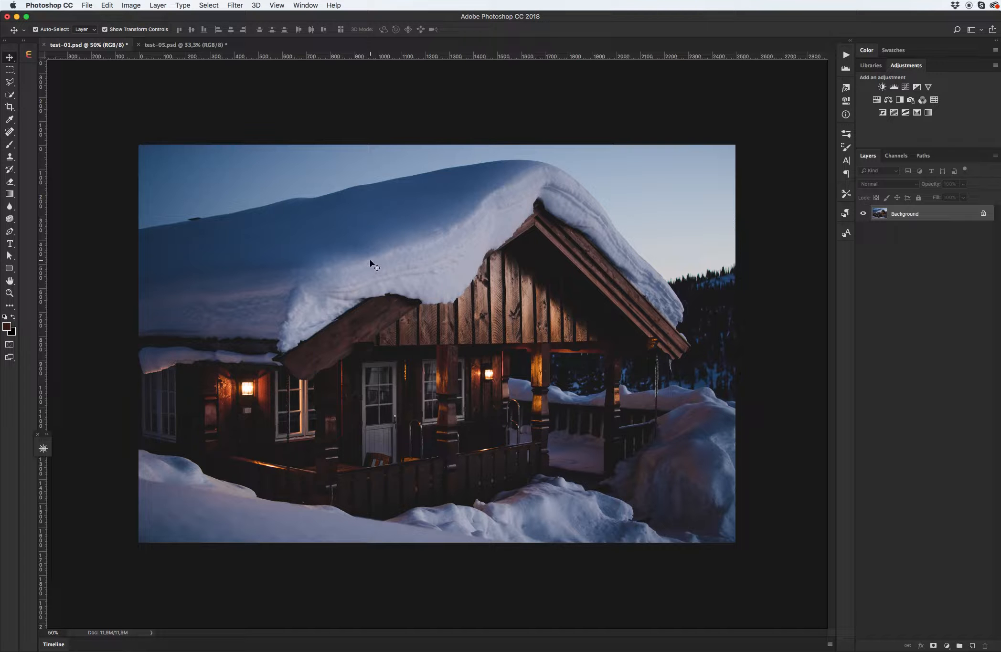
mouse_move(846, 462)
type("sreda")
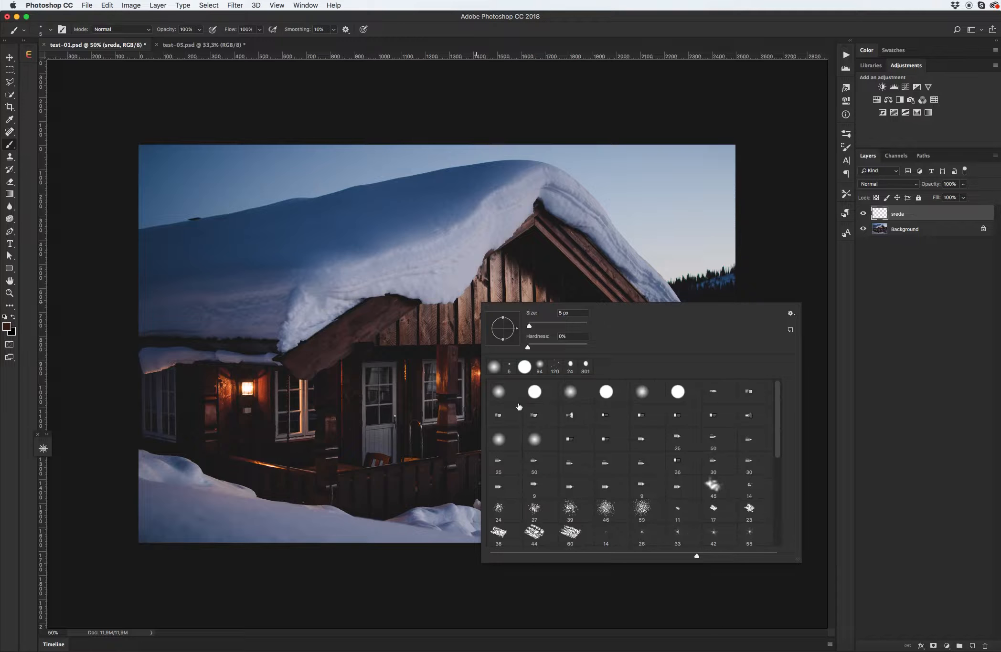
Choose a 5 px soft round brush with 0% hardness and set the foreground colour to green.
left_click(504, 391)
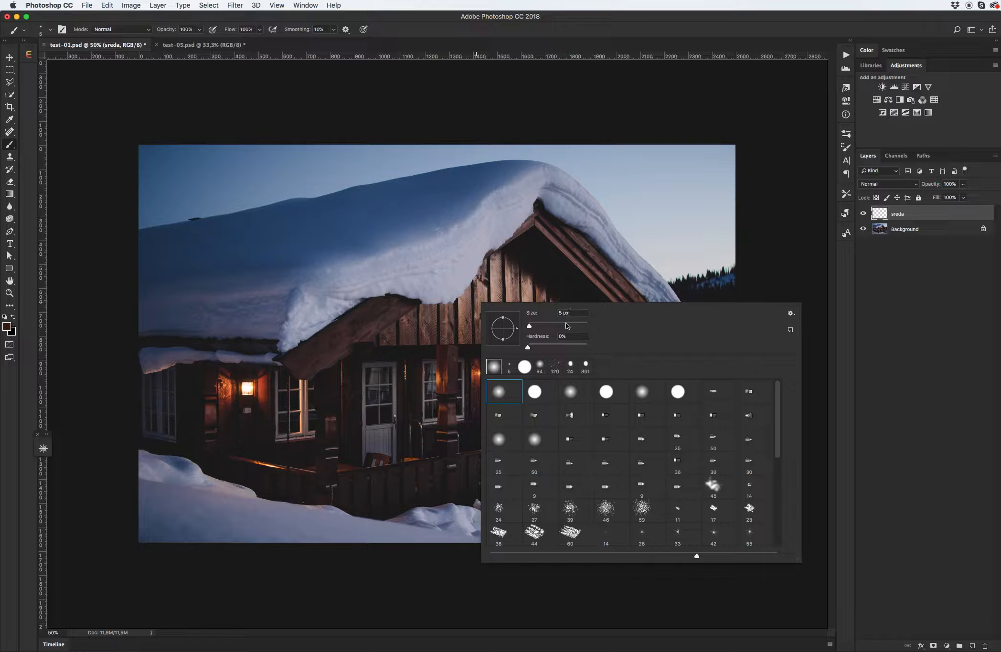
scroll("down", 3)
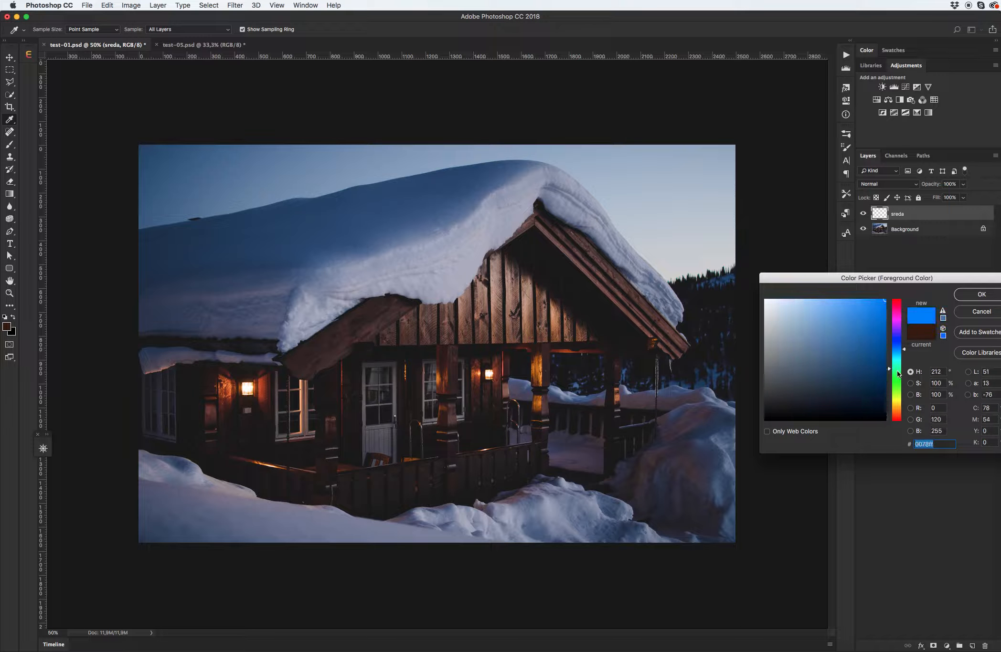
left_click(978, 294)
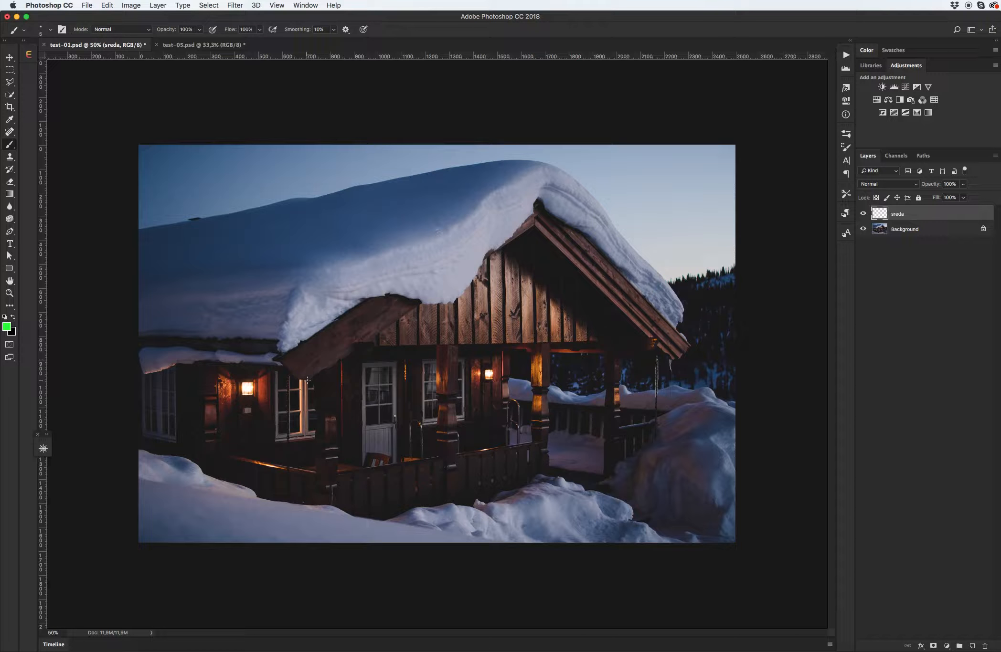
Paint green strokes on the roof edges, railings and porch pillars, with hanging strands below.
left_click_drag(306, 381, 404, 316)
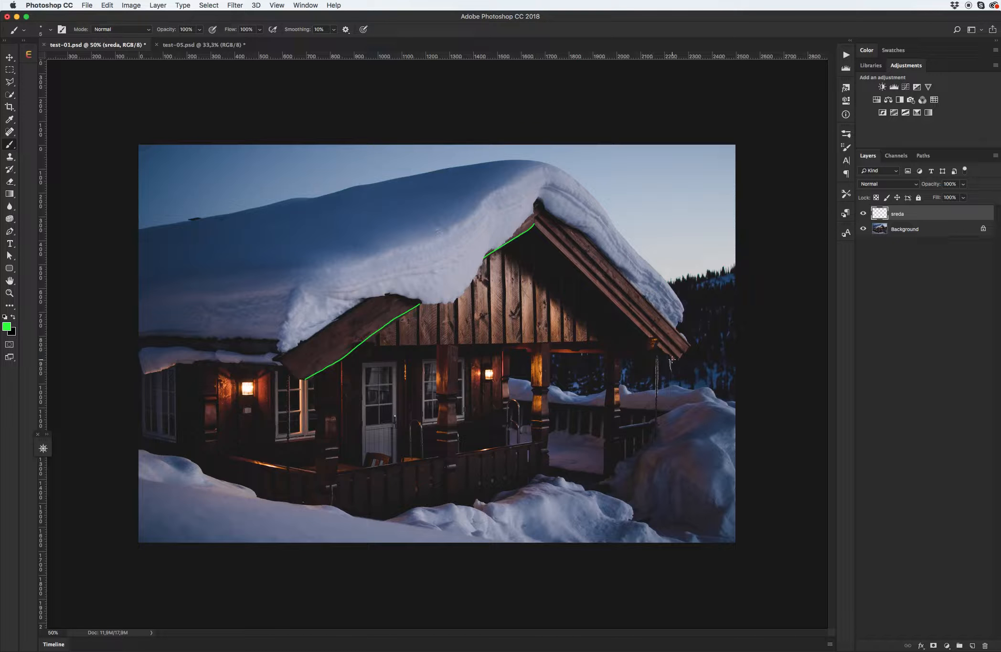
left_click_drag(536, 225, 671, 361)
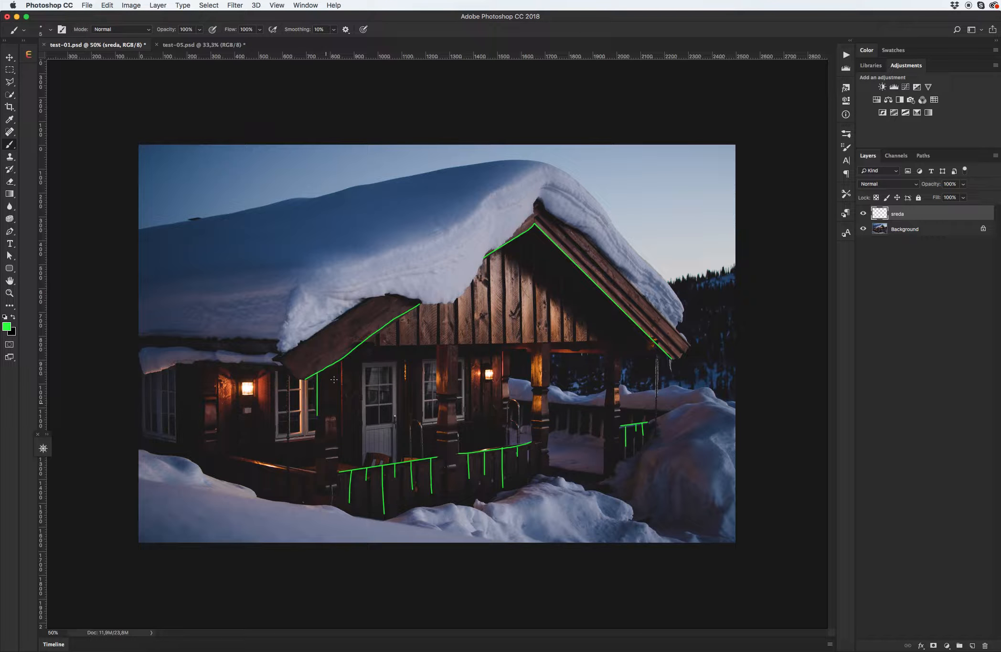
left_click_drag(339, 371, 354, 405)
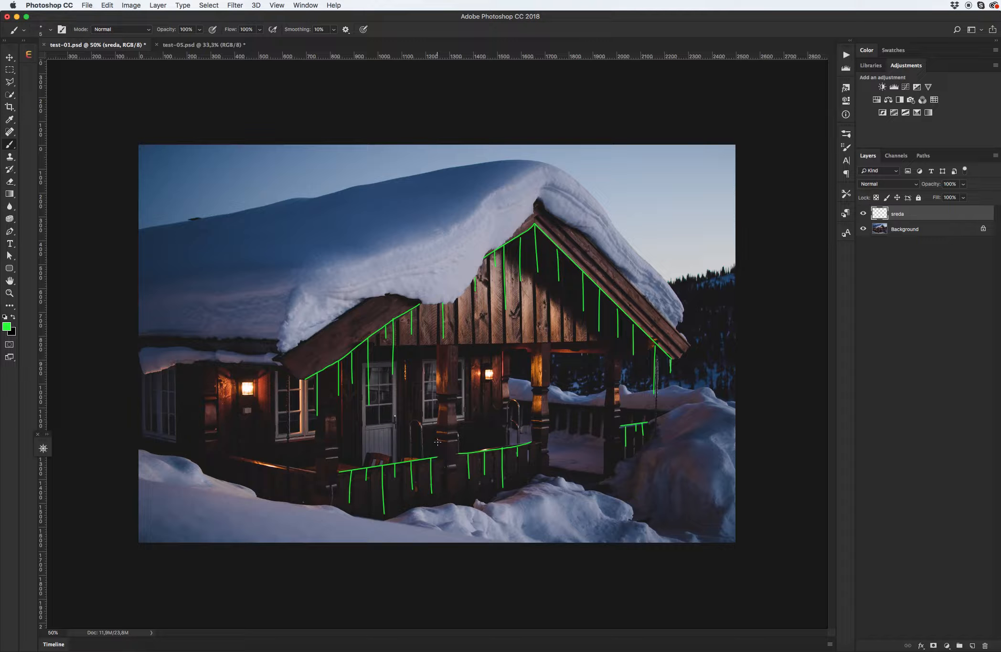
left_click_drag(437, 443, 459, 434)
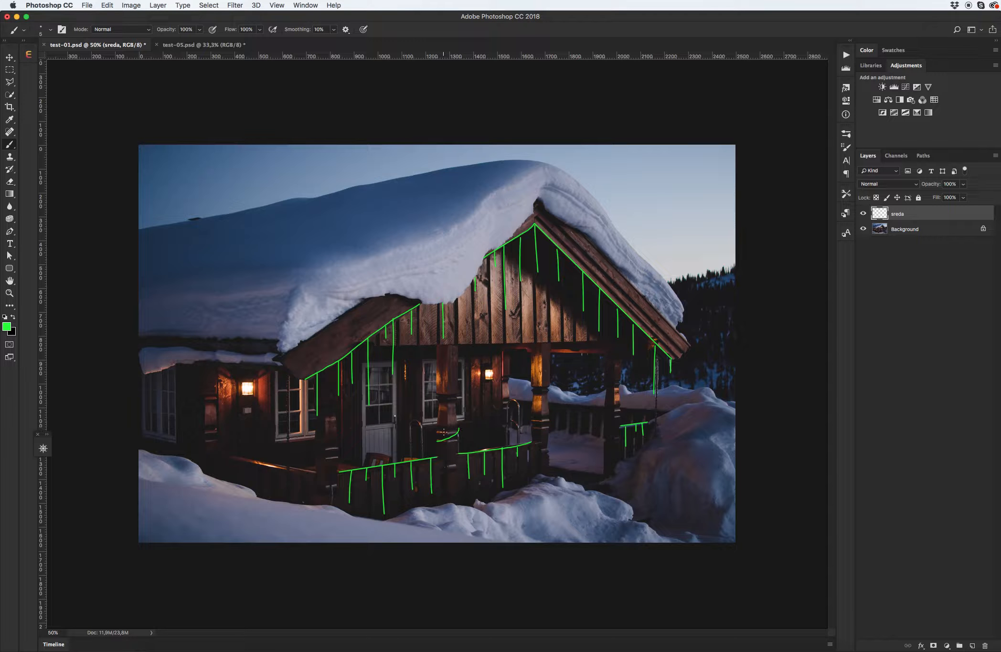
left_click_drag(443, 418, 459, 399)
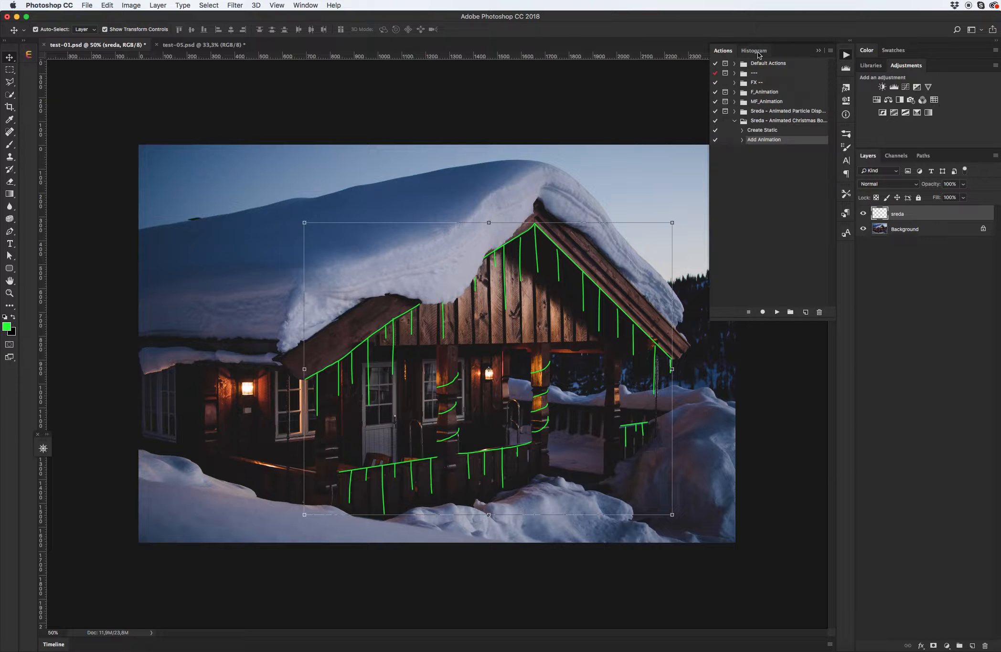
Run the Create Static bokeh action on the sreda strokes.
left_click(762, 131)
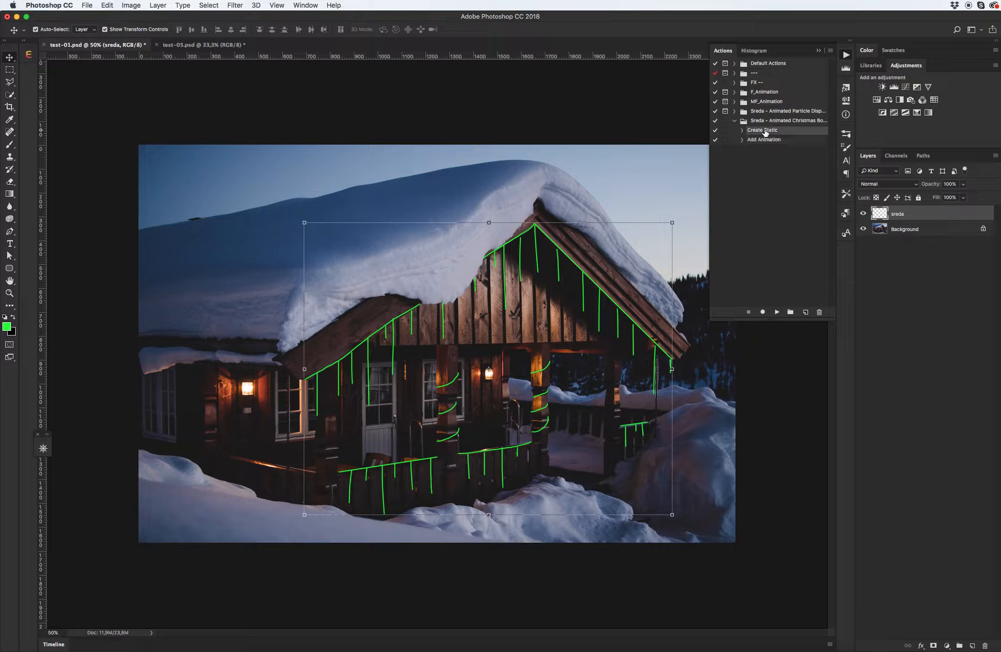
left_click(776, 312)
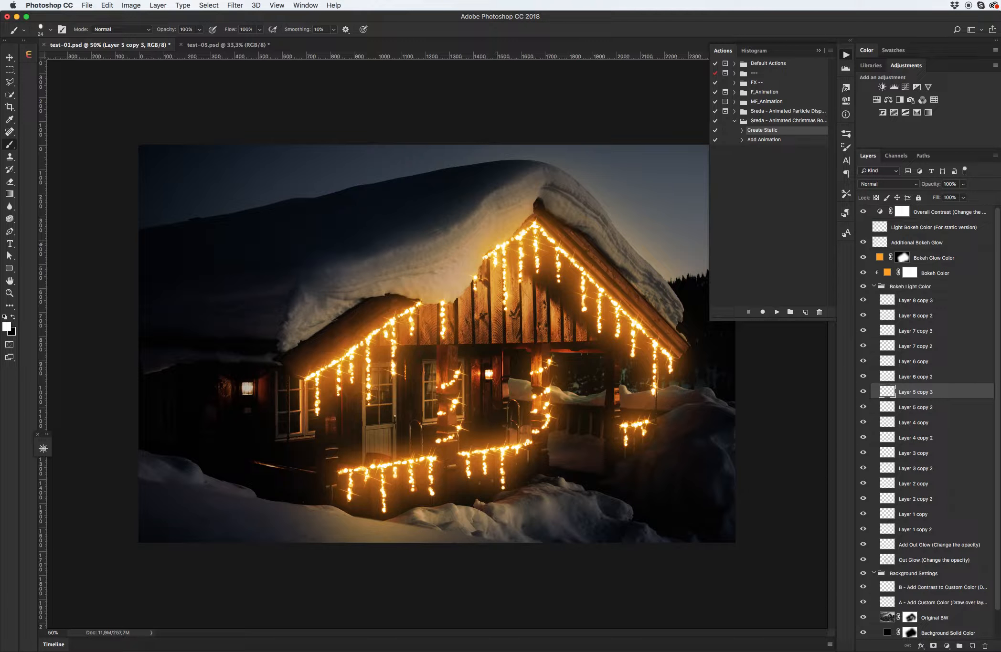
Collapse the Bokeh Light Color group and lower Original BW opacity to 52%.
left_click(10, 42)
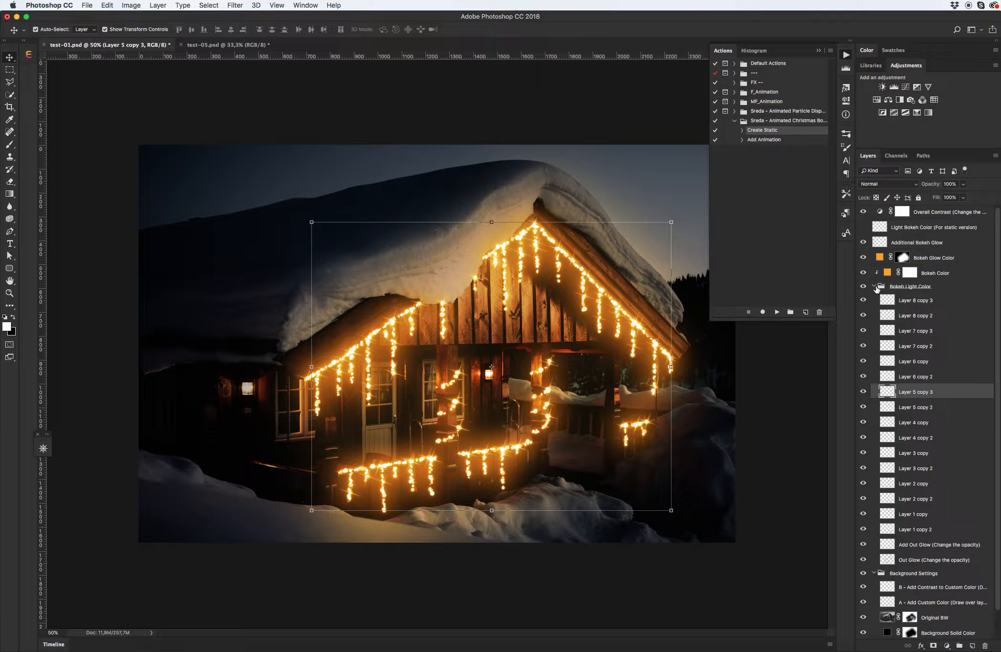
left_click(876, 288)
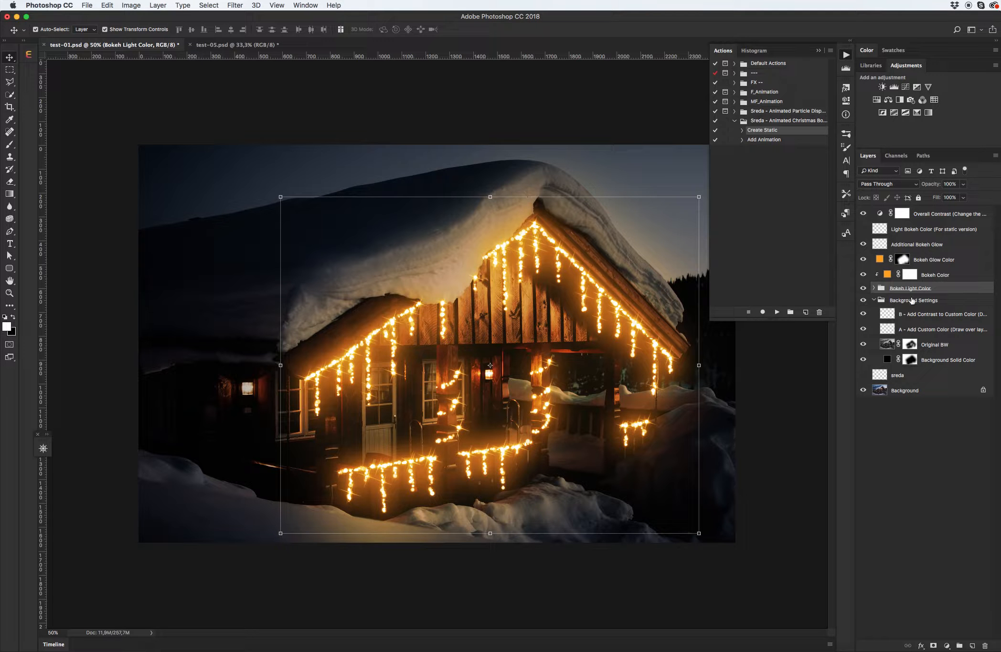
left_click(914, 300)
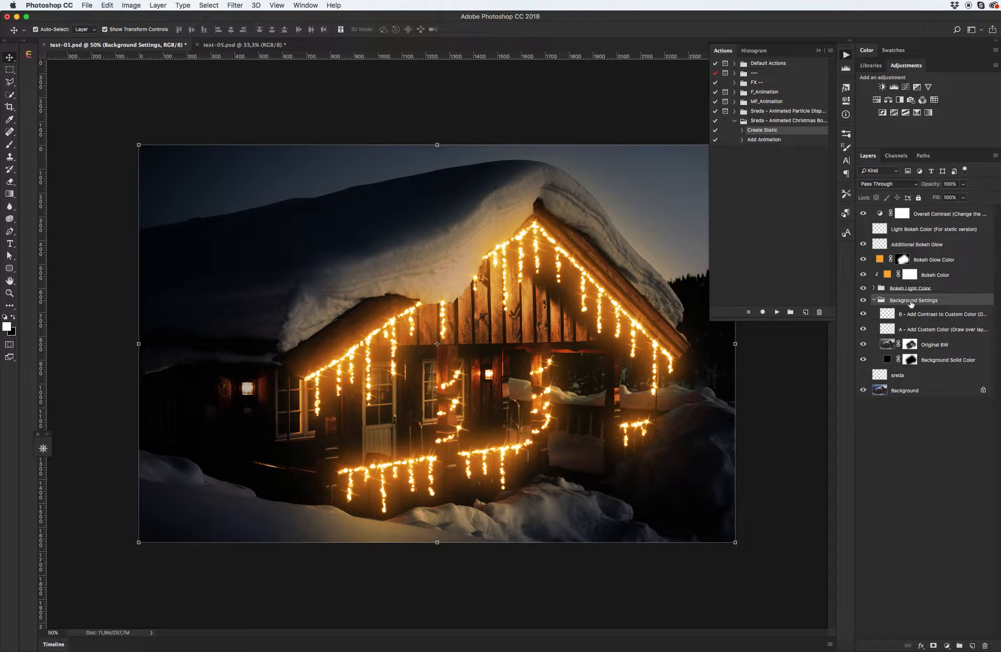
left_click(934, 345)
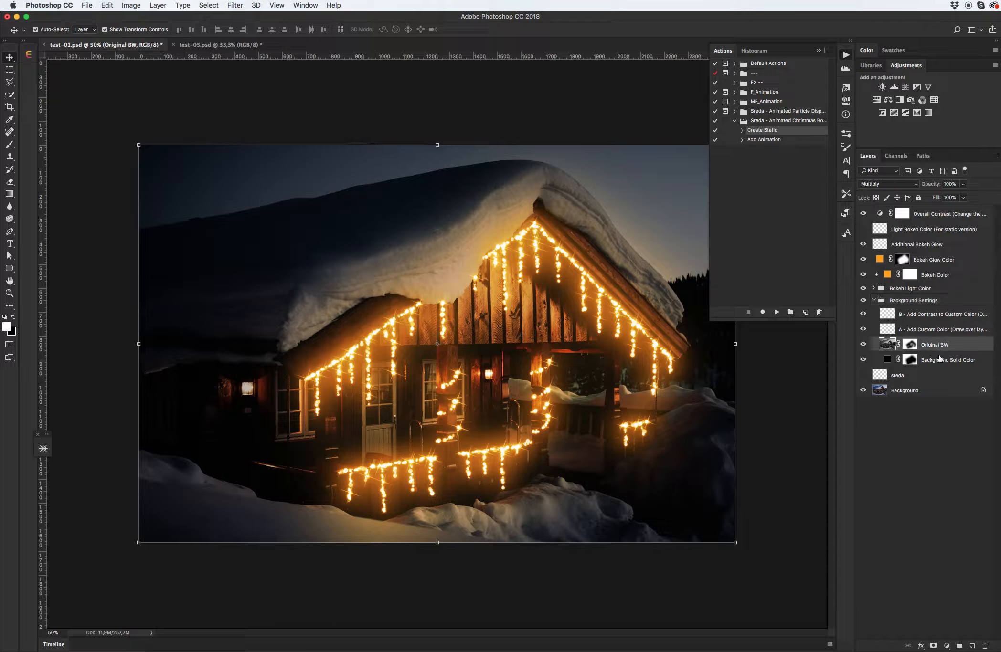
left_click_drag(960, 184, 942, 184)
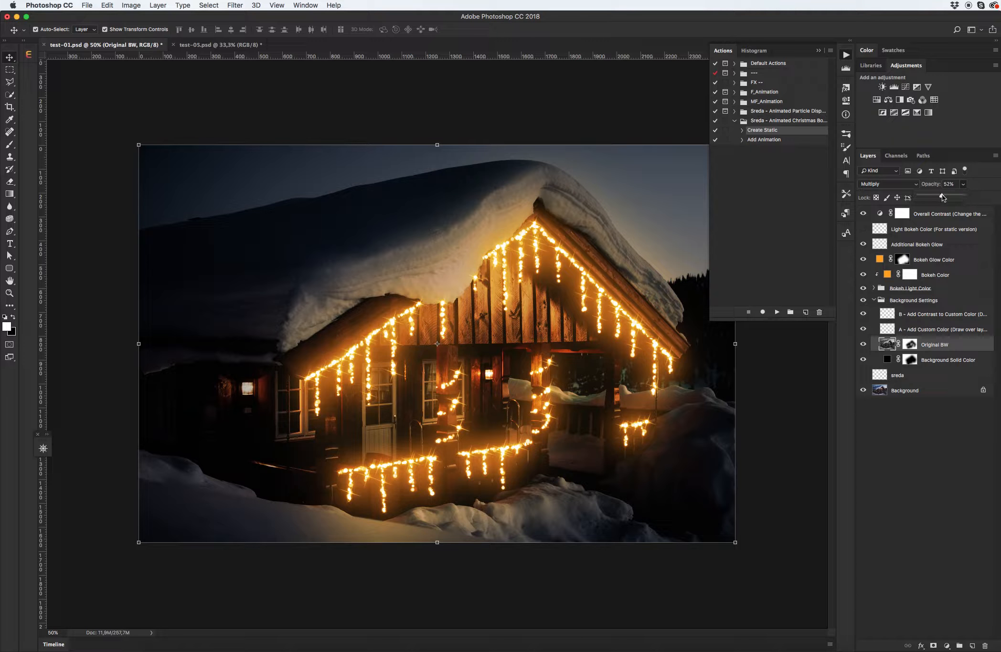
Set Background Solid Color opacity to 45% and select the A - Add Custom Color layer.
left_click_drag(940, 197, 946, 197)
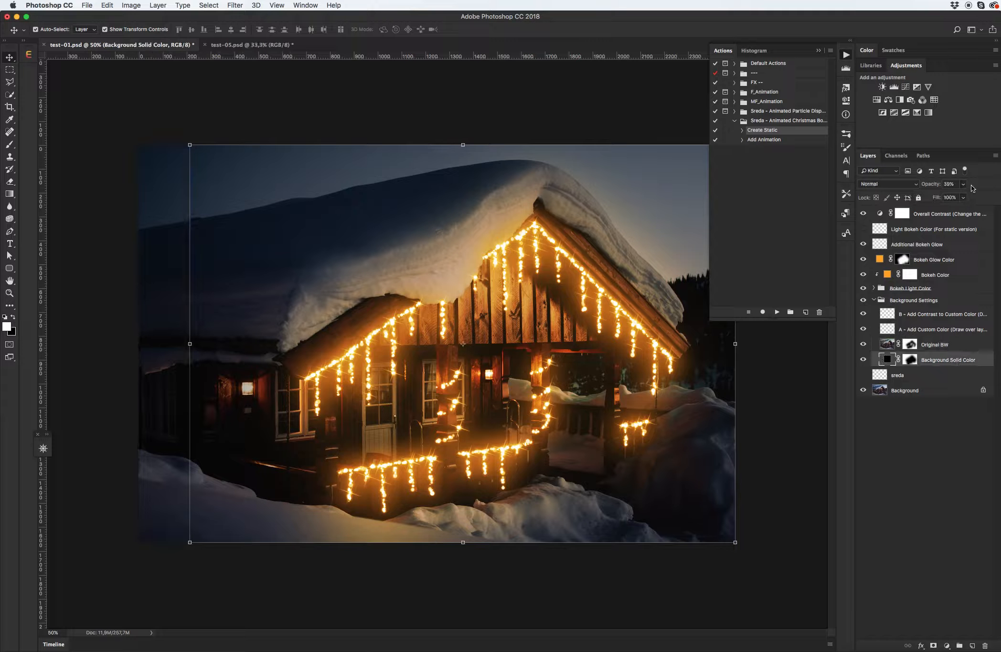
left_click_drag(964, 197, 969, 197)
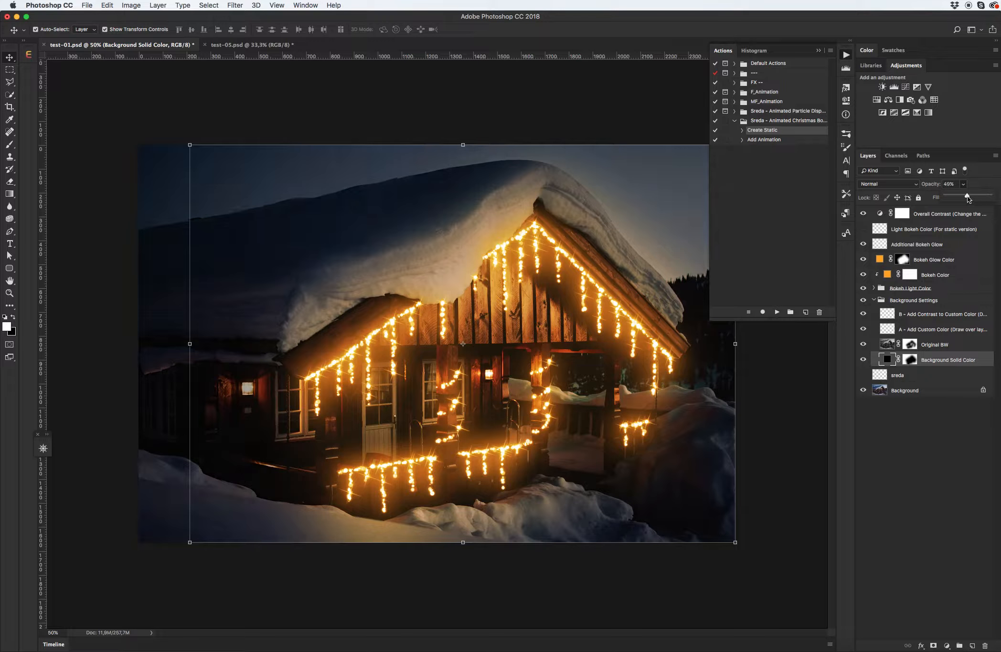
left_click_drag(969, 196, 966, 194)
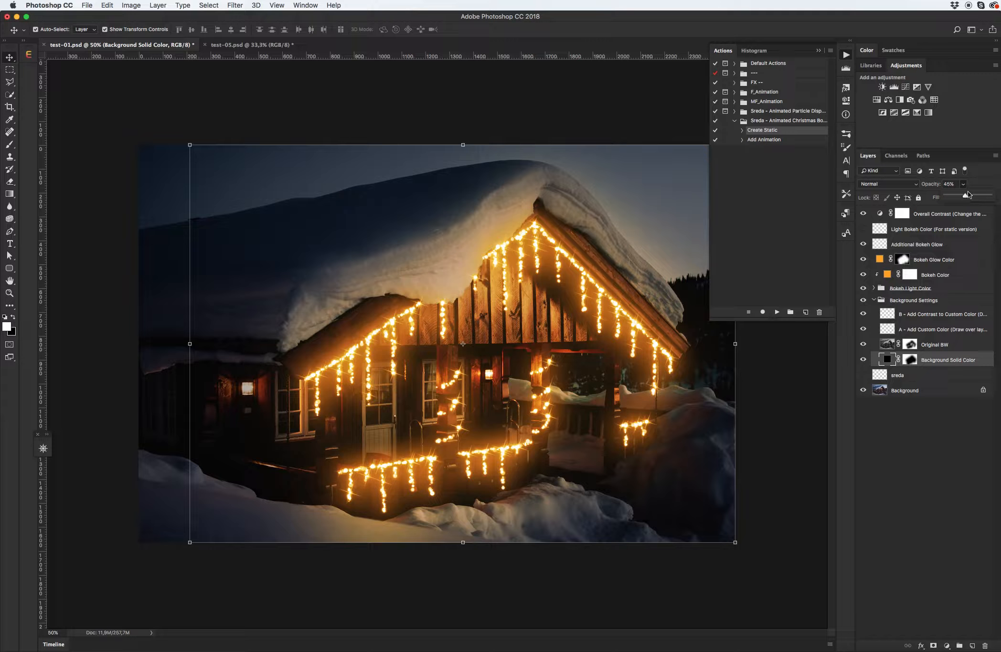
left_click(940, 330)
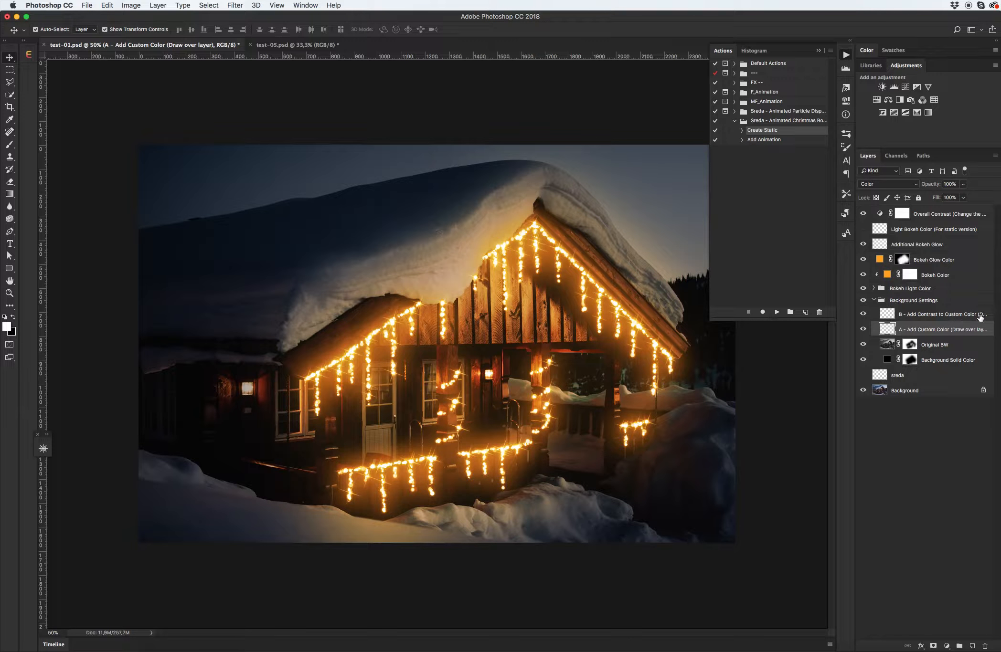
left_click(942, 314)
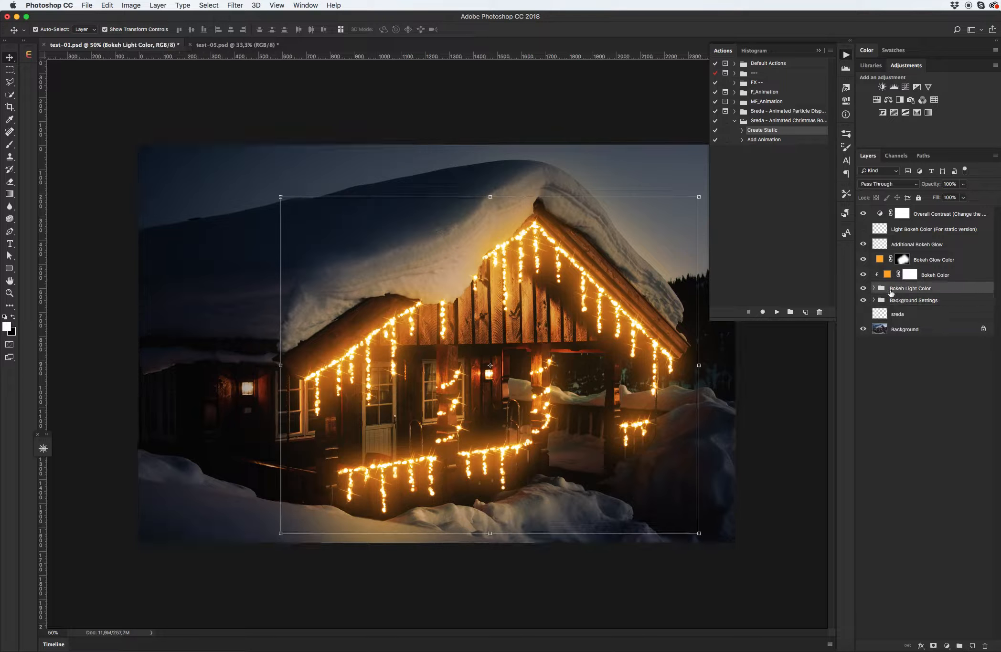
Lower the Out Glow layer's opacity to about half.
left_click(874, 288)
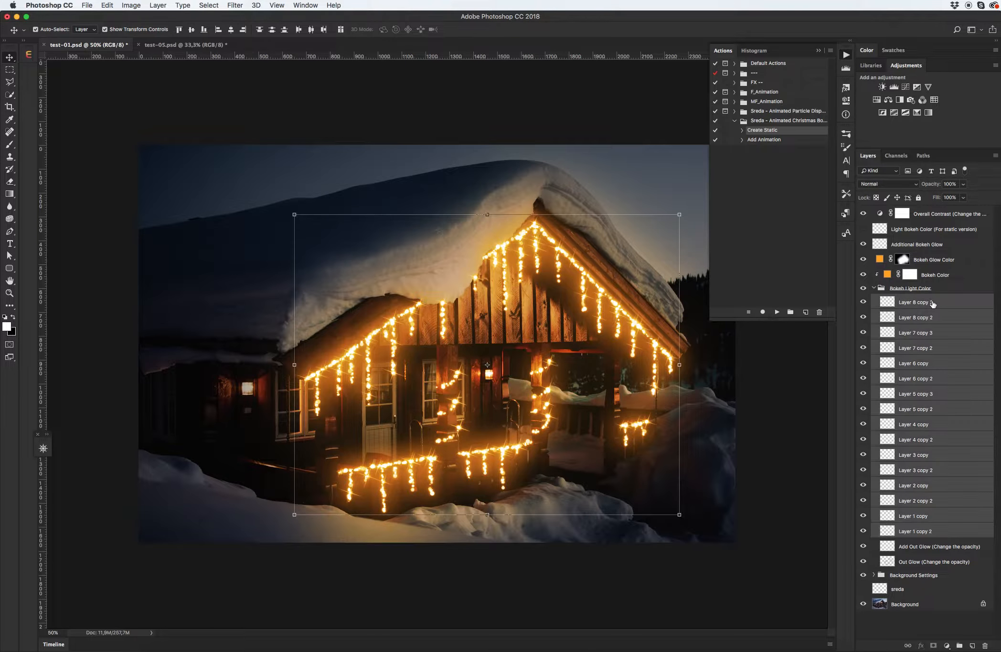
left_click(938, 546)
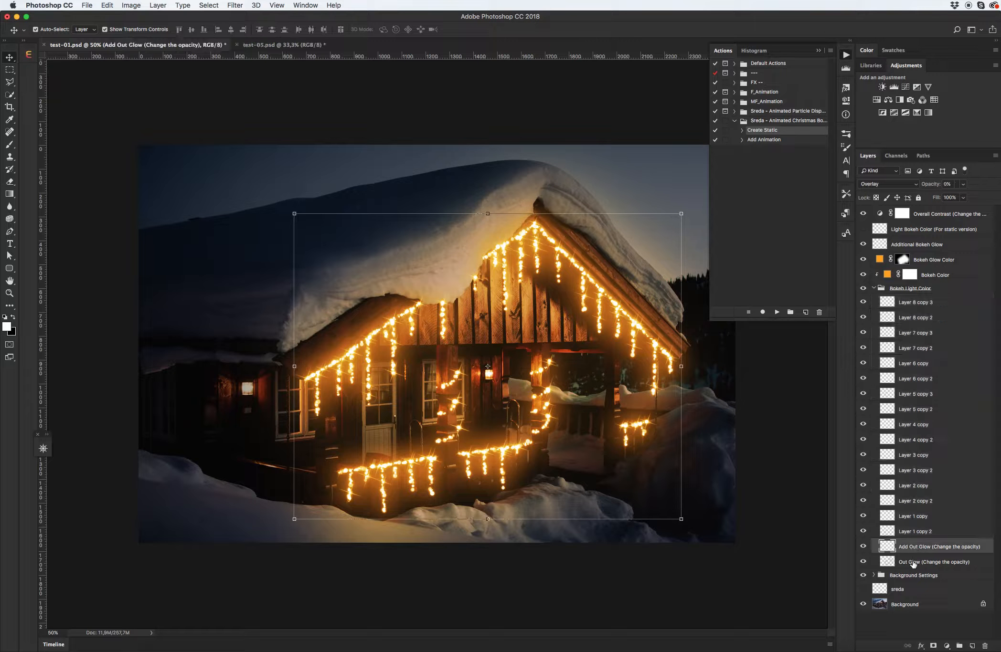
left_click(934, 562)
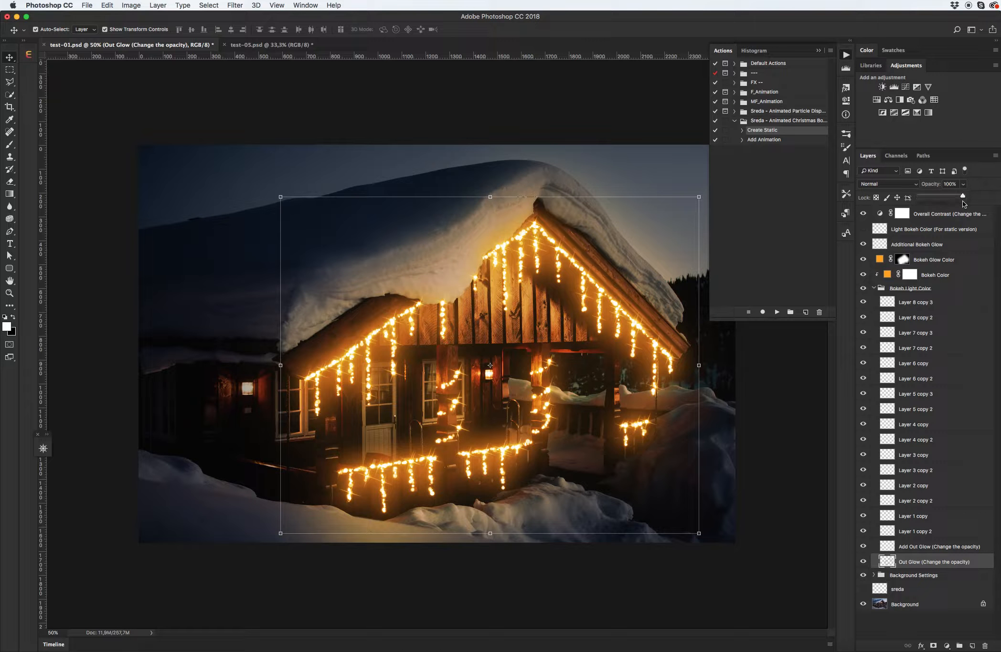
left_click_drag(963, 197, 942, 197)
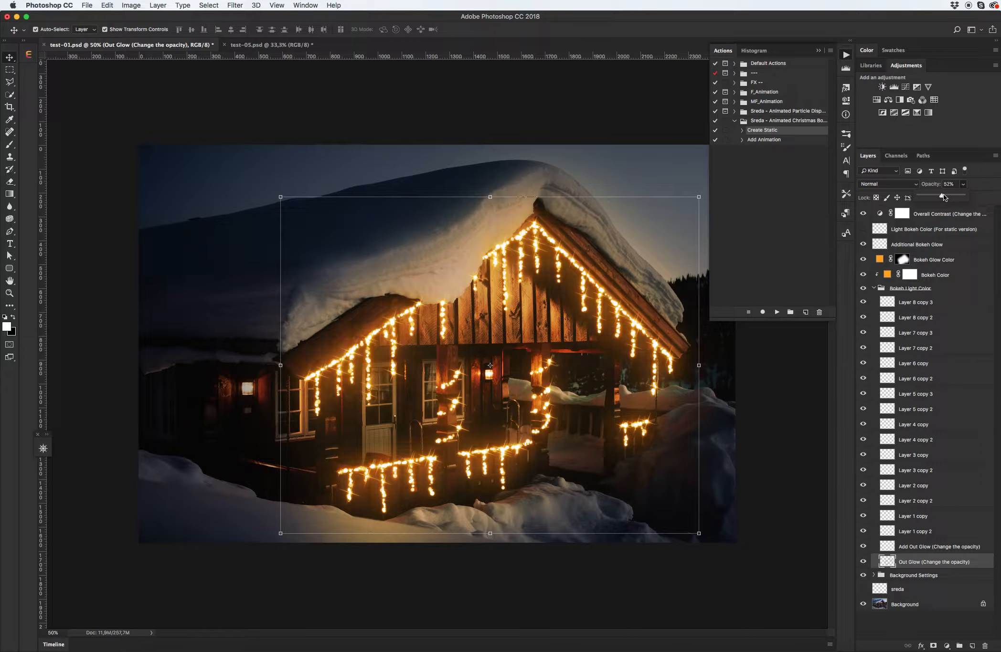
left_click_drag(941, 196, 952, 196)
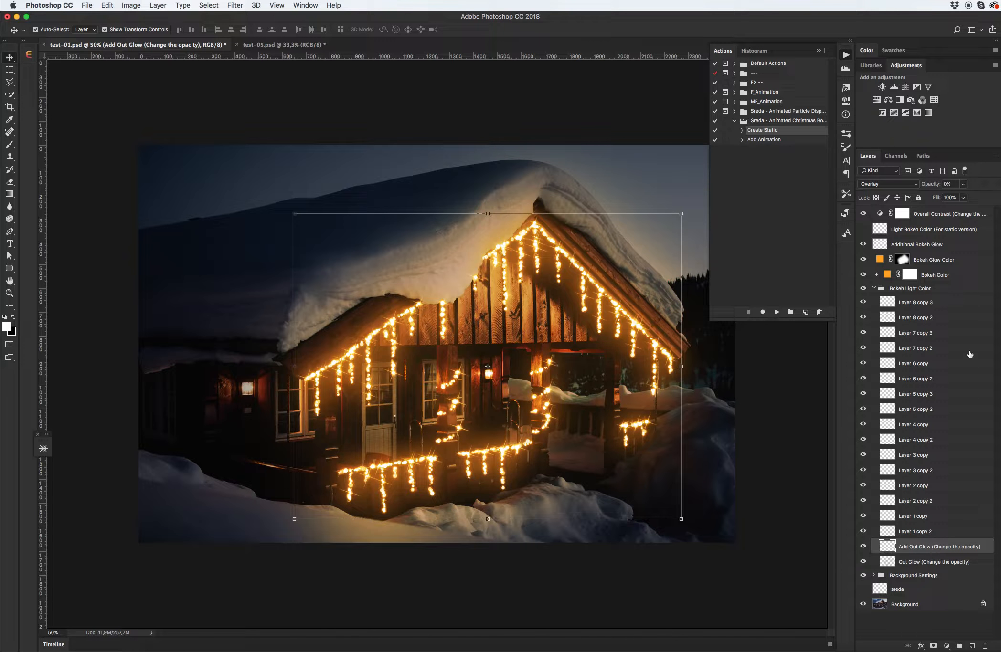
Raise the Add Out Glow layer's opacity to about half.
left_click(951, 198)
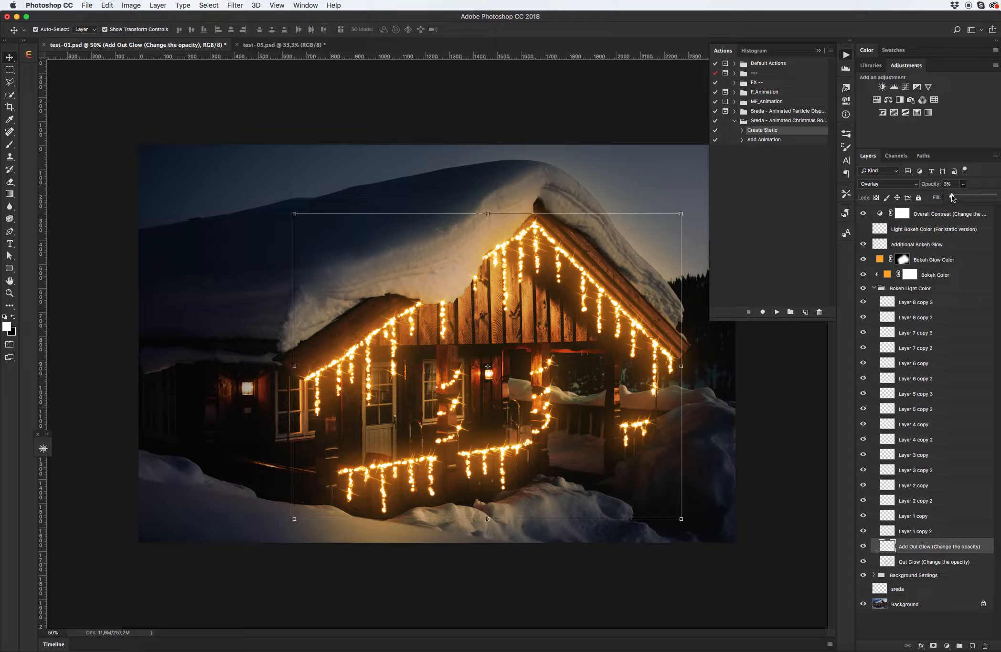
left_click_drag(951, 197, 977, 197)
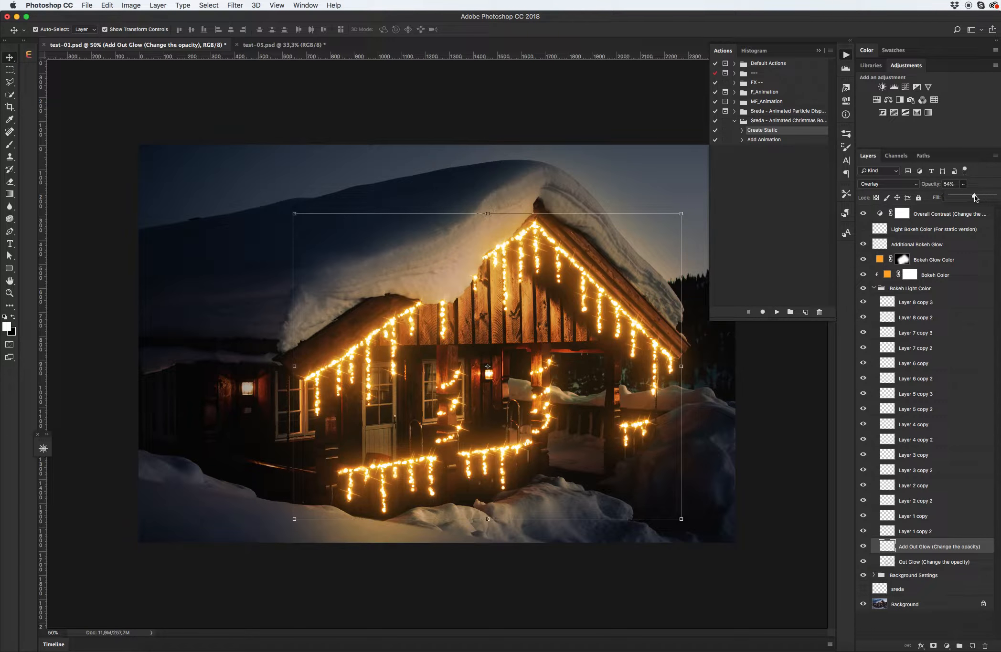
left_click_drag(974, 196, 964, 196)
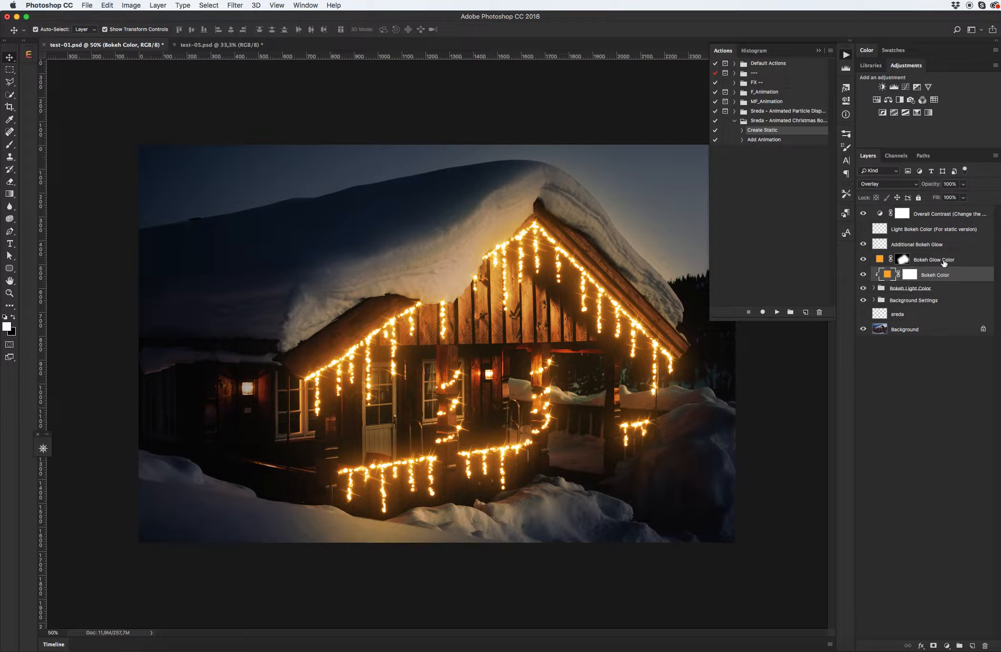
Preview a pink Bokeh Color, then cancel to keep orange.
left_click(934, 259)
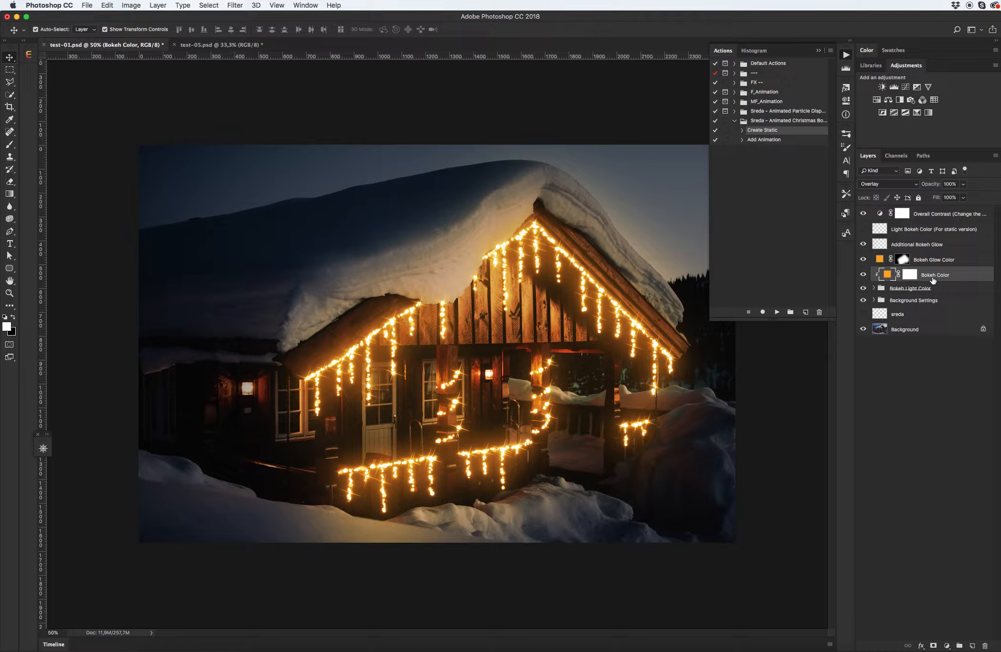
left_click(935, 259)
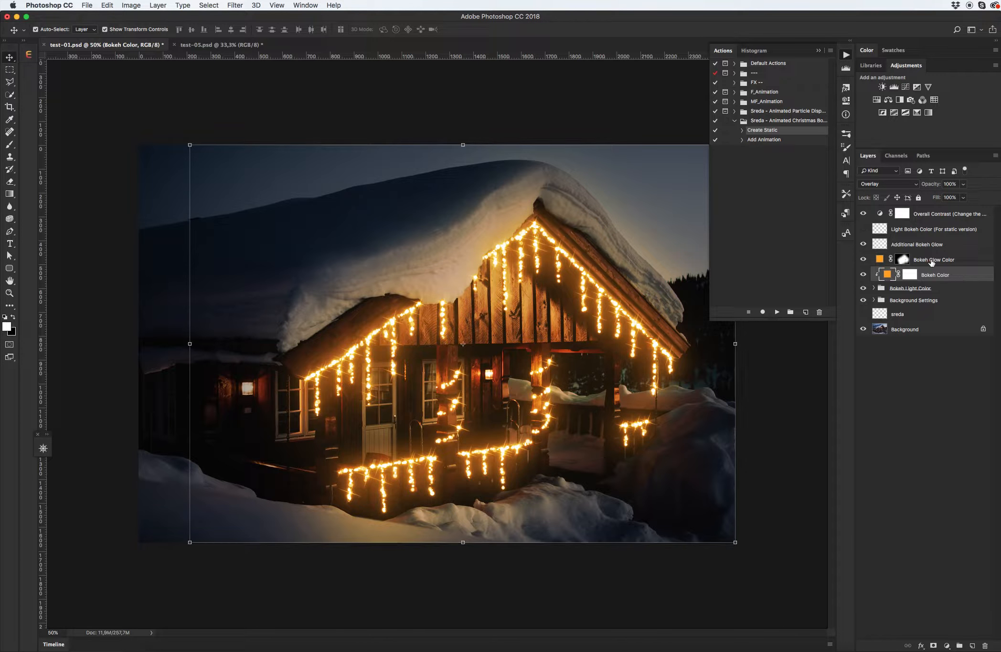
left_click(933, 259)
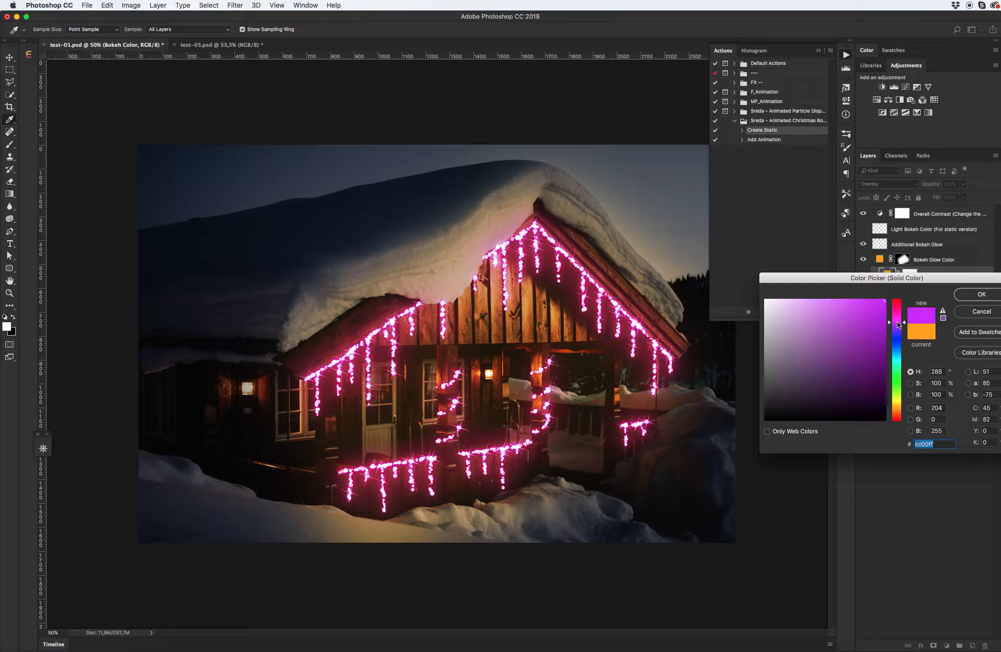
left_click(978, 294)
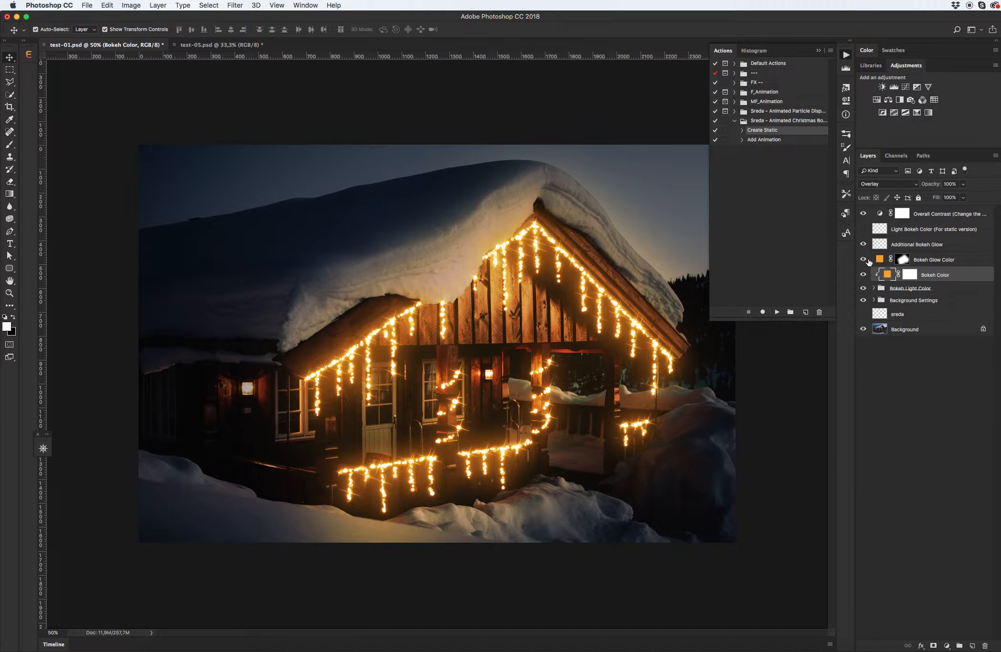
Preview a blue Bokeh Glow Color, cancel it, and reopen the glow colour picker.
double_click(879, 259)
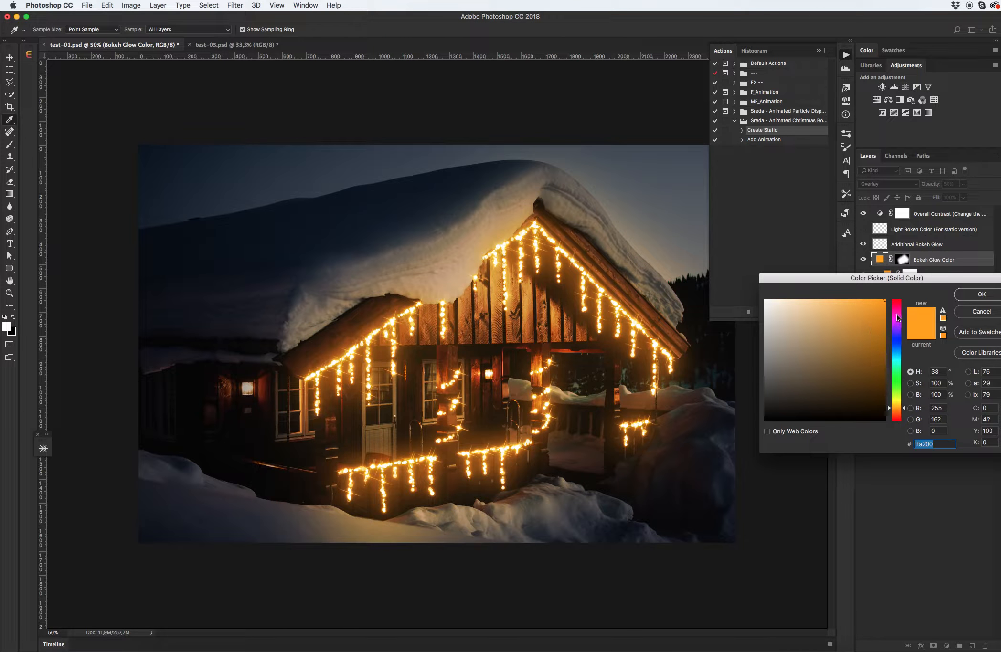
left_click(897, 350)
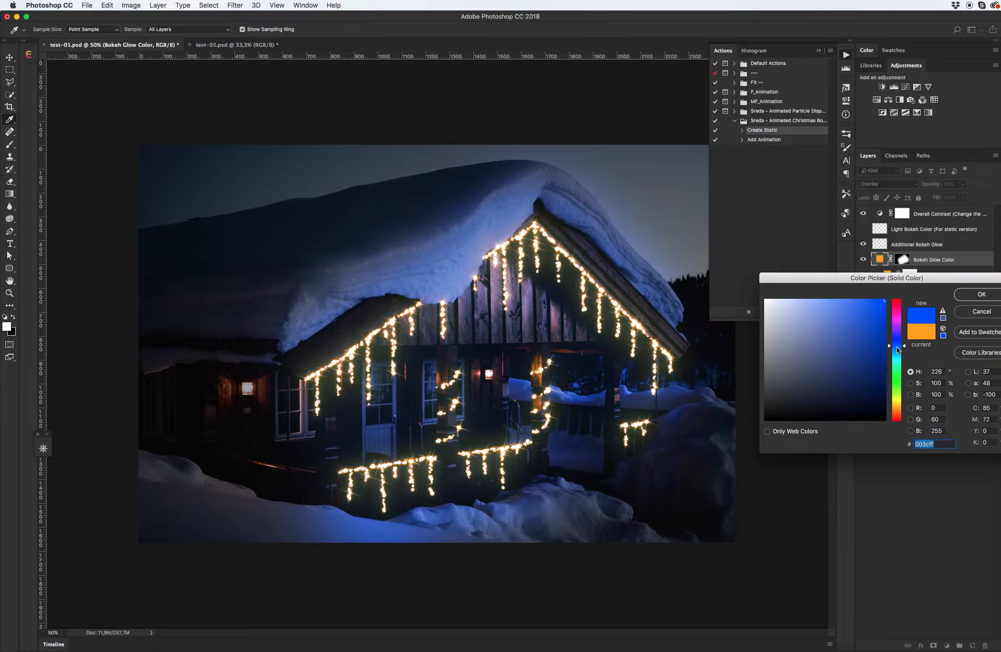
left_click(978, 294)
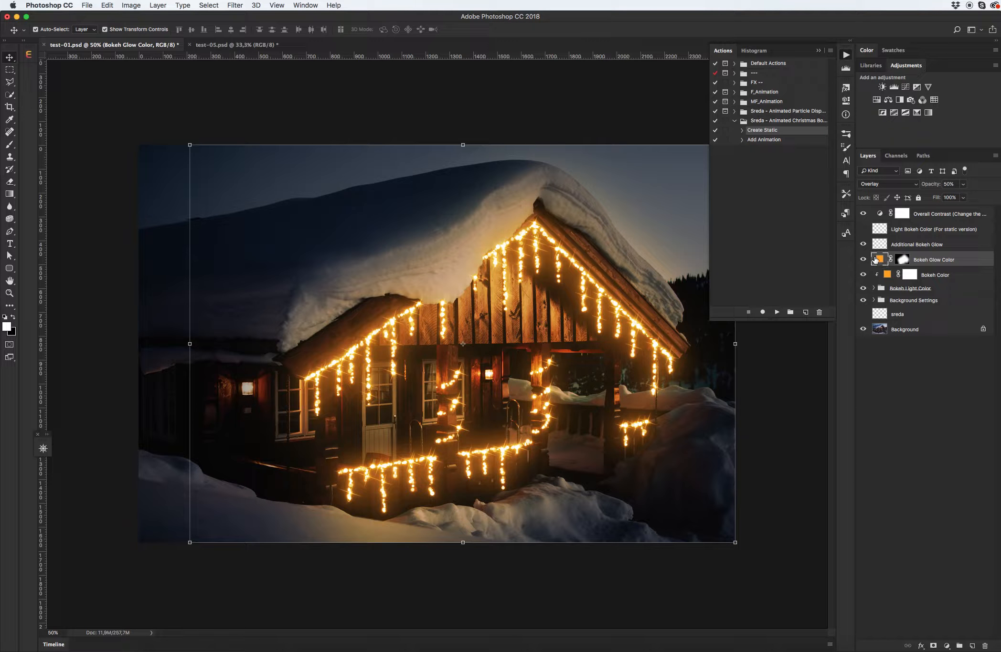
double_click(880, 259)
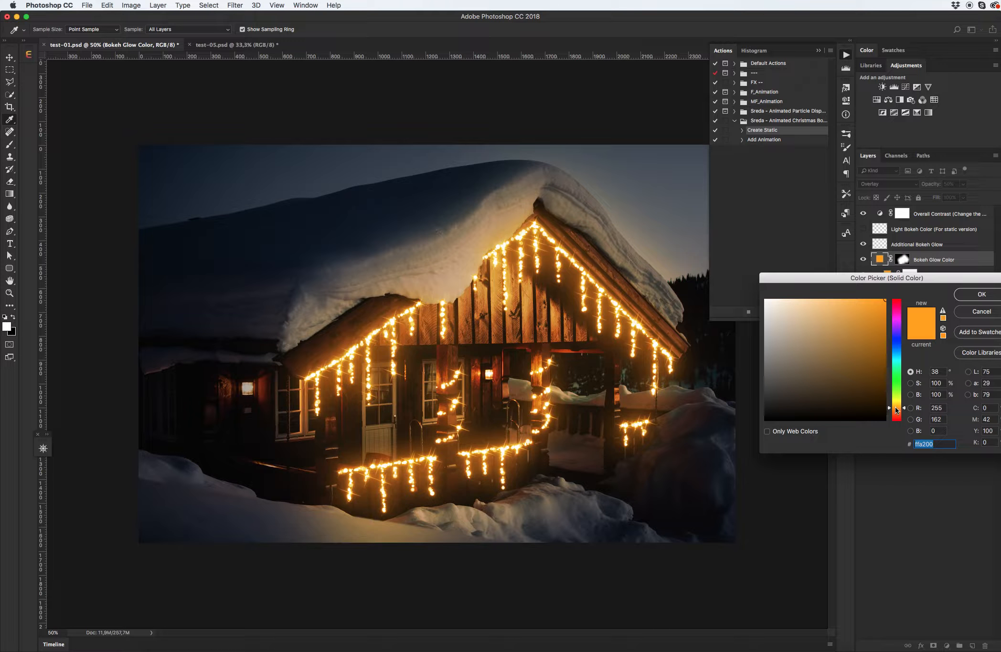
Set the Bokeh Glow Color fill to teal and the Bokeh Color fill to green.
left_click_drag(897, 410, 897, 383)
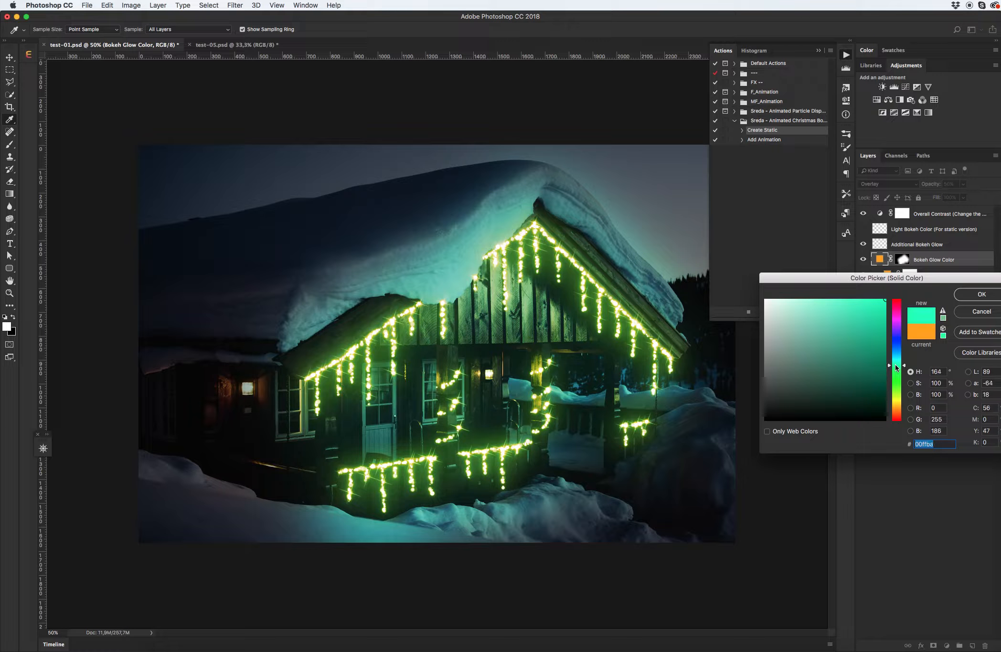
left_click(982, 294)
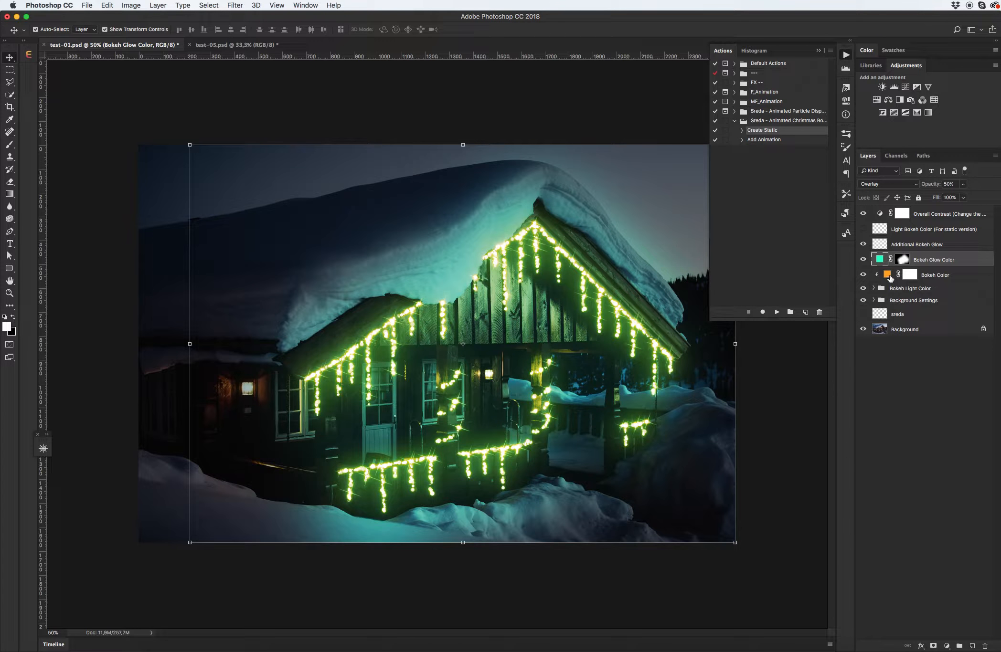
double_click(888, 275)
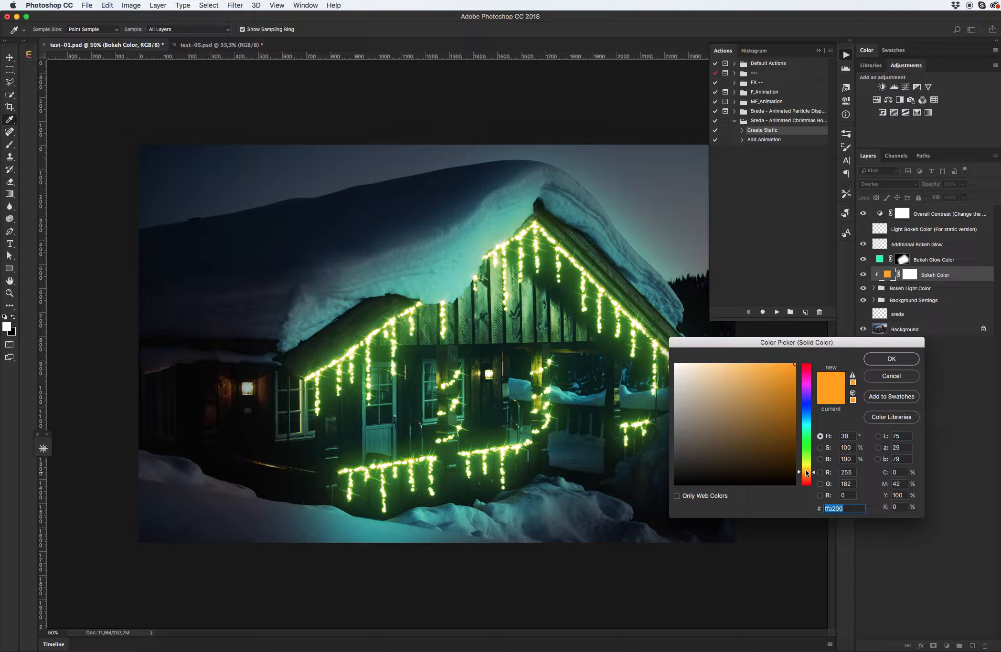
left_click(807, 466)
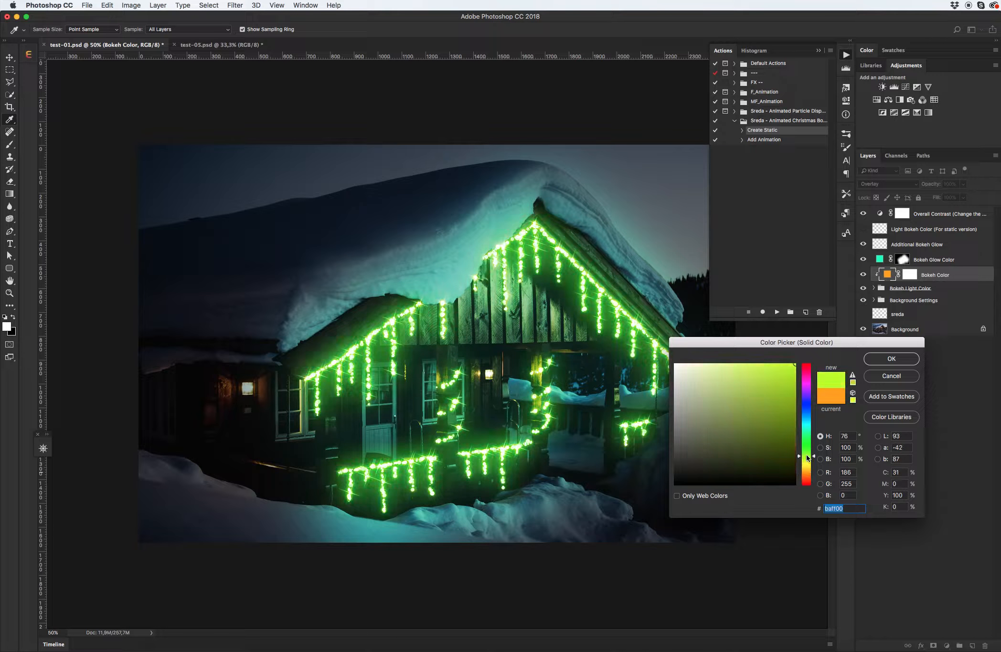
left_click_drag(800, 458, 799, 438)
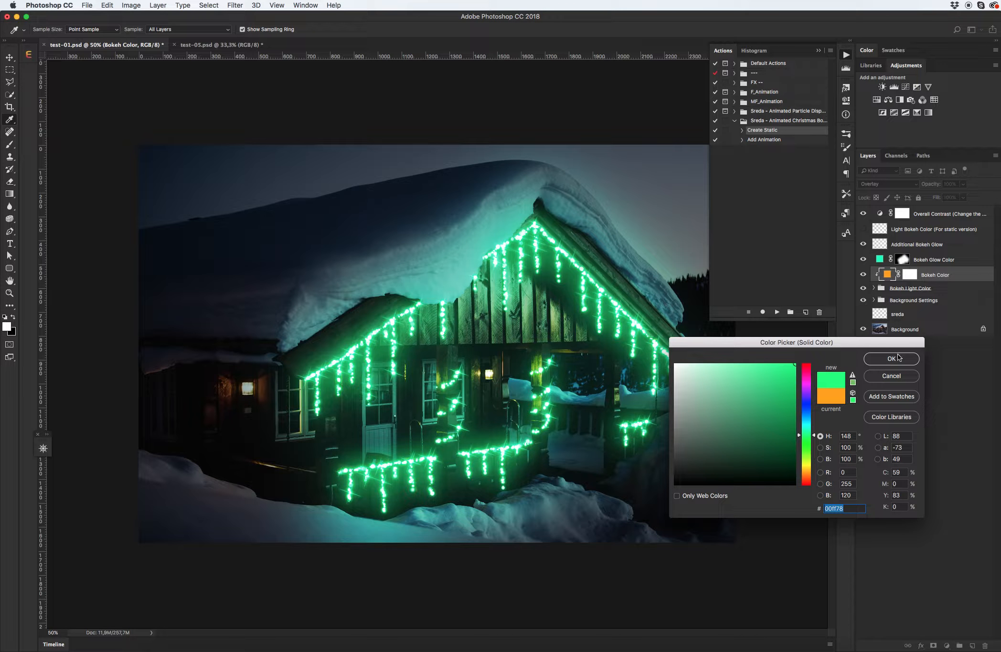
left_click(891, 359)
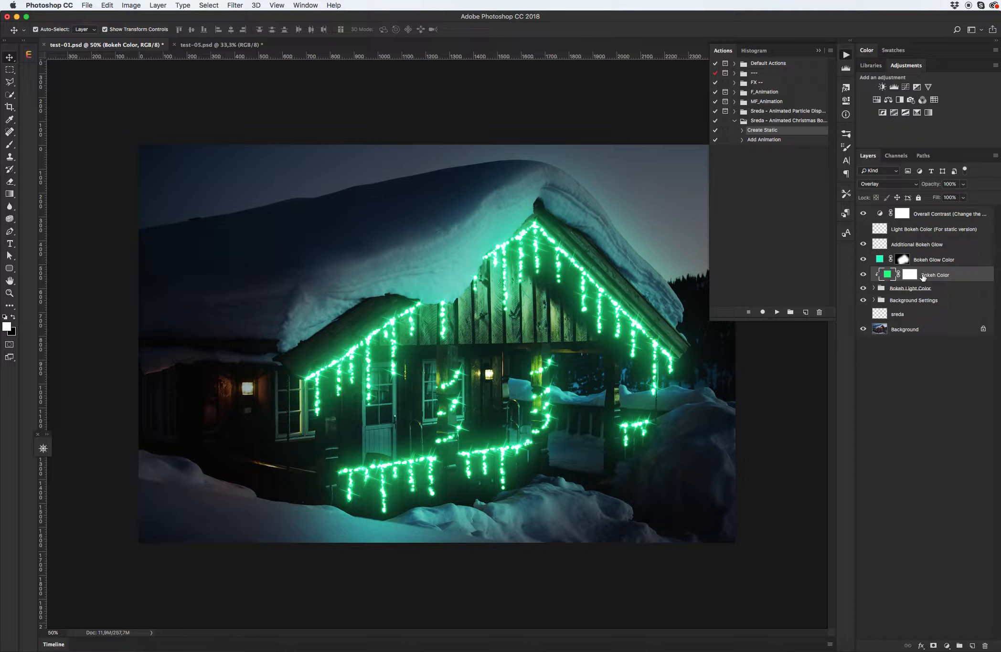
mouse_move(934, 275)
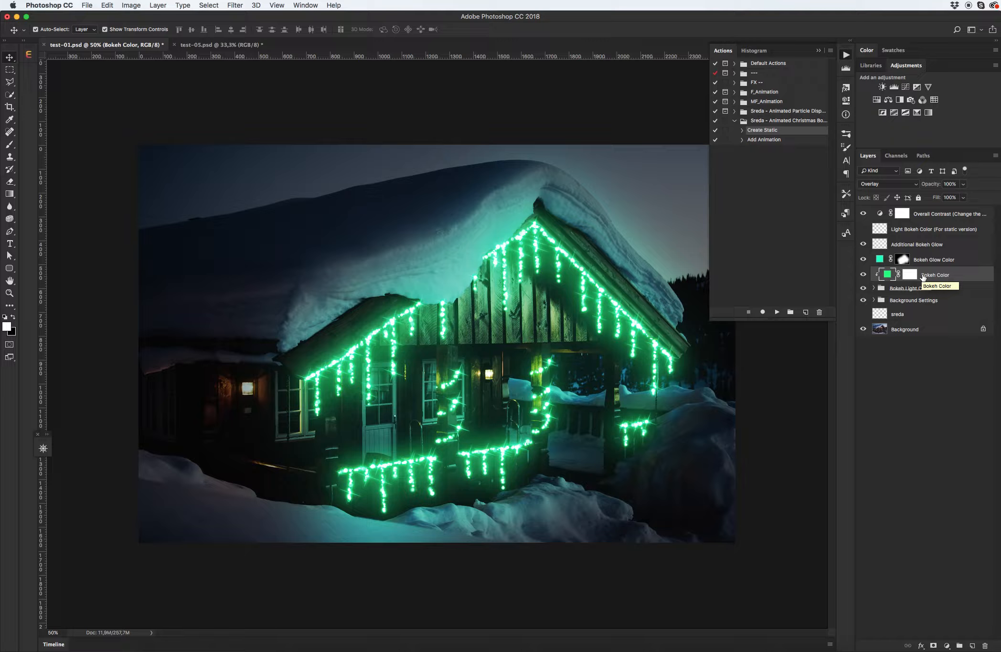
mouse_move(945, 248)
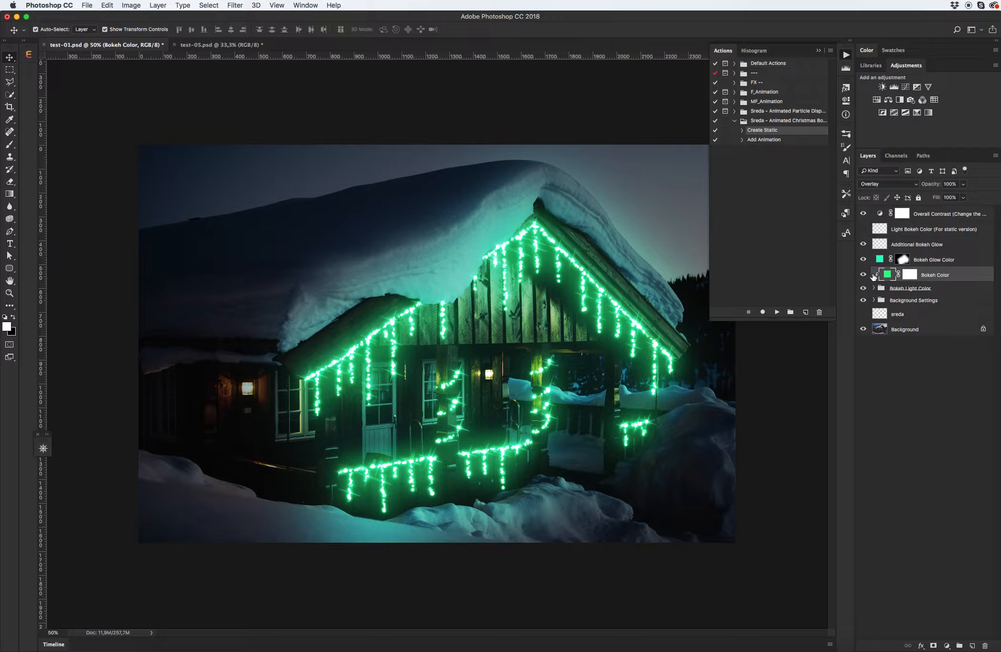
mouse_move(597, 279)
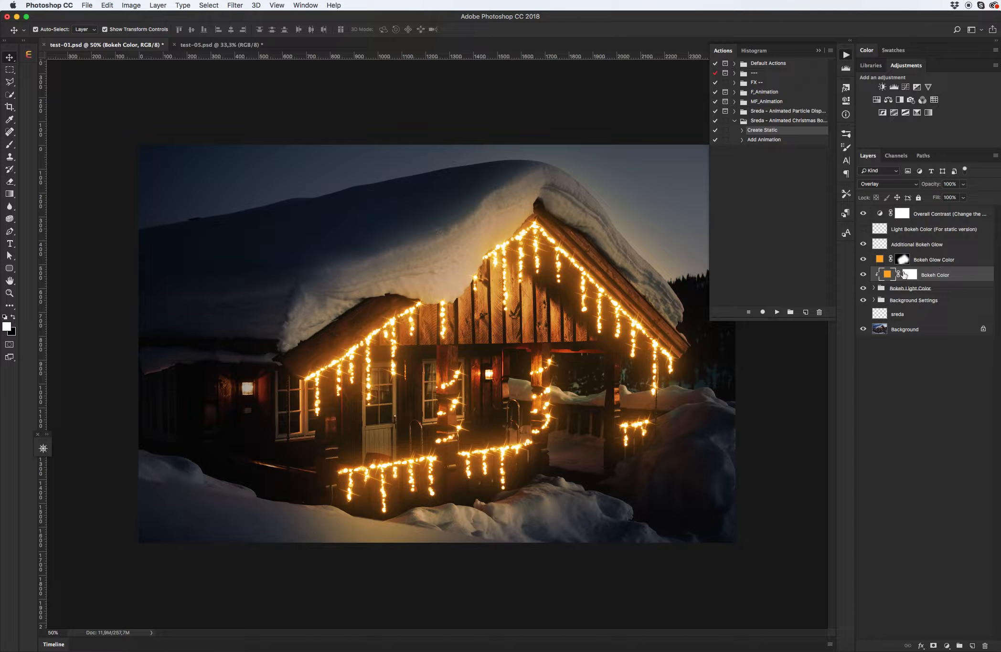
Set the Additional Bokeh Glow opacity to about half, then select the Background Settings group.
left_click(917, 245)
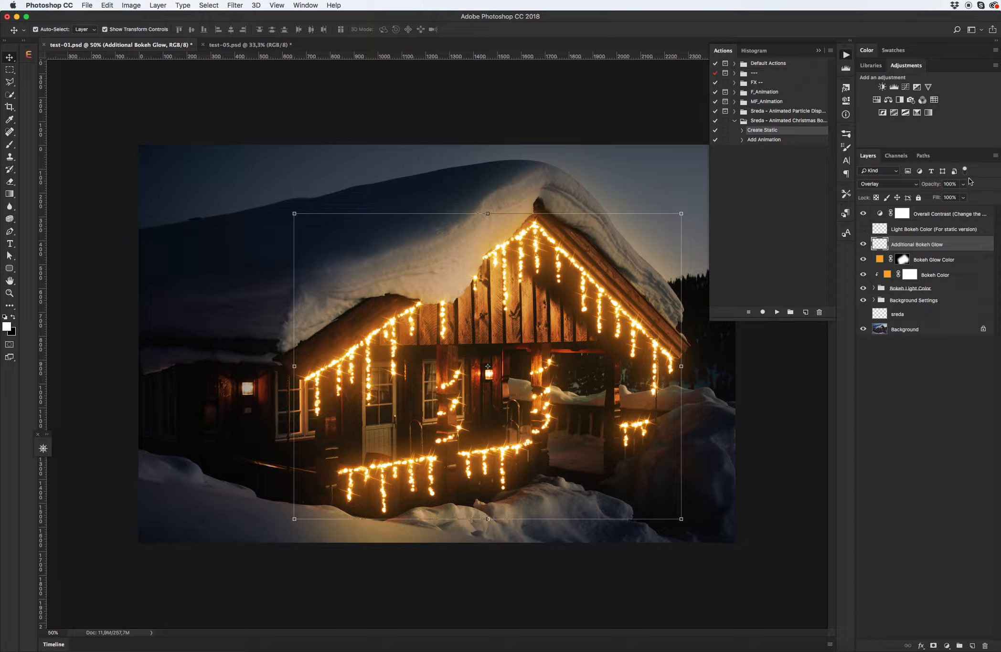
left_click_drag(969, 184, 947, 197)
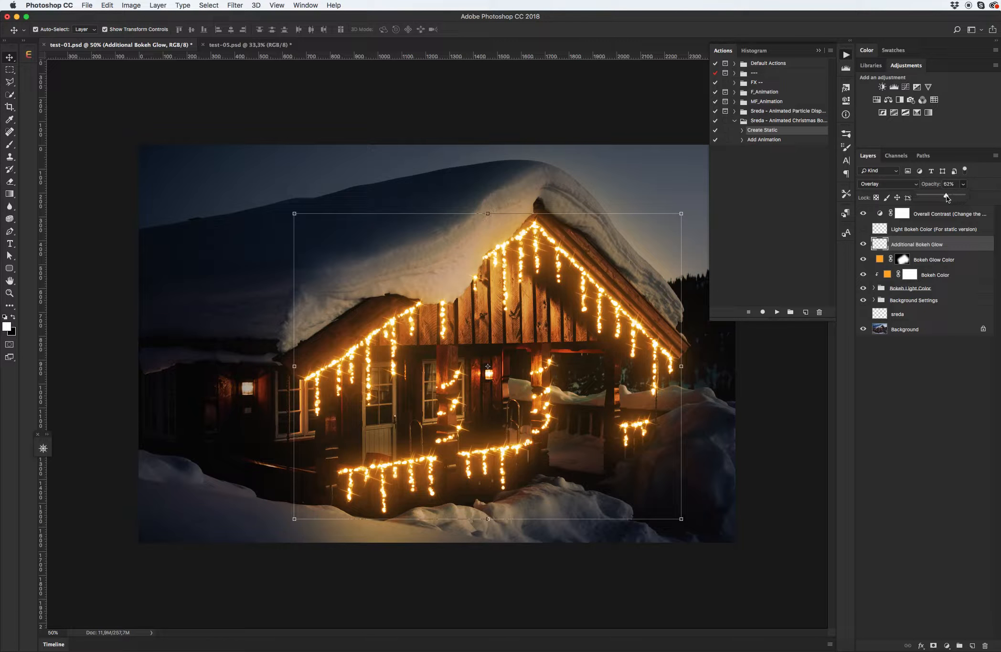
left_click_drag(948, 196, 934, 196)
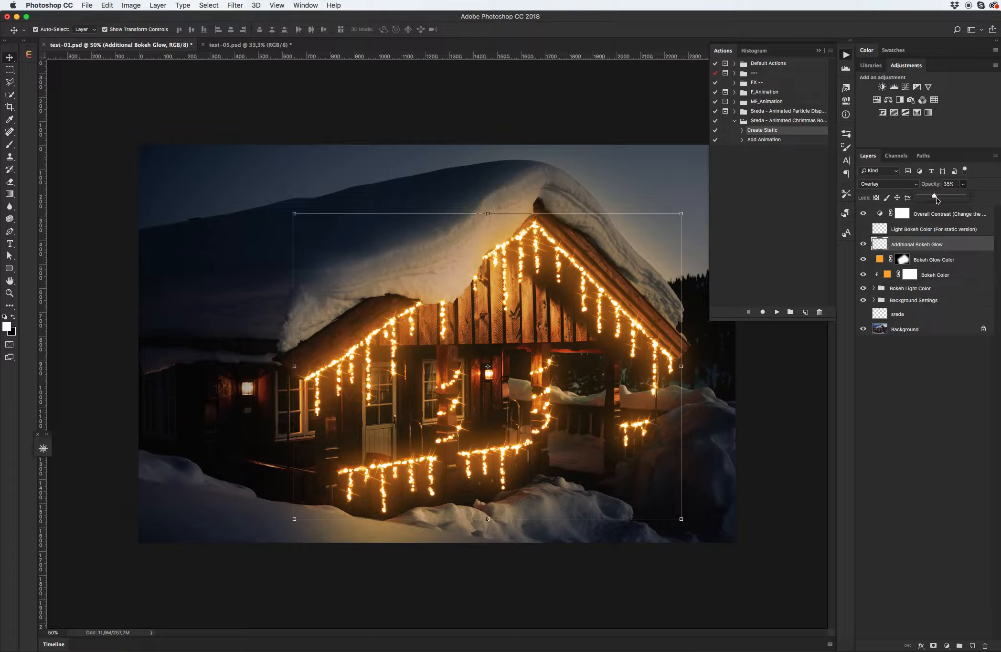
left_click_drag(934, 195, 918, 195)
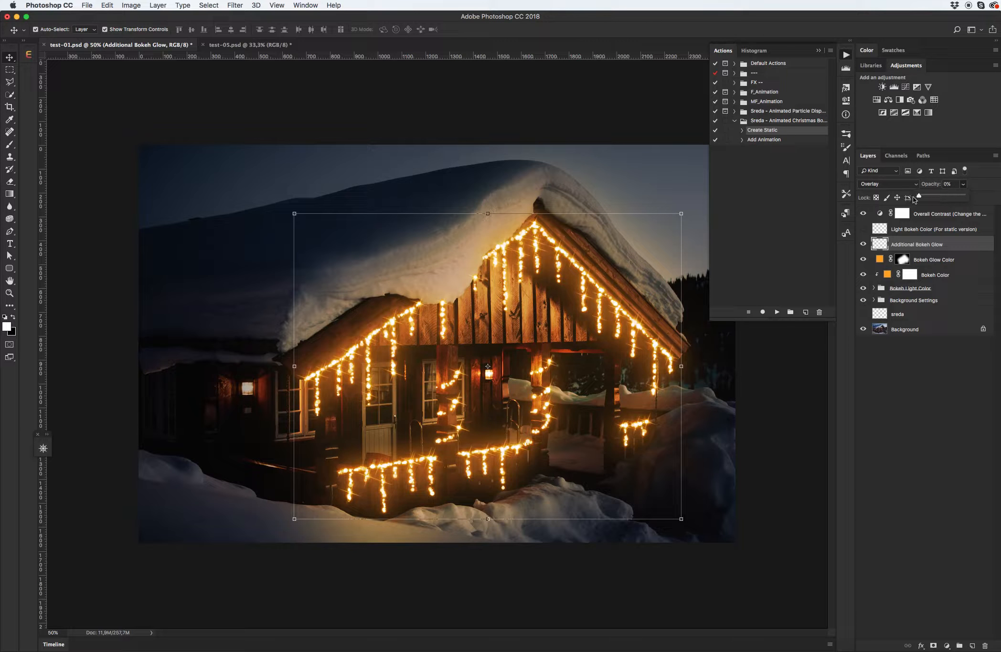
left_click_drag(918, 196, 942, 196)
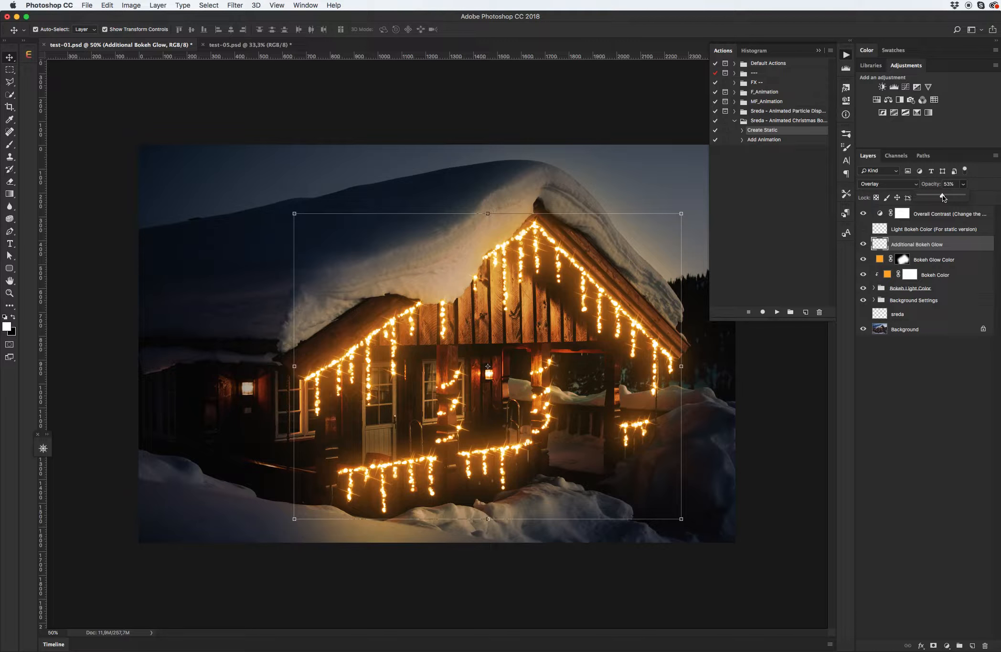
left_click(937, 229)
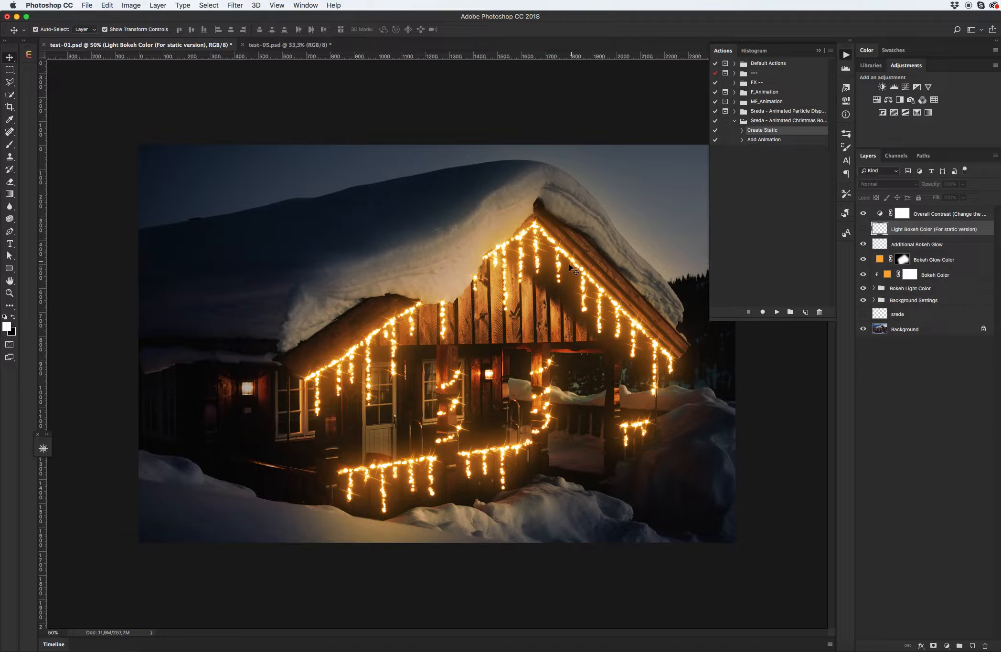
mouse_move(584, 298)
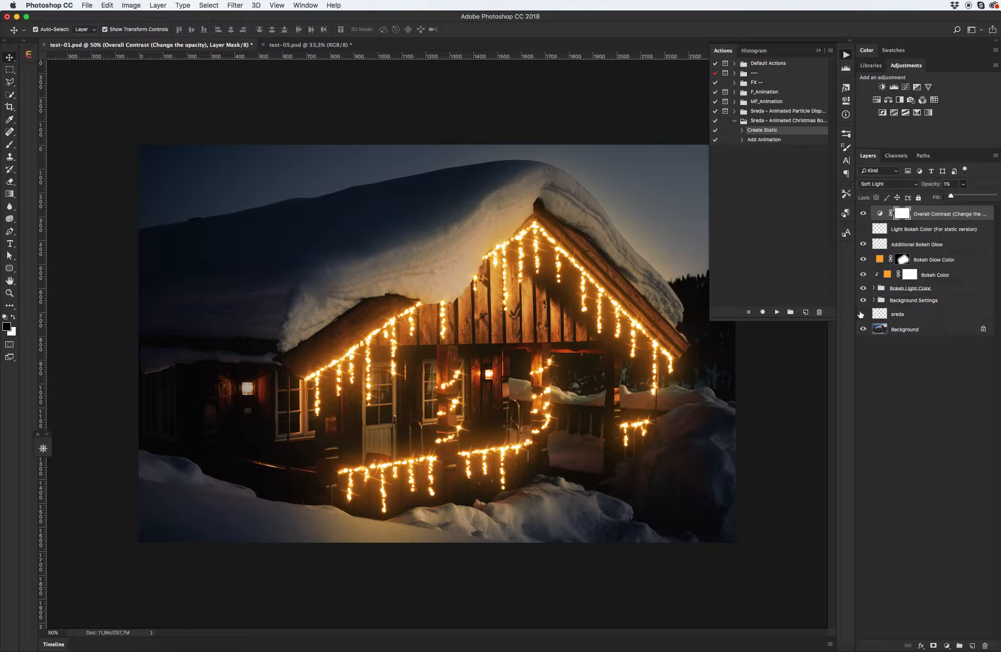
left_click(913, 300)
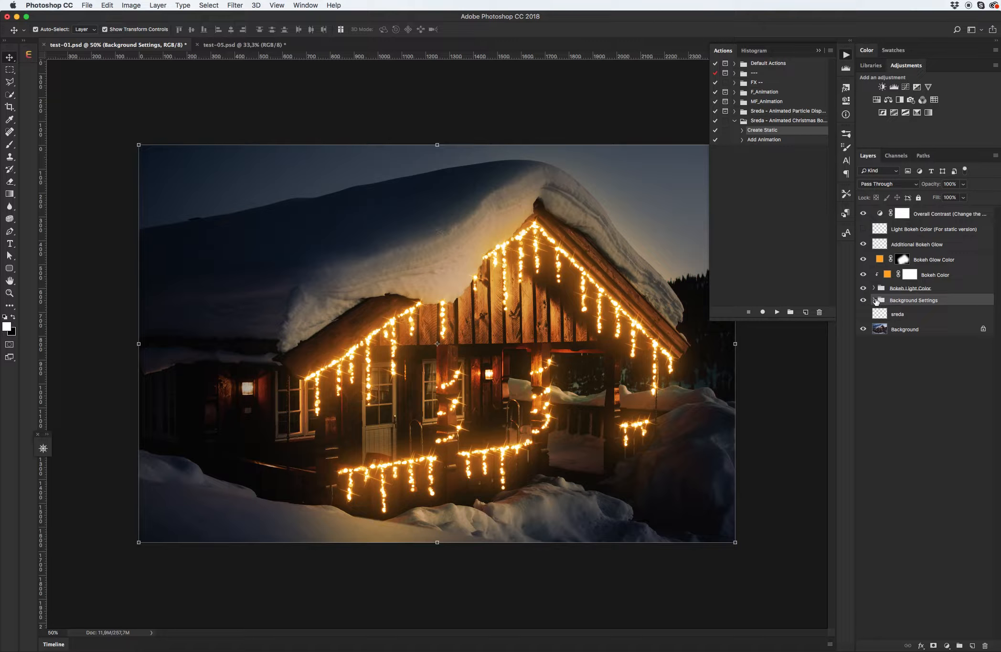
Expand the Background Settings group and select layer A – Add Custom Color.
left_click(864, 300)
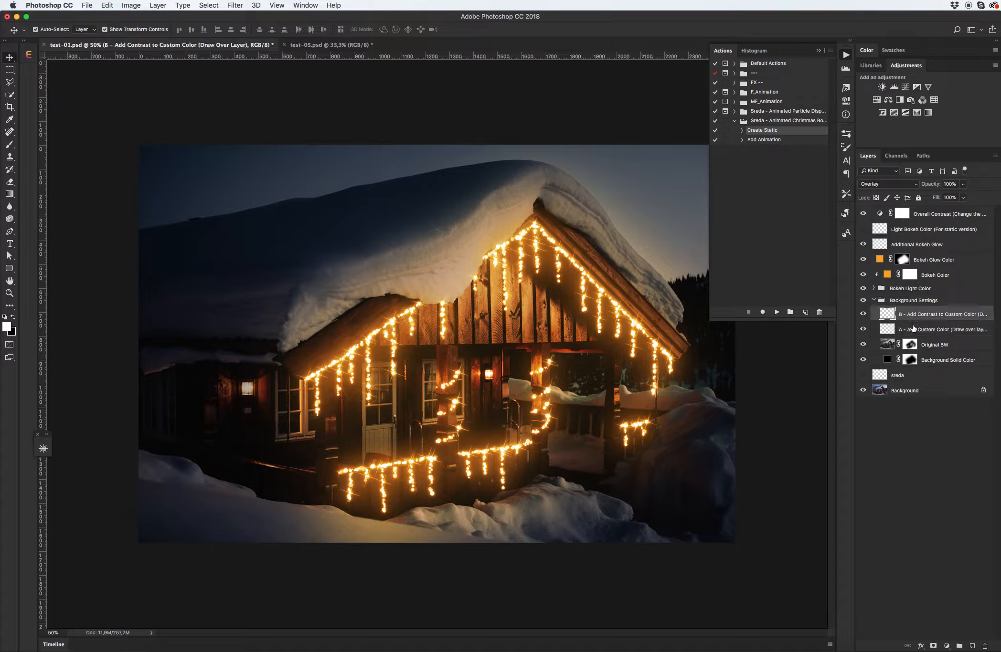
left_click(944, 328)
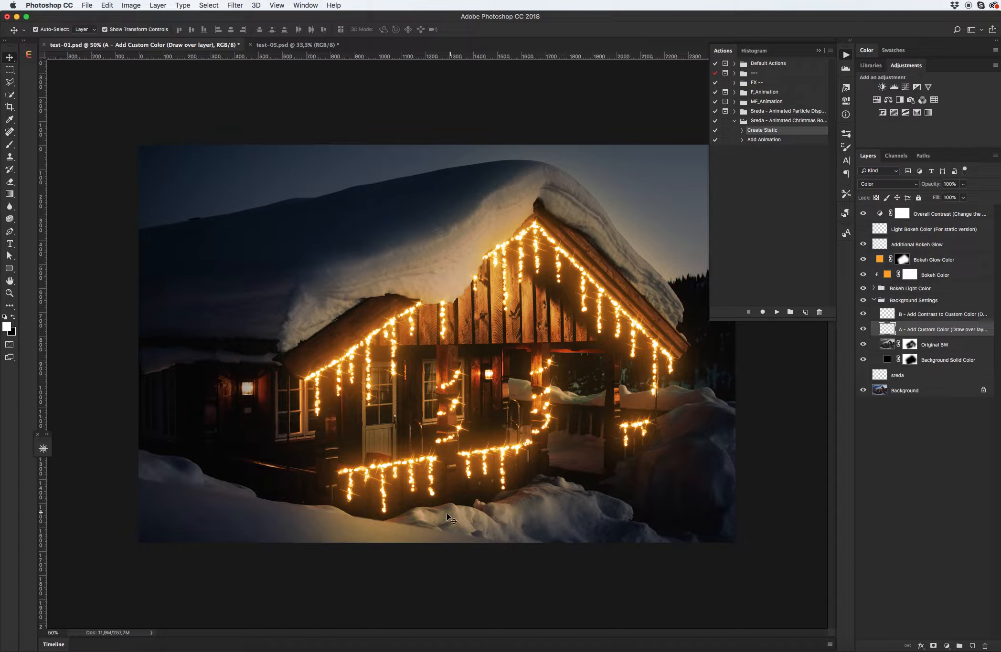
mouse_move(428, 527)
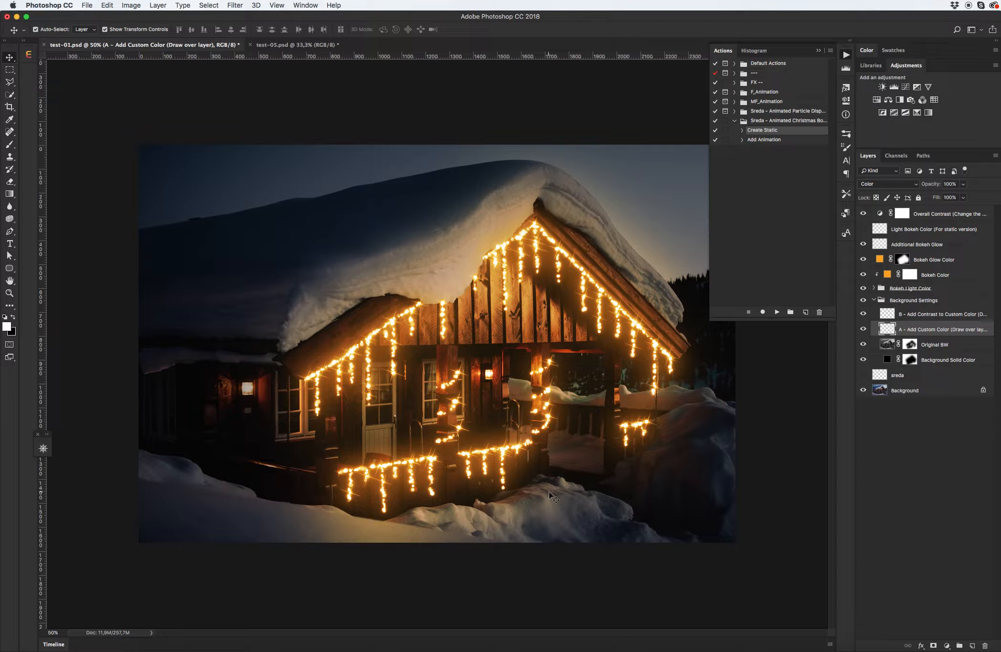
mouse_move(685, 462)
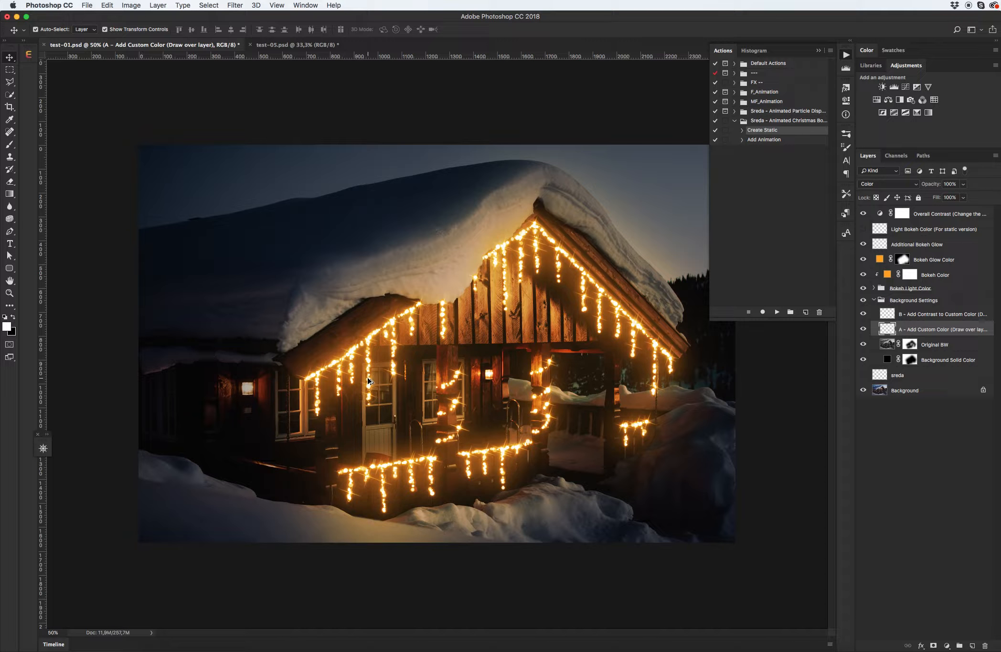
mouse_move(374, 376)
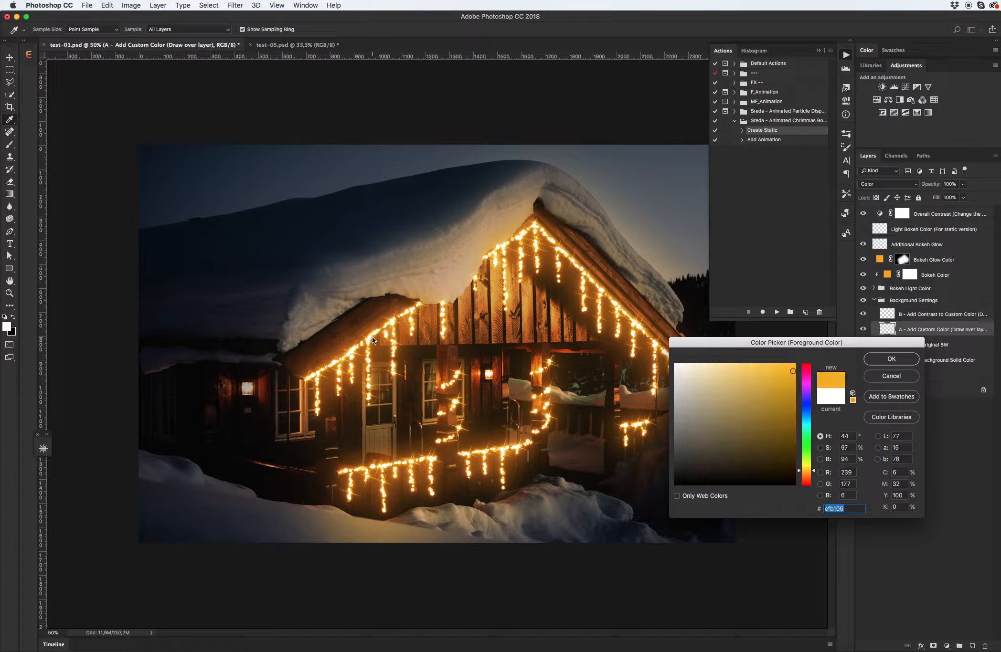
Confirm the golden orange colour and brush it across the front snow.
left_click(891, 359)
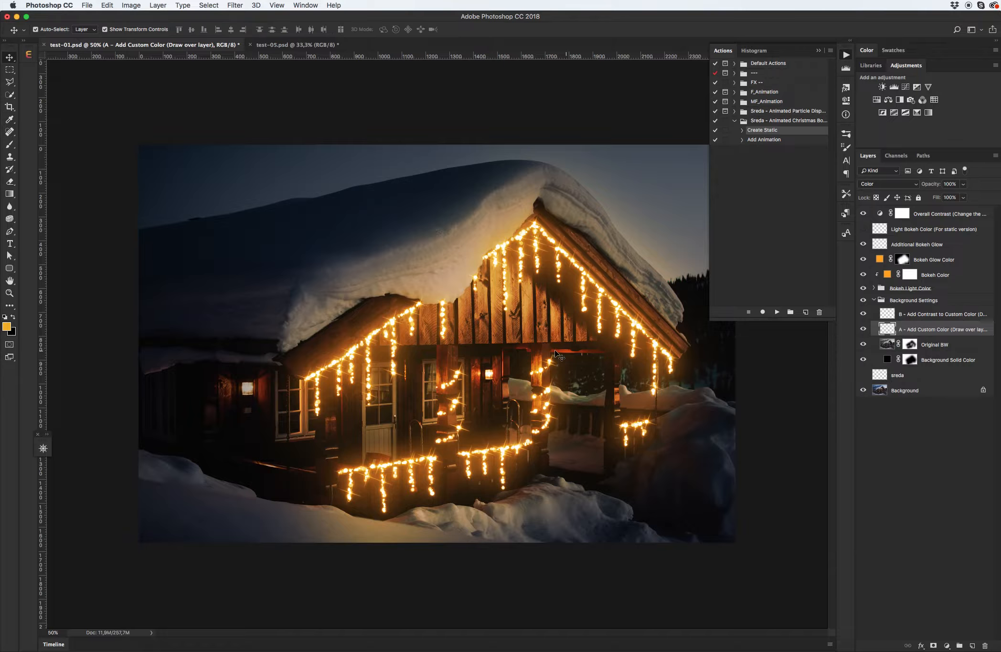
left_click(10, 95)
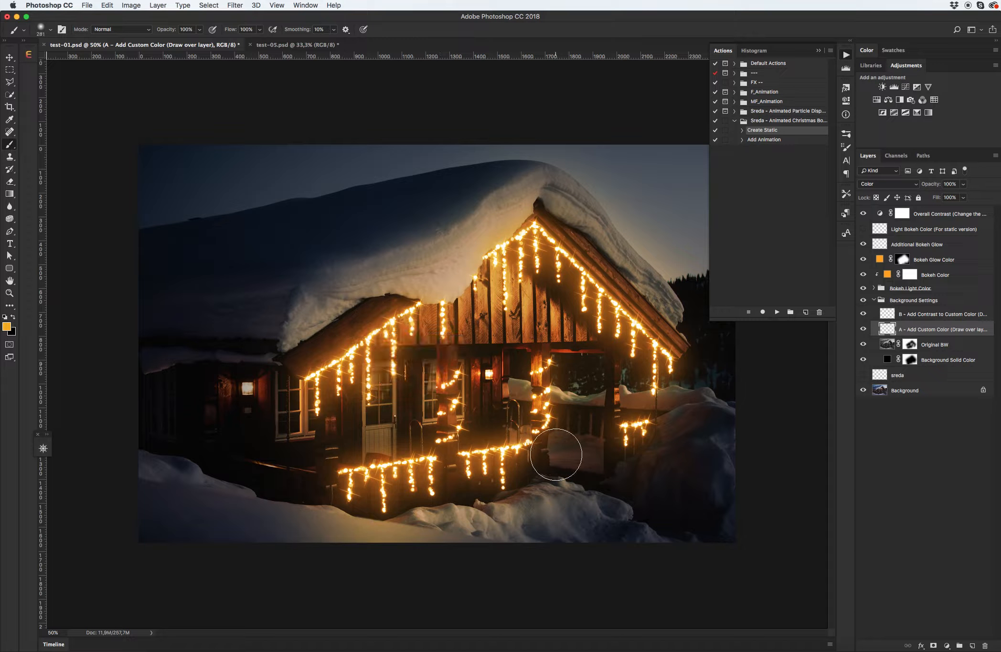
left_click_drag(555, 455, 378, 520)
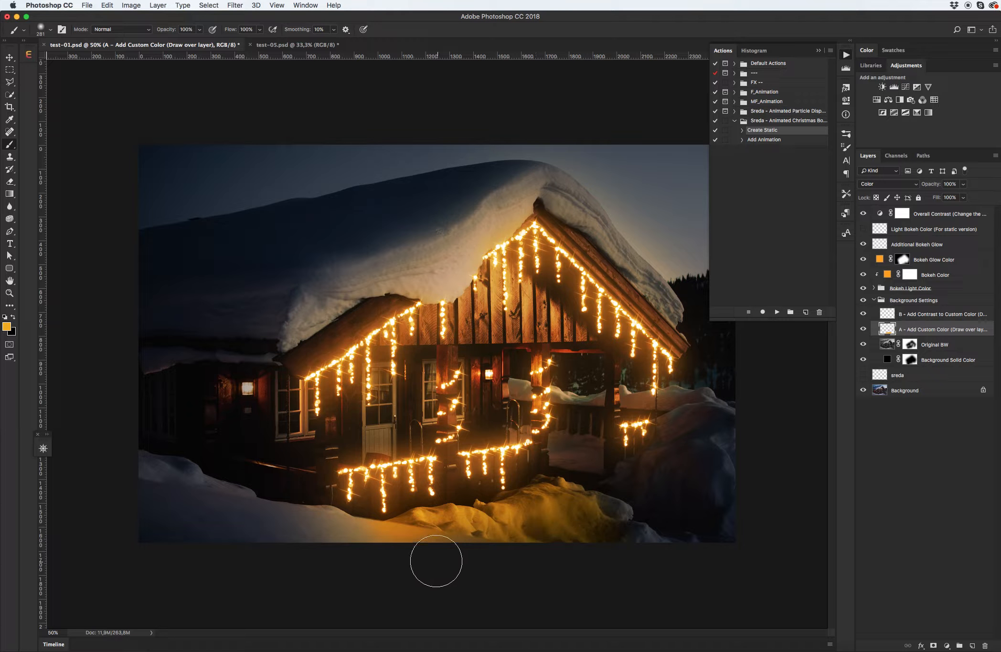
left_click_drag(436, 561, 279, 538)
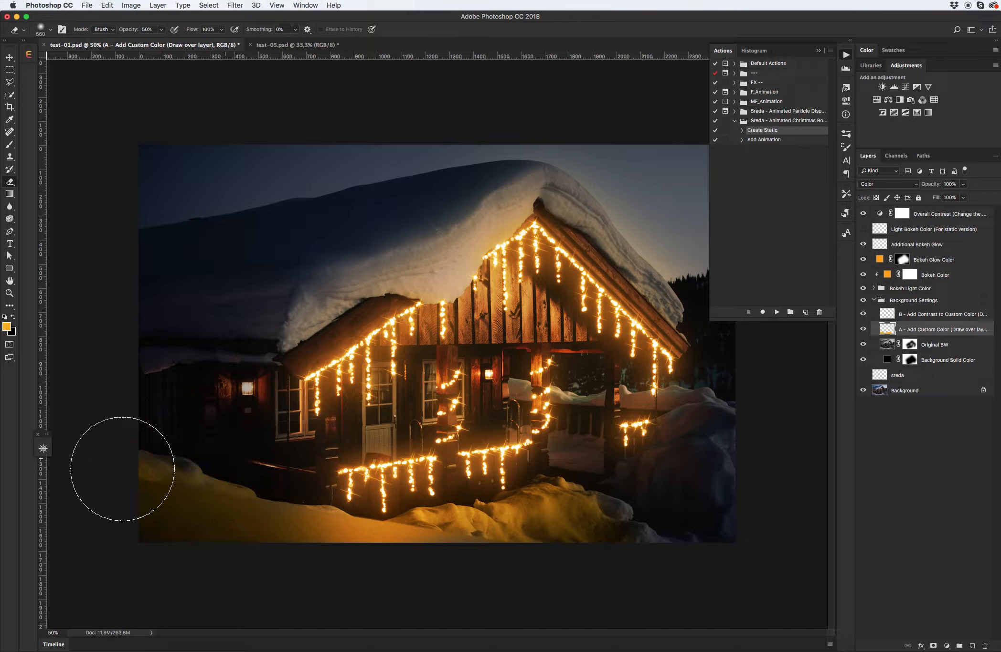
mouse_move(609, 408)
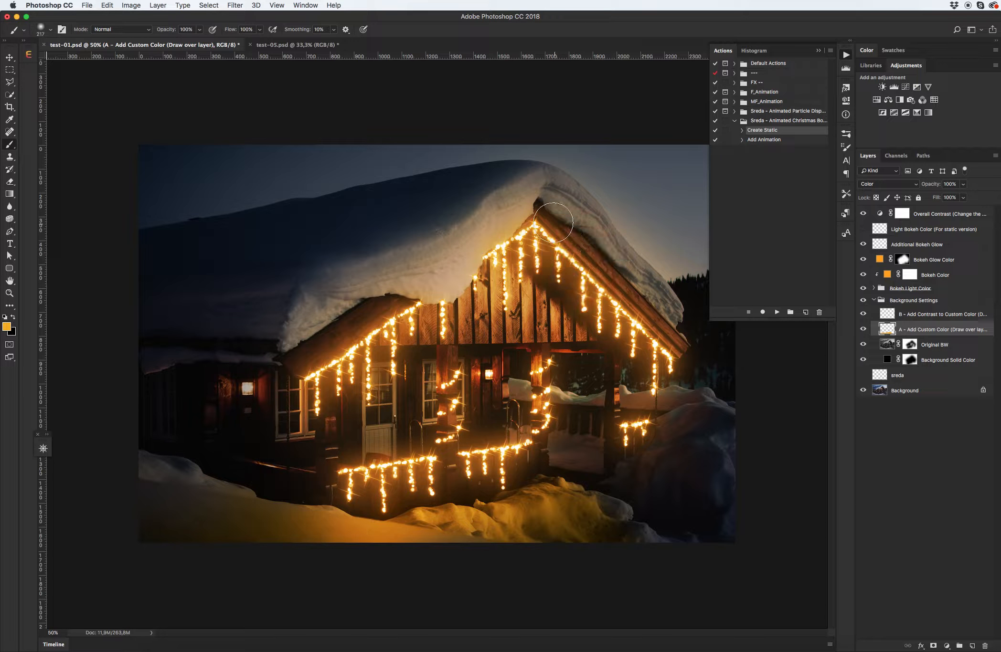
Paint the orange tint along the roof snow edges, then select layer B.
left_click_drag(554, 223, 652, 318)
type("50")
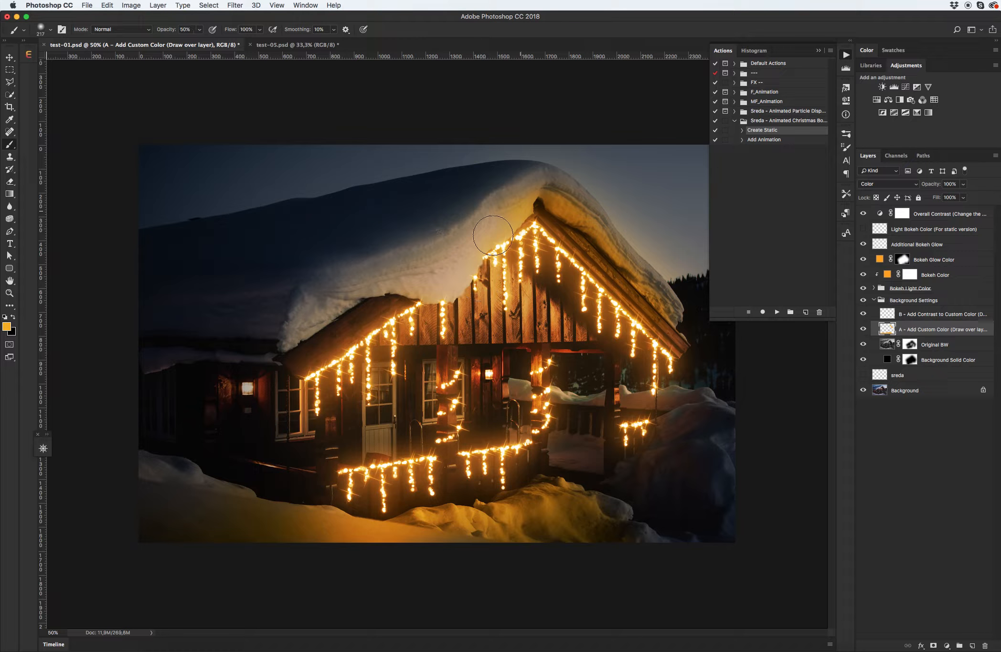
left_click_drag(491, 237, 426, 300)
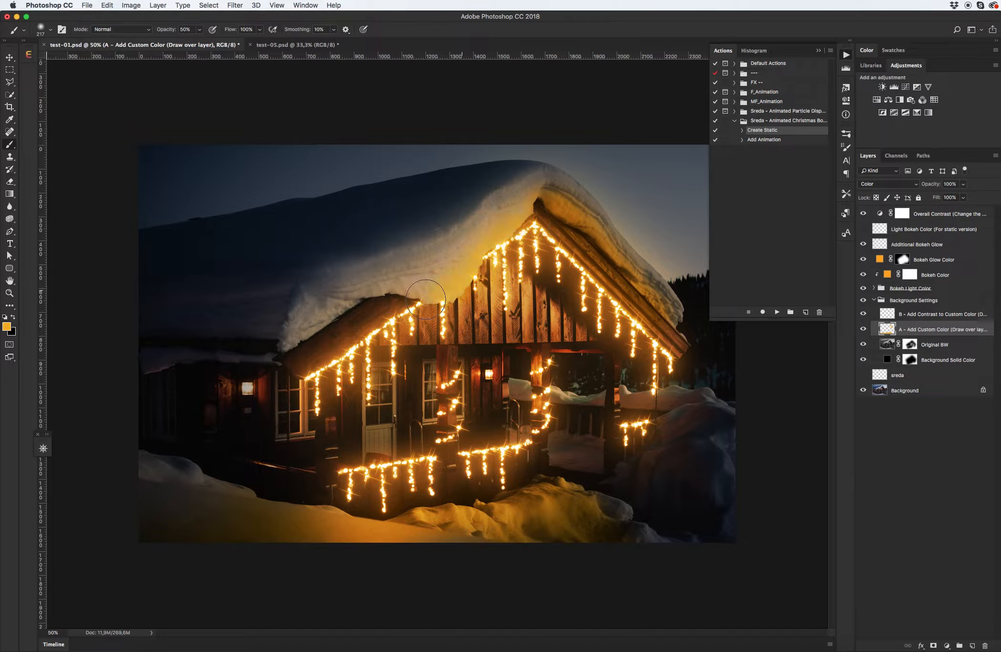
left_click_drag(425, 299, 302, 363)
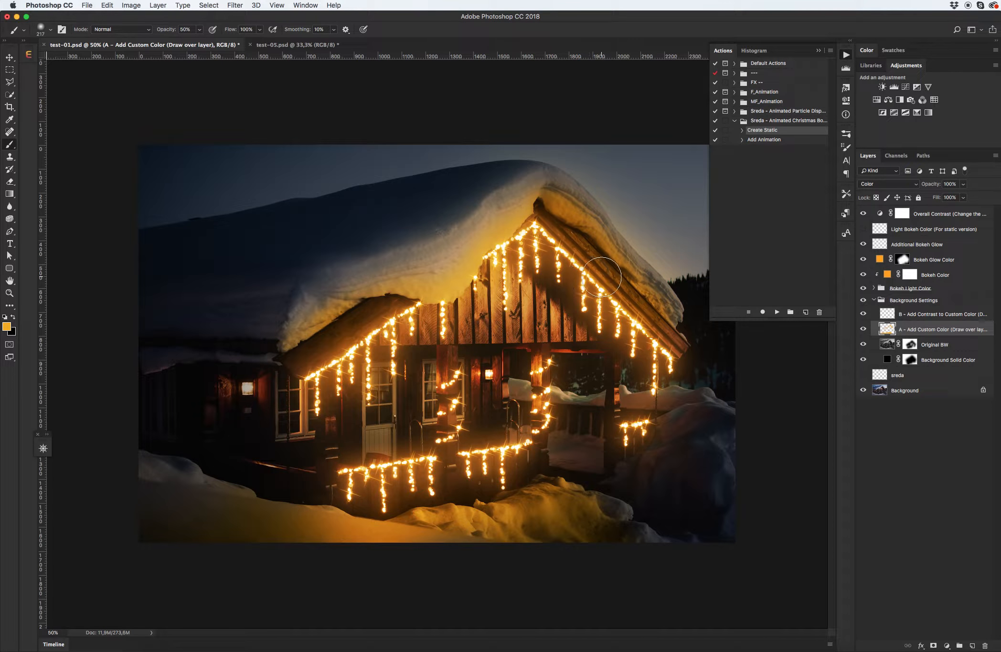
left_click(942, 315)
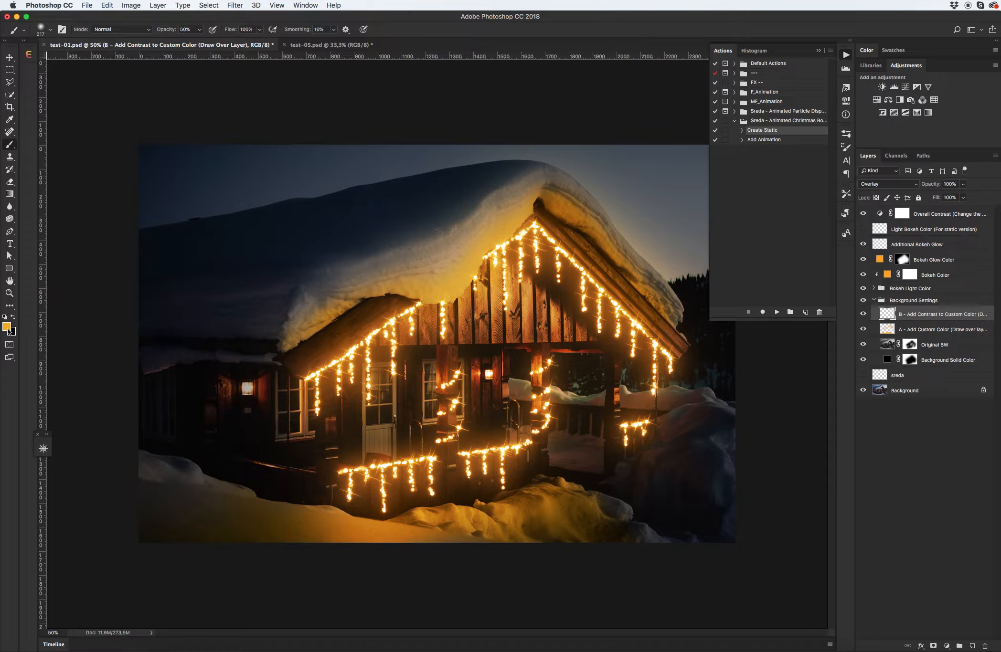
mouse_move(8, 328)
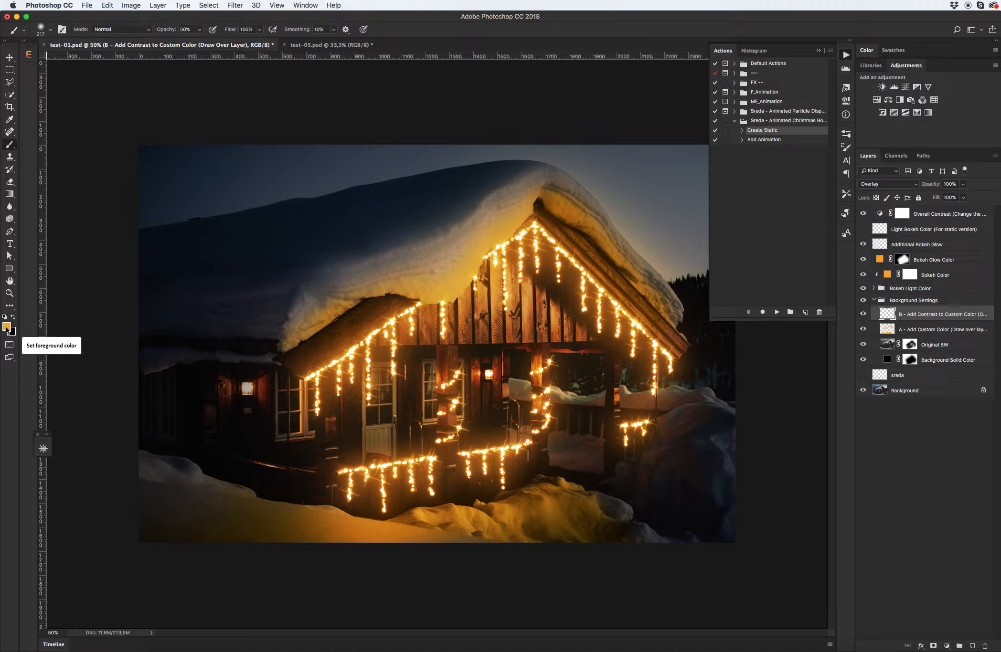
Set the foreground painting colour to golden orange EFB505.
left_click(7, 330)
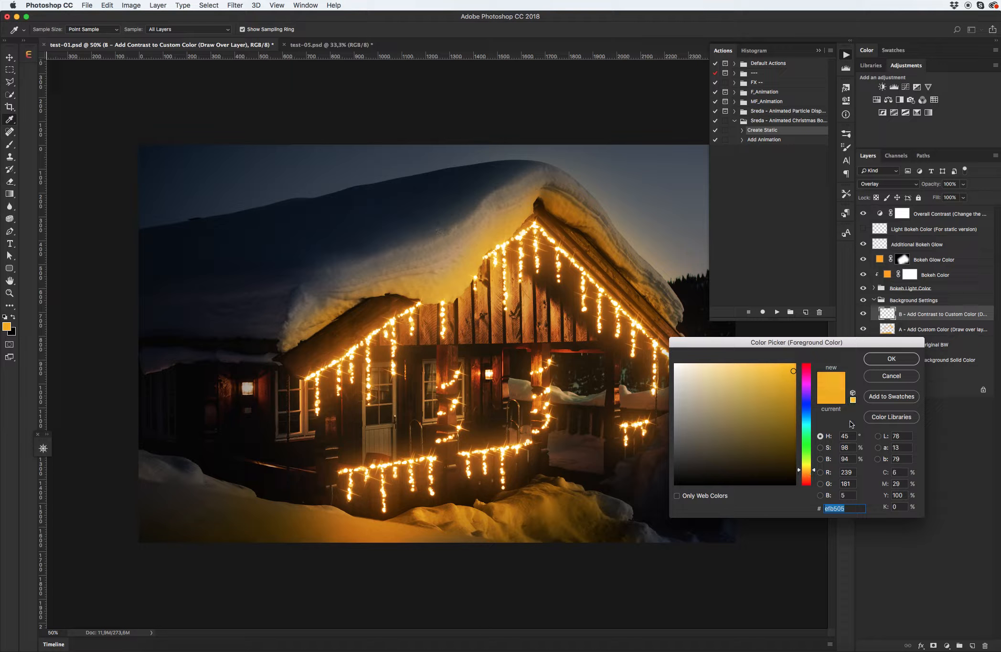
left_click(890, 359)
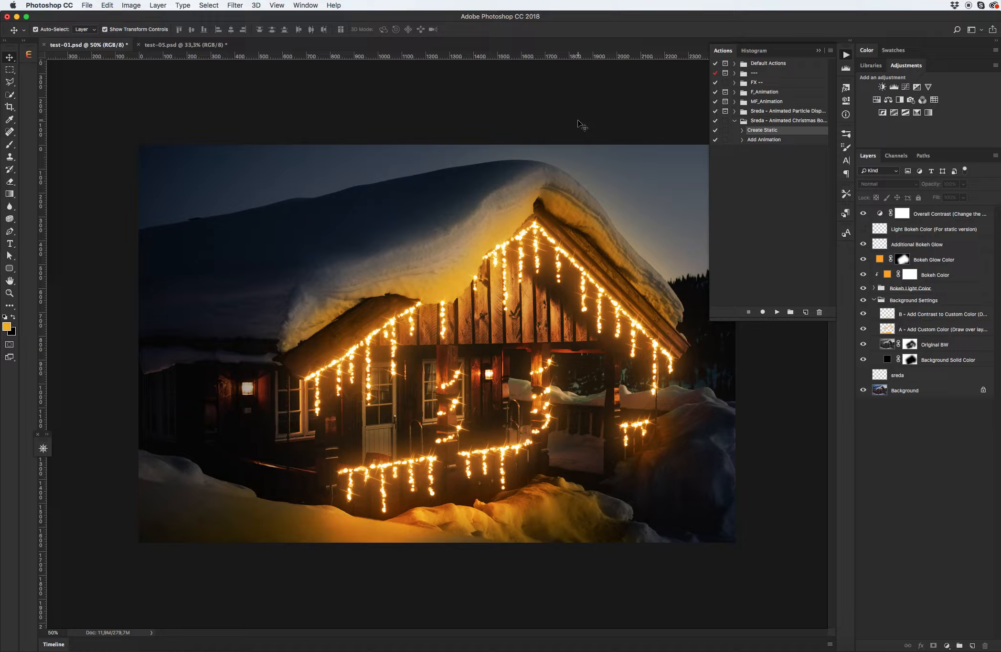
mouse_move(633, 199)
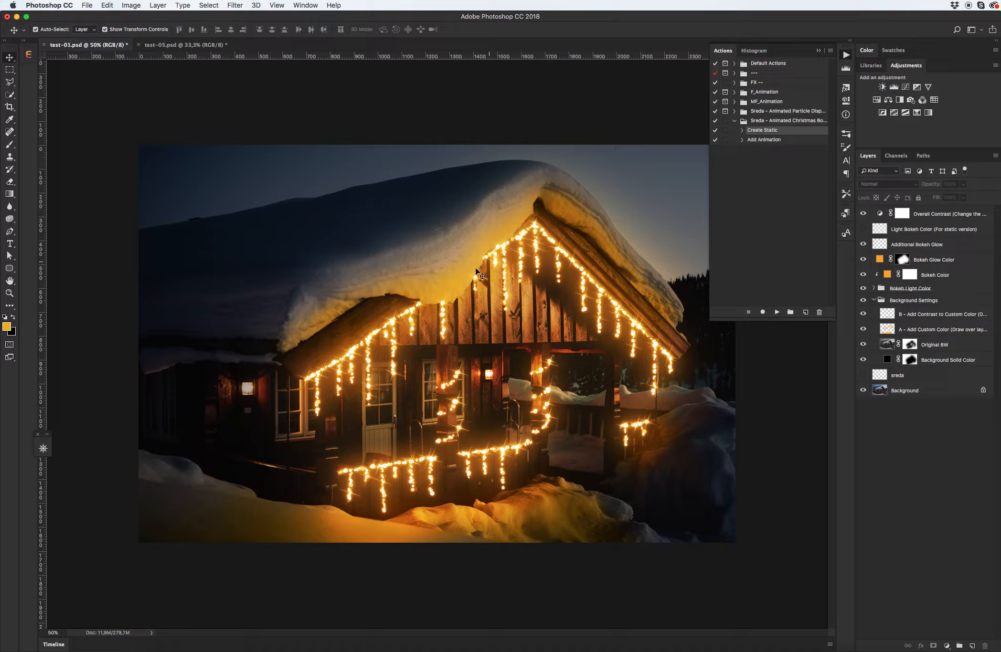
mouse_move(467, 276)
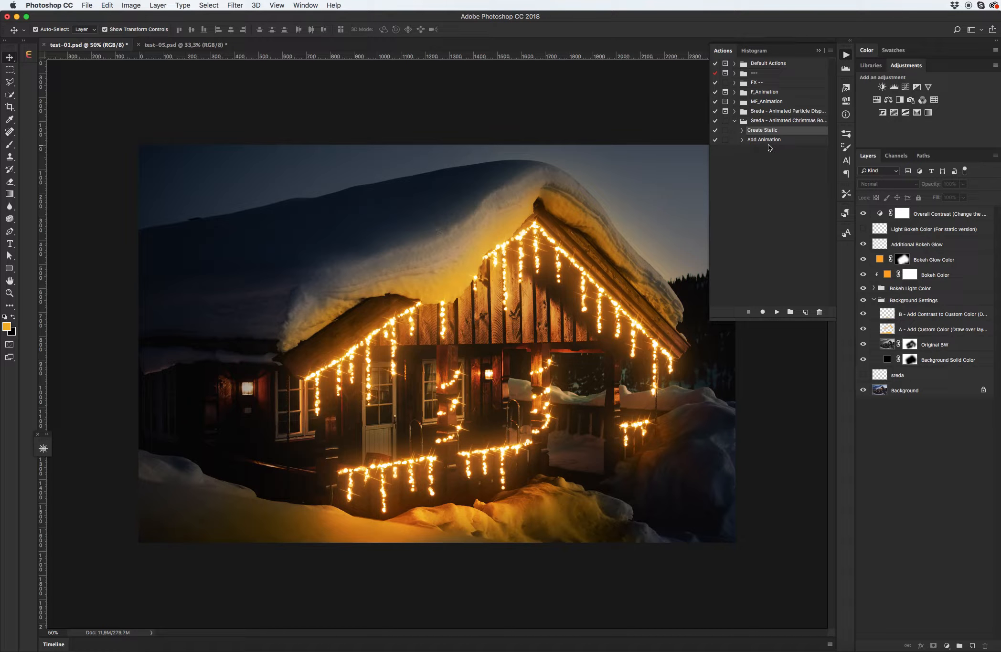
mouse_move(780, 141)
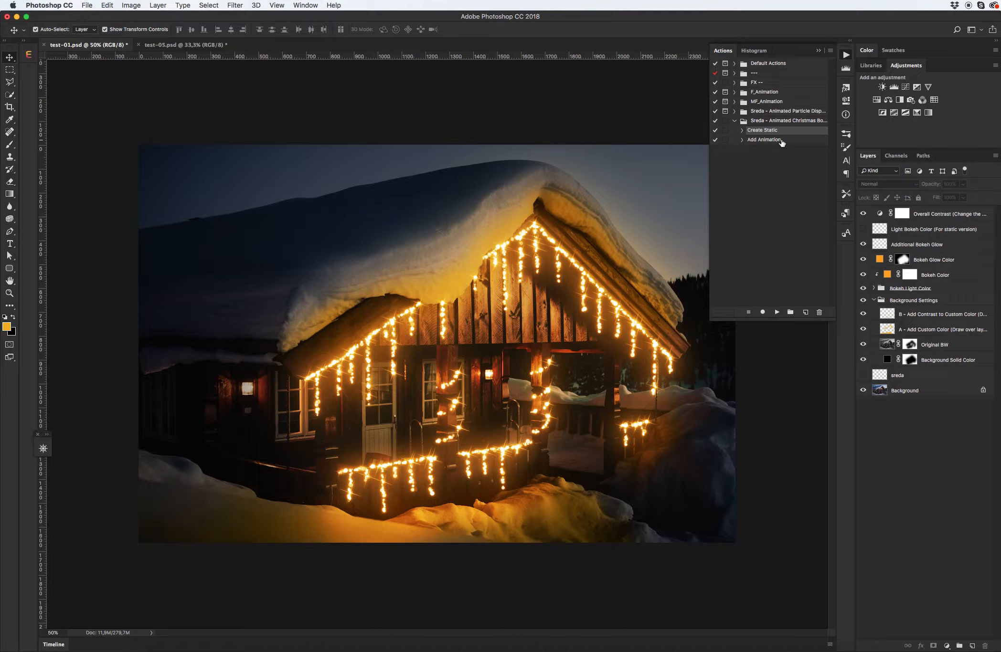
Run the Add Animation action and set the area the bokeh animation covers.
left_click(764, 140)
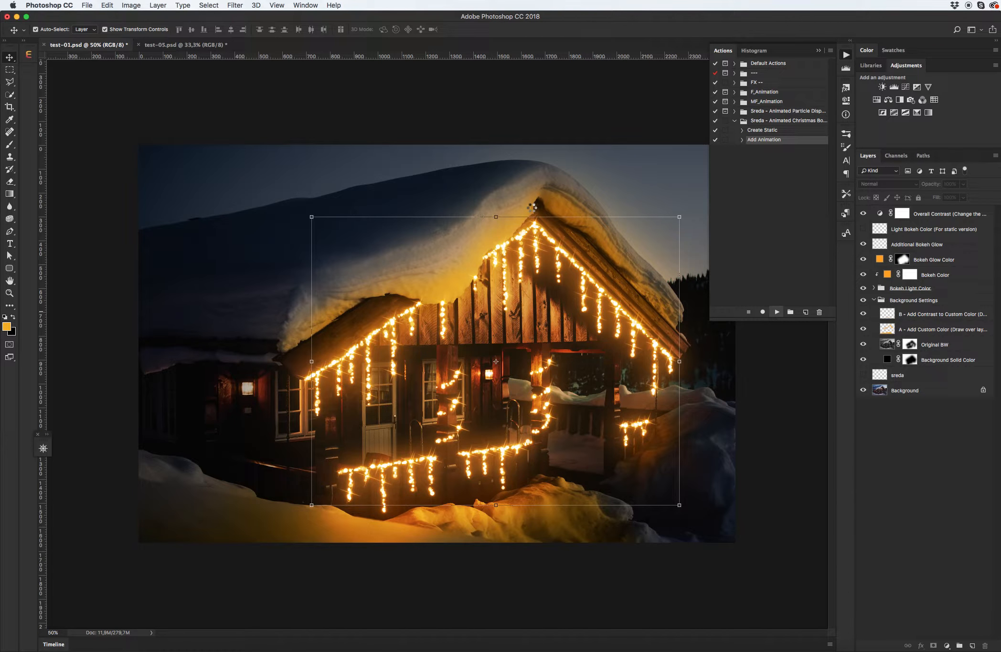
left_click_drag(495, 361, 486, 360)
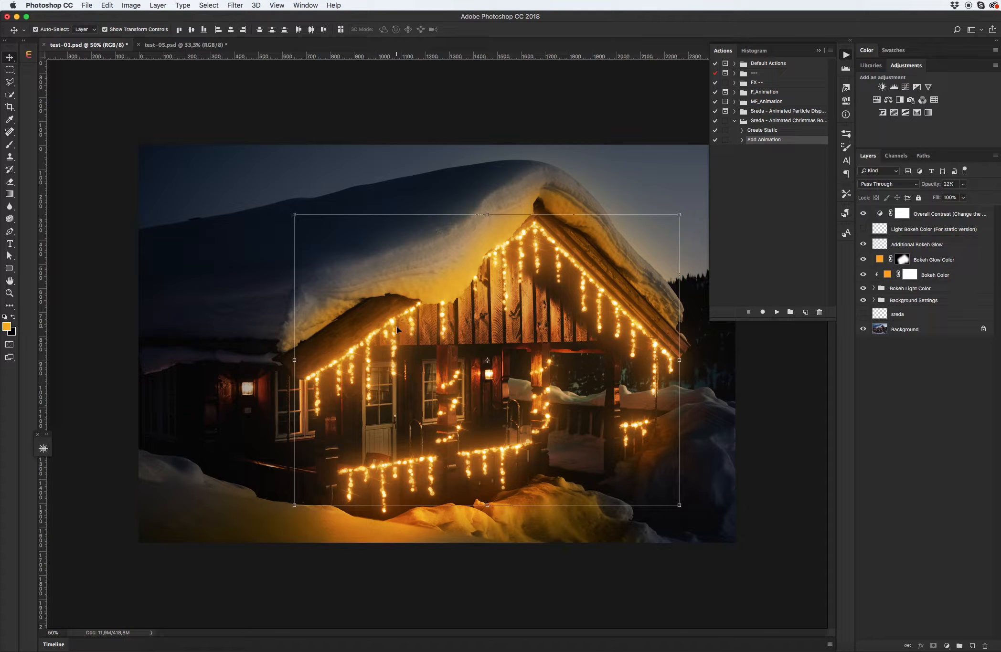
mouse_move(372, 351)
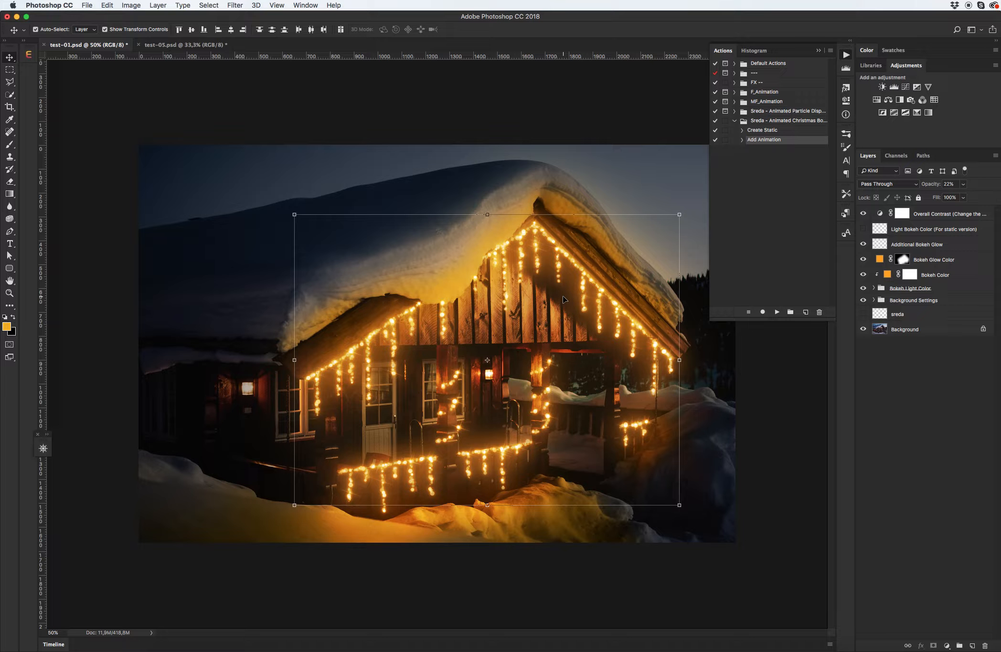
mouse_move(634, 291)
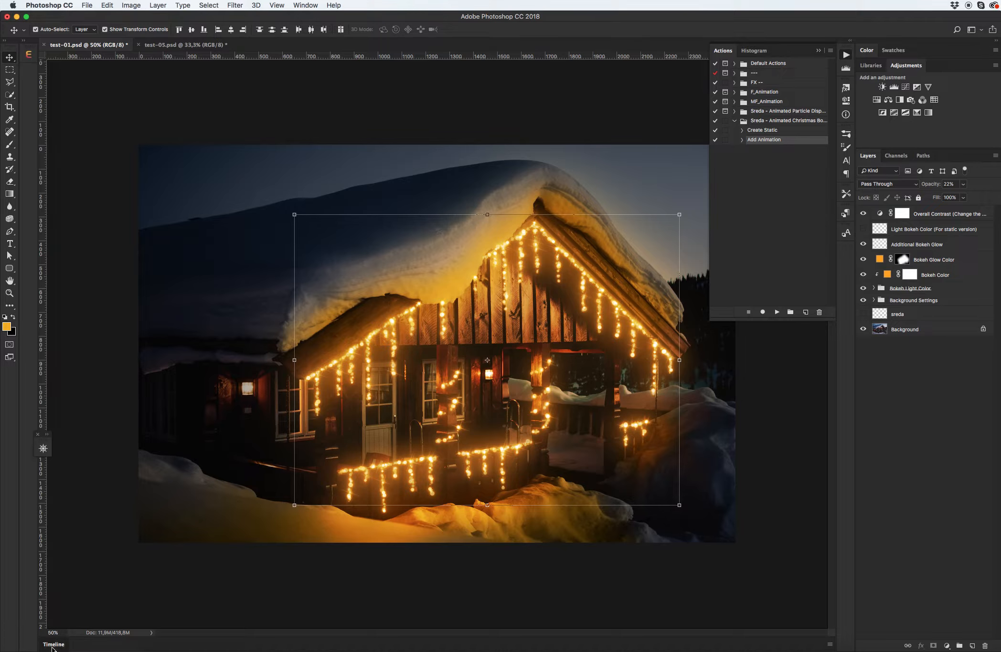
left_click(53, 645)
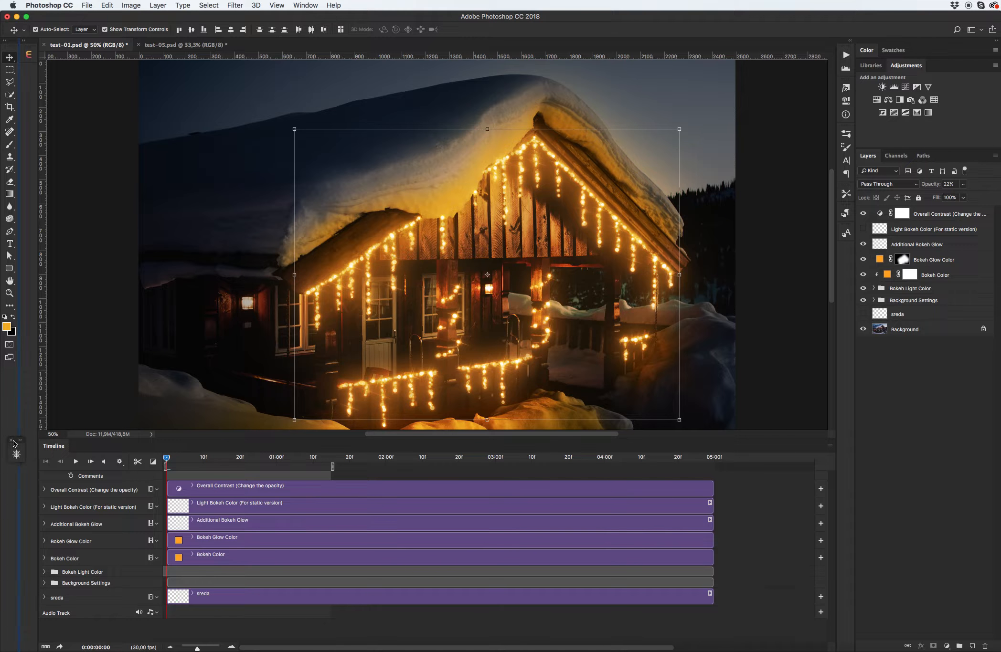
mouse_move(283, 205)
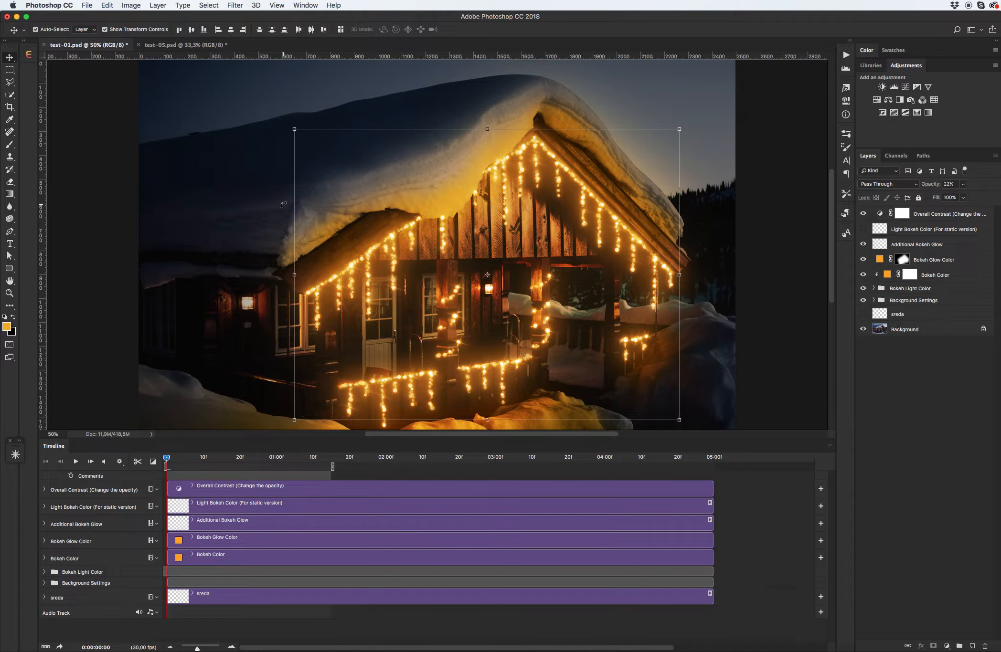
left_click(305, 6)
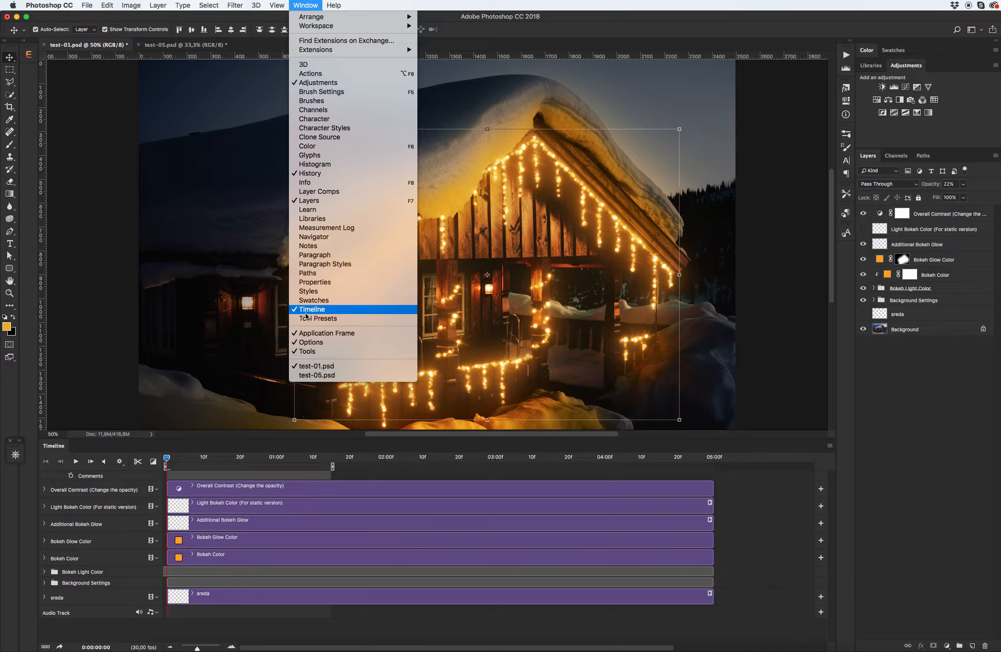
mouse_move(238, 574)
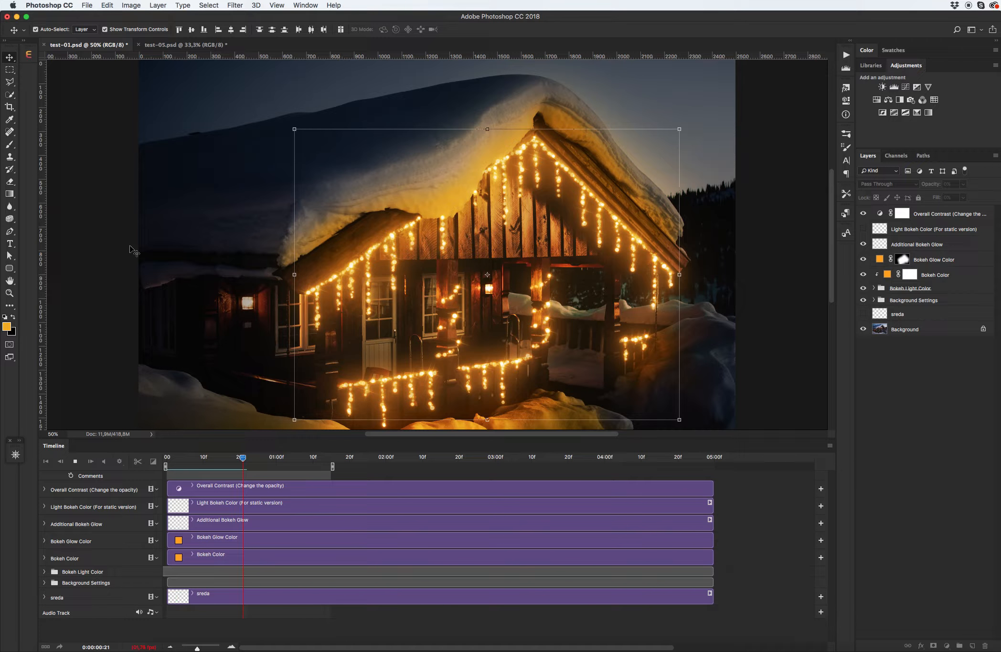
left_click(250, 457)
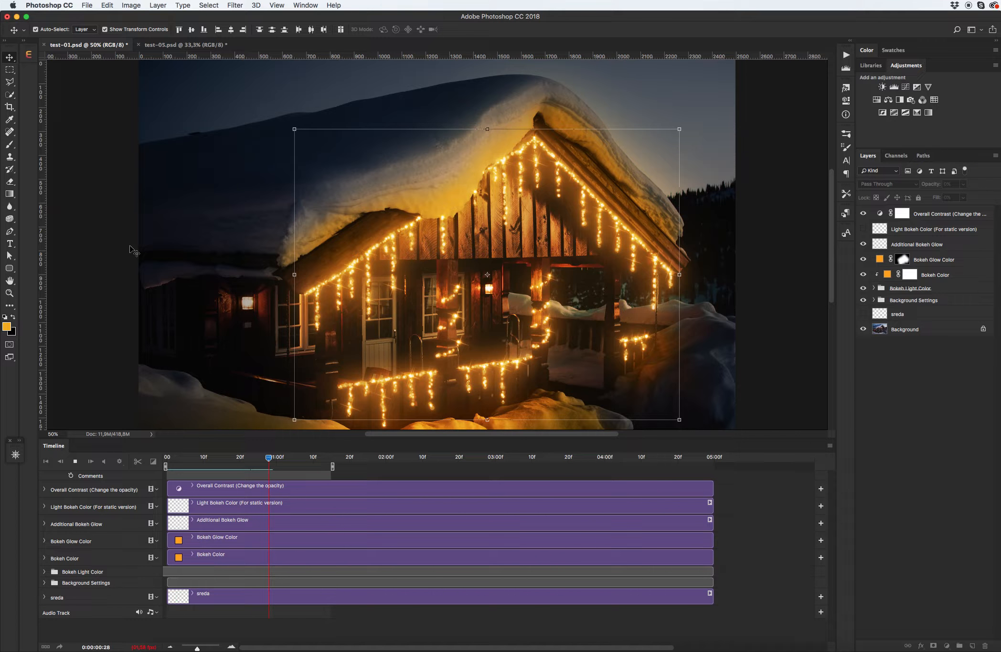
left_click(274, 457)
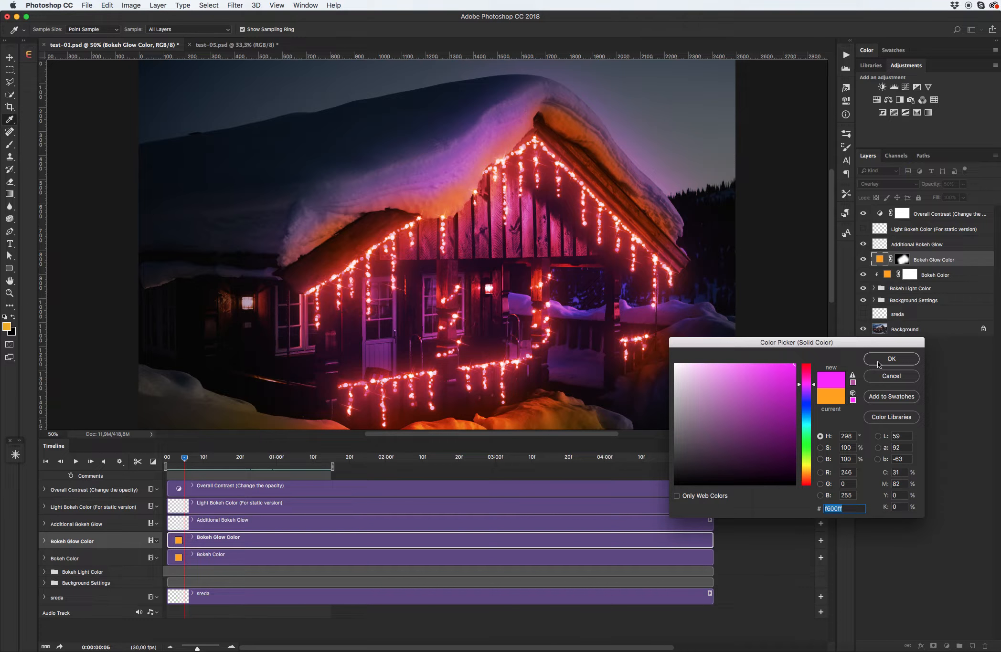
Confirm a magenta glow and #ffcc00 lights, expand Background Settings, and select layer A.
left_click(891, 359)
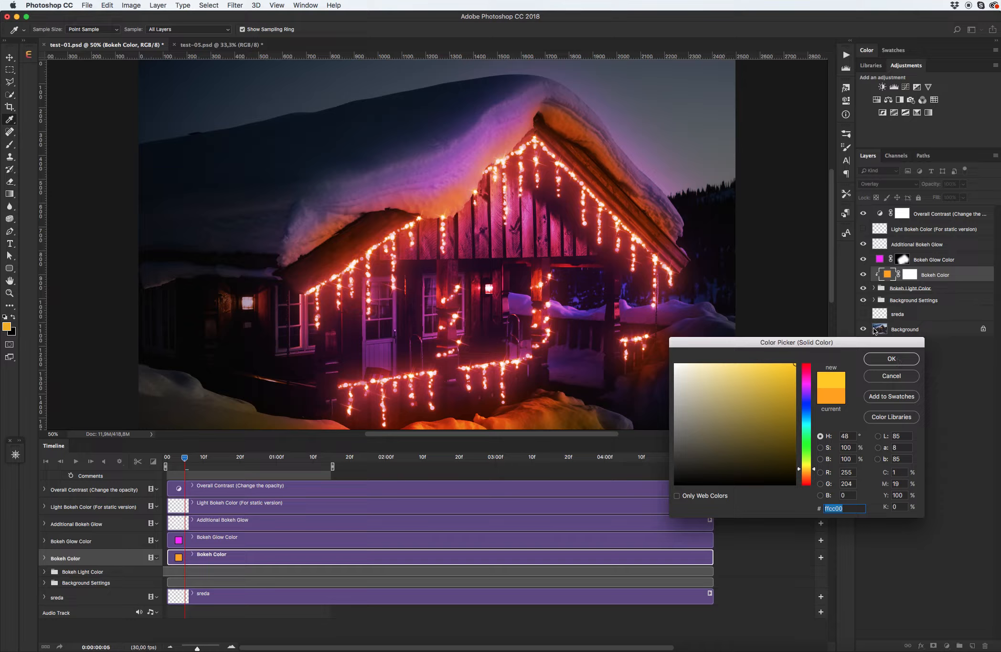
left_click(889, 359)
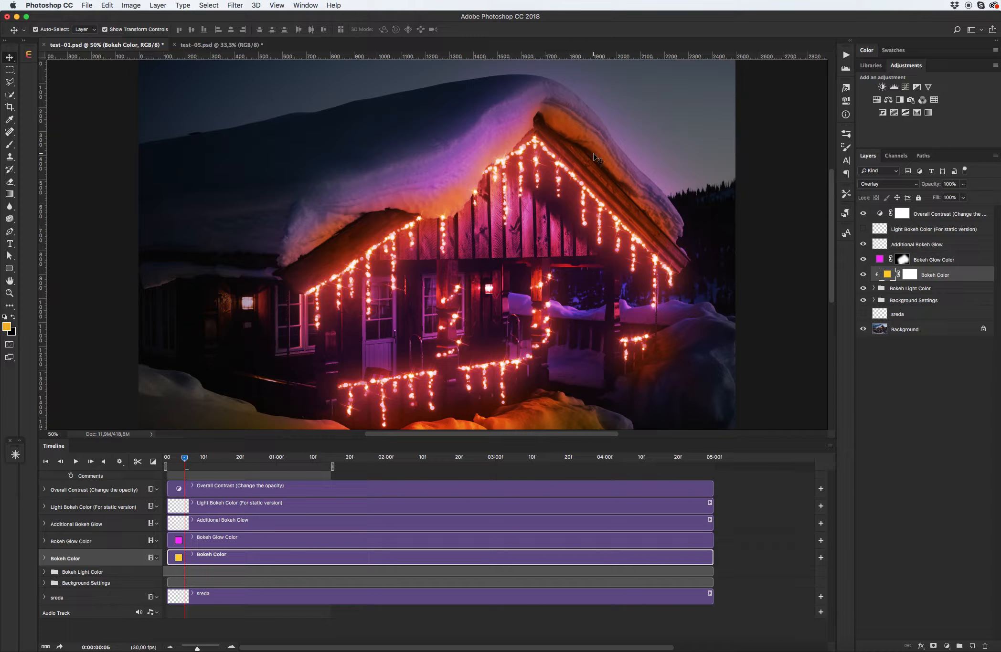
left_click(864, 300)
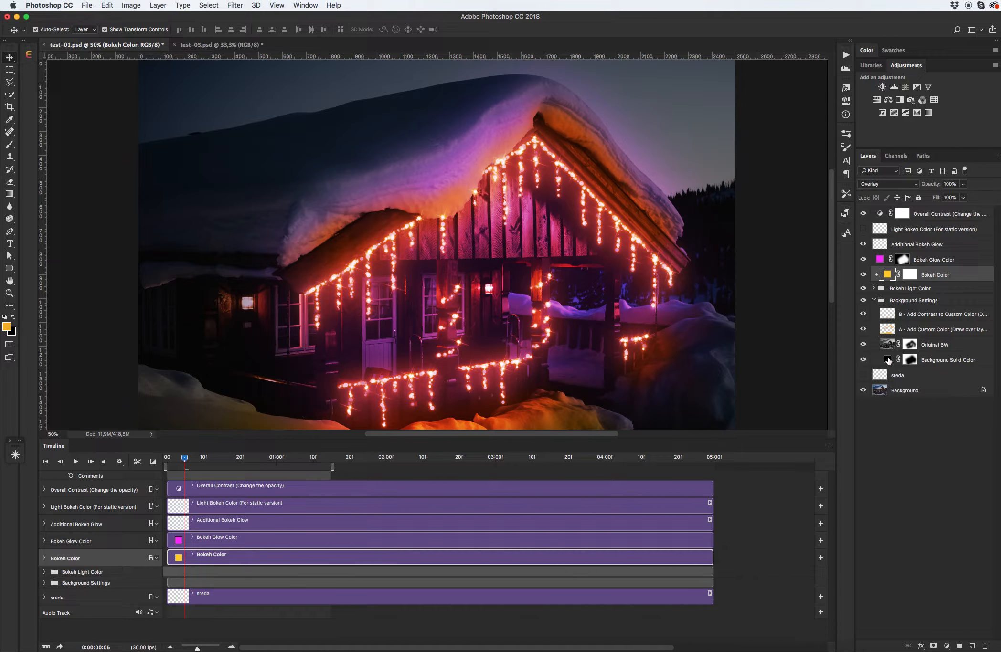
left_click(944, 329)
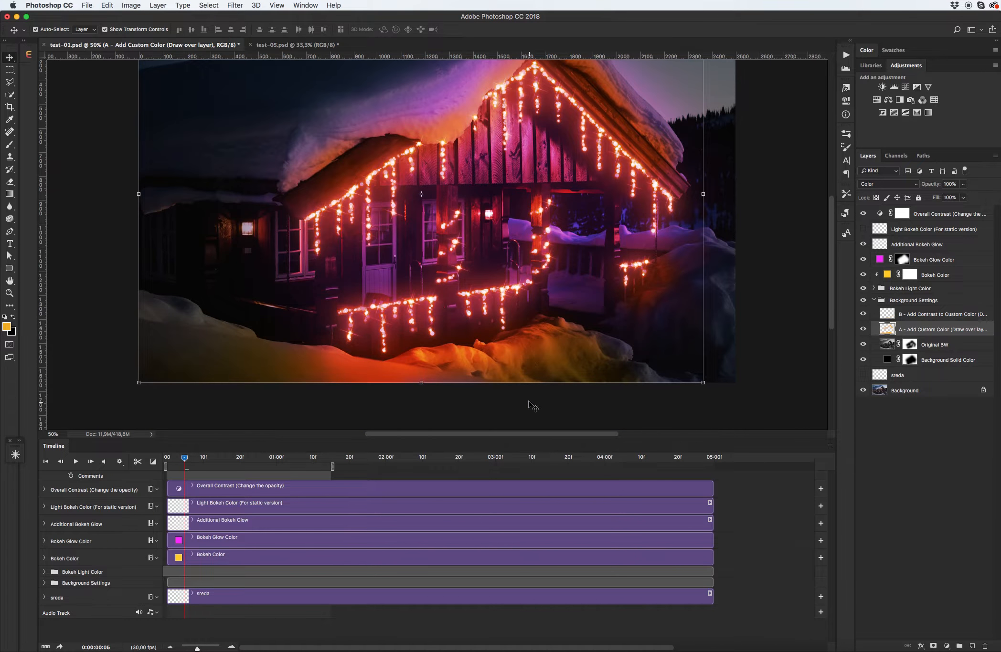
mouse_move(931, 336)
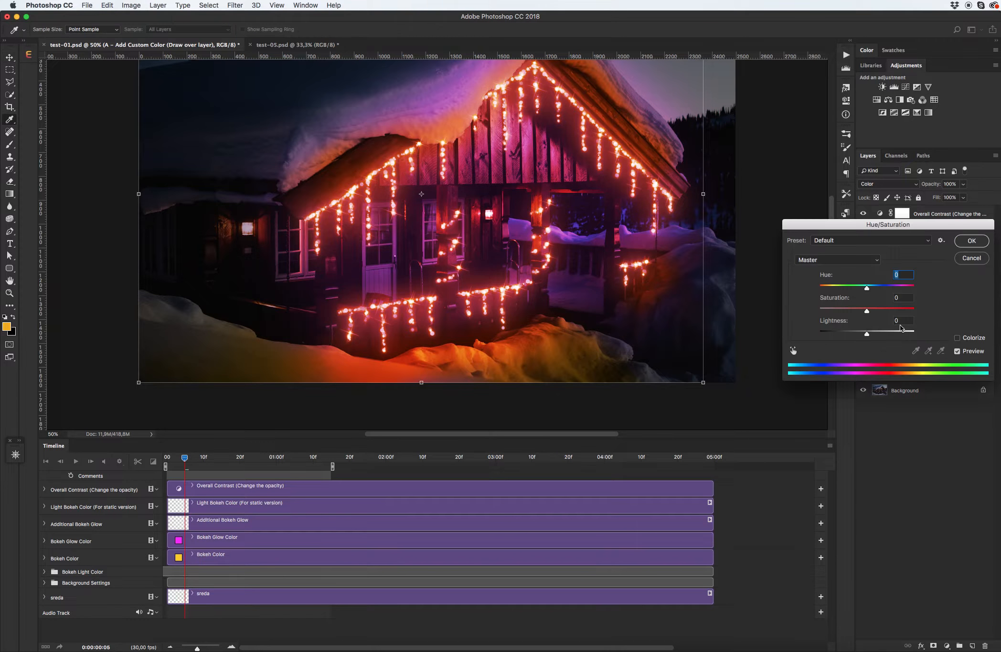
Shift layer A's hue toward red and lower its opacity to 62%.
left_click_drag(887, 224, 866, 220)
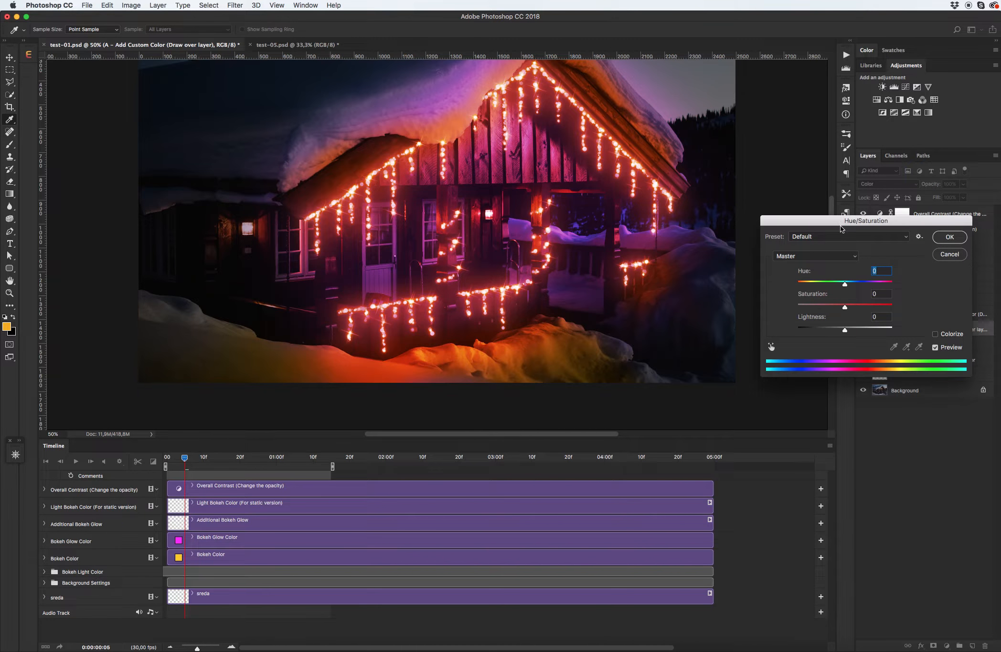
left_click_drag(844, 284, 840, 284)
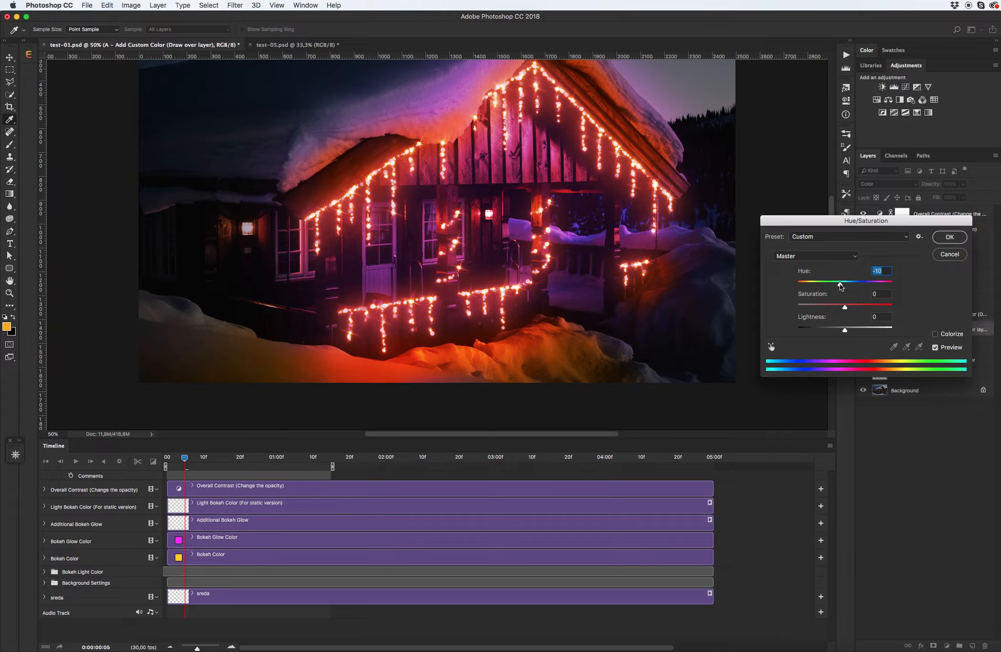
left_click_drag(840, 282, 831, 283)
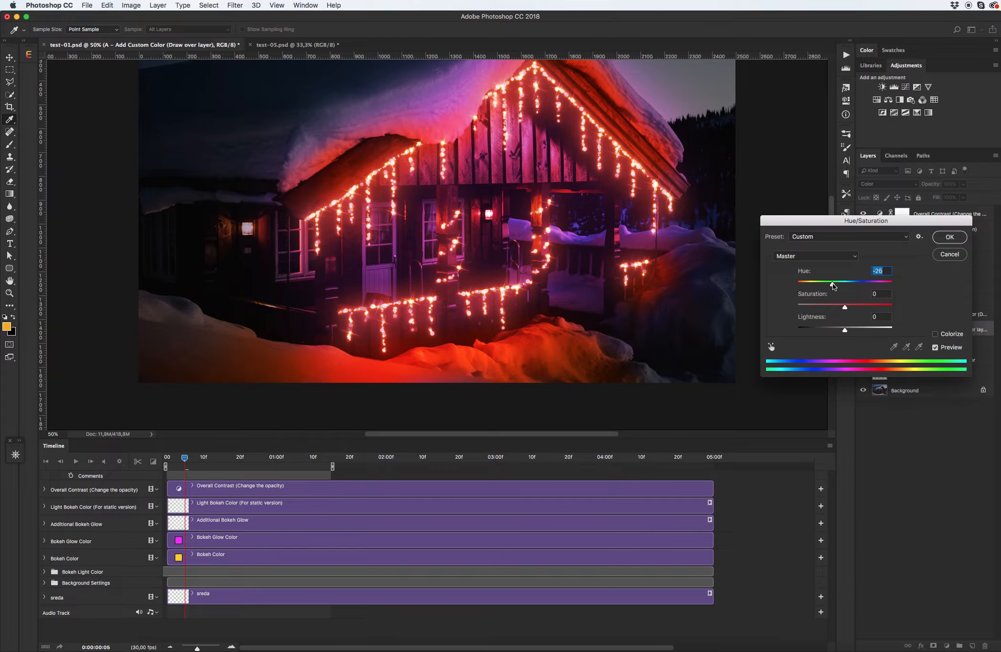
left_click_drag(833, 282, 826, 283)
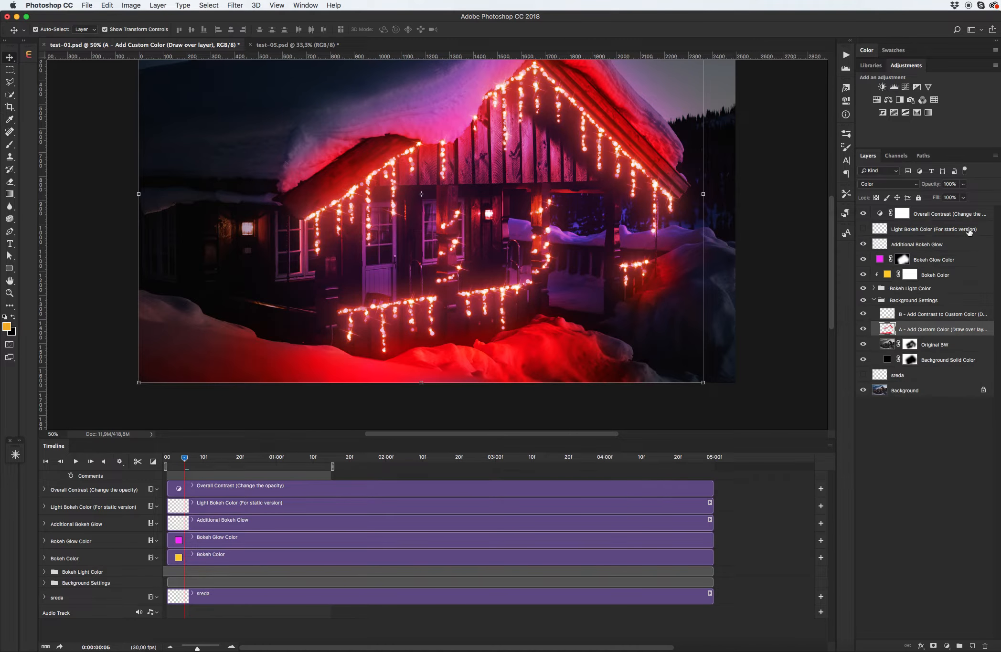
left_click_drag(958, 184, 944, 184)
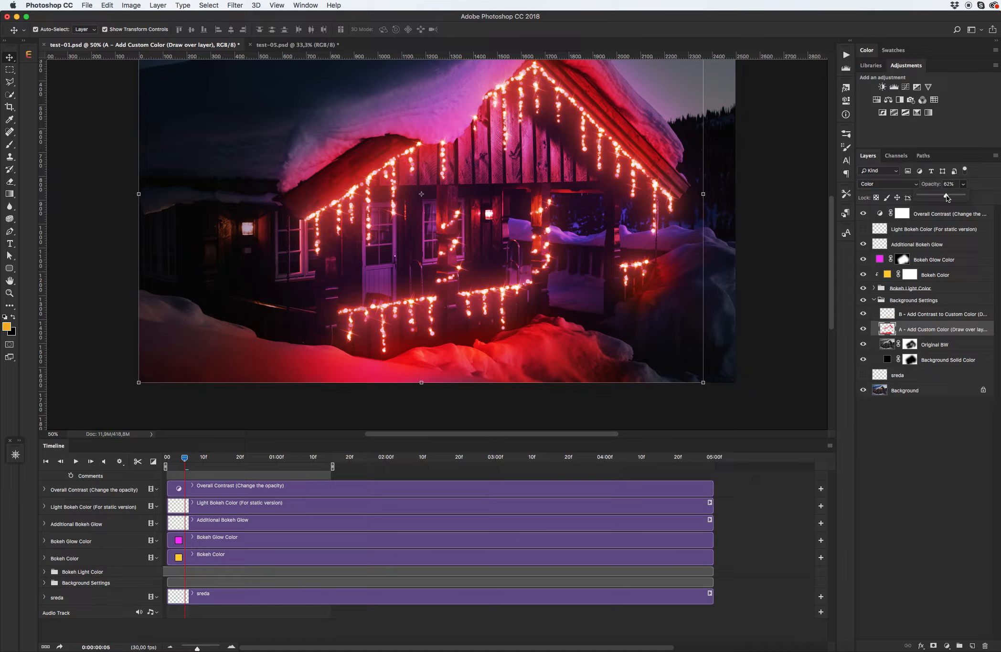
left_click_drag(947, 197, 932, 197)
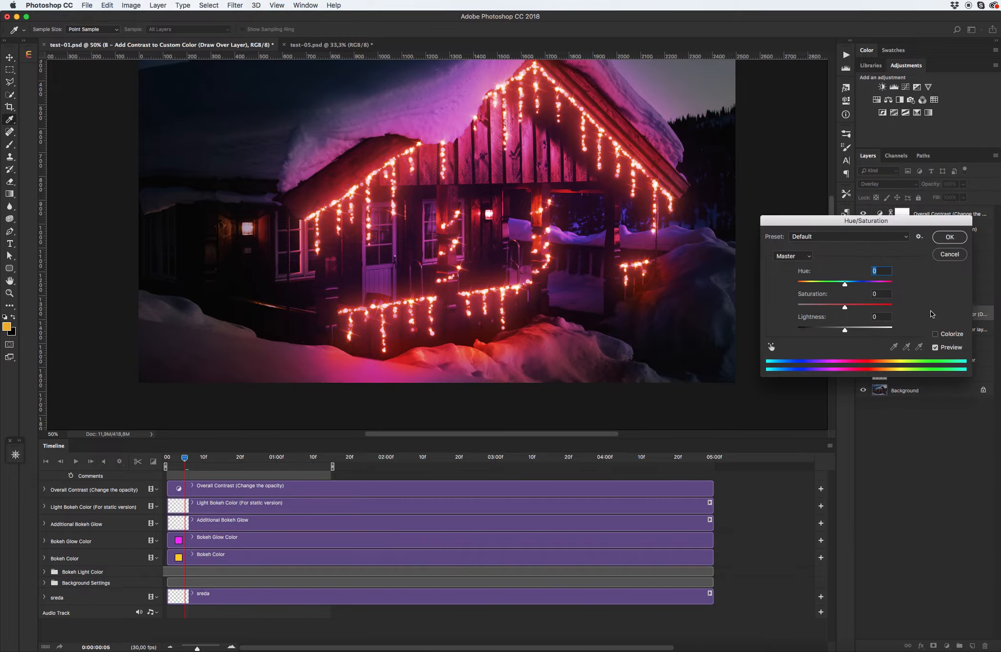
Set layer B's hue to -23, make the bokeh glow #ff006c, and switch to the foliage document.
left_click_drag(845, 282, 825, 283)
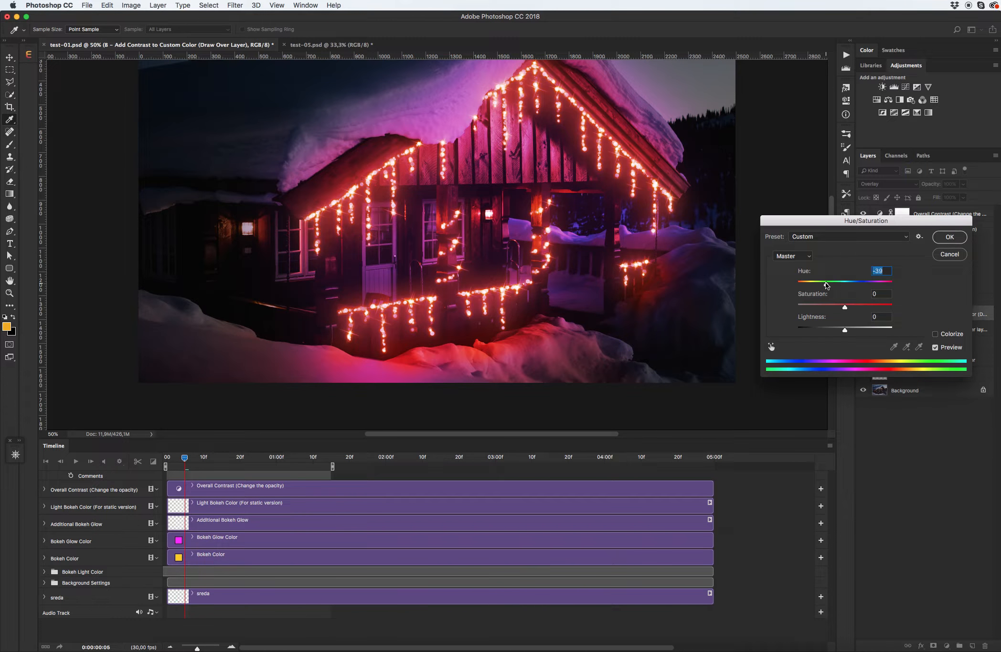
left_click_drag(826, 285, 836, 285)
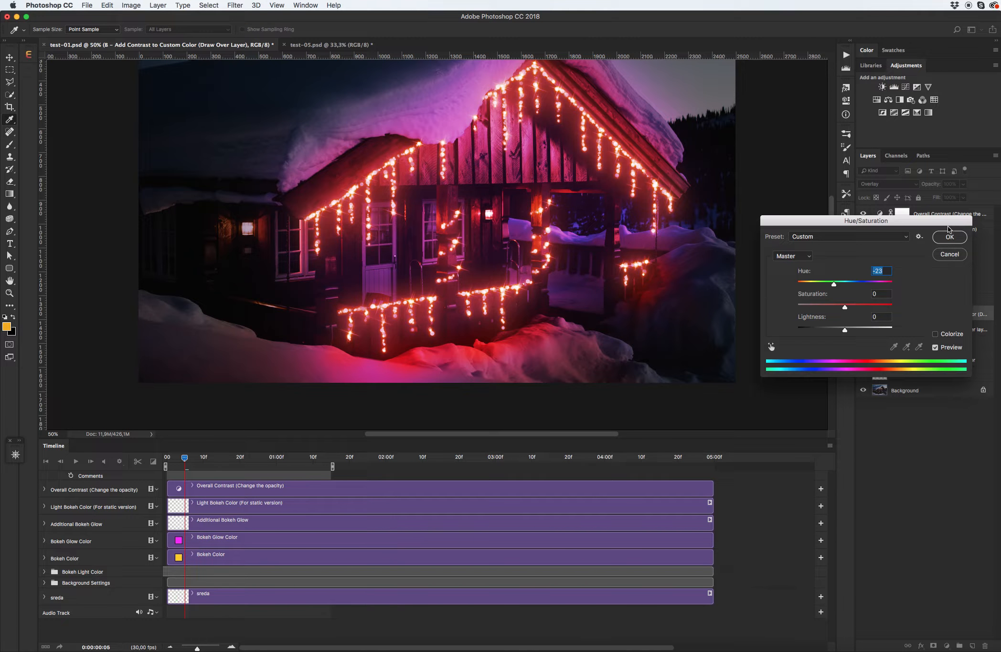
left_click(949, 237)
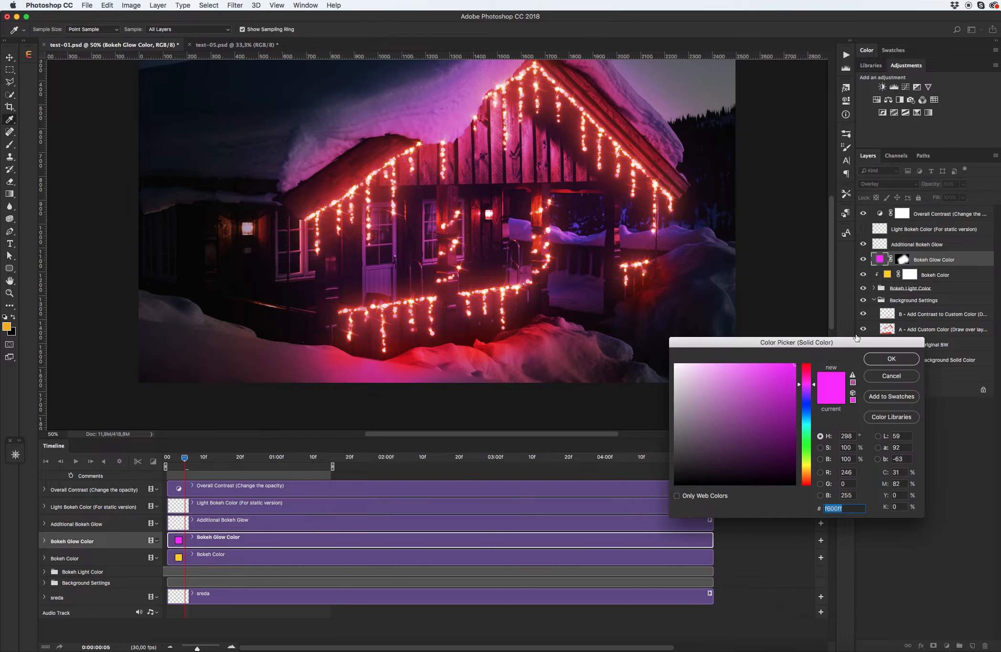
left_click(806, 375)
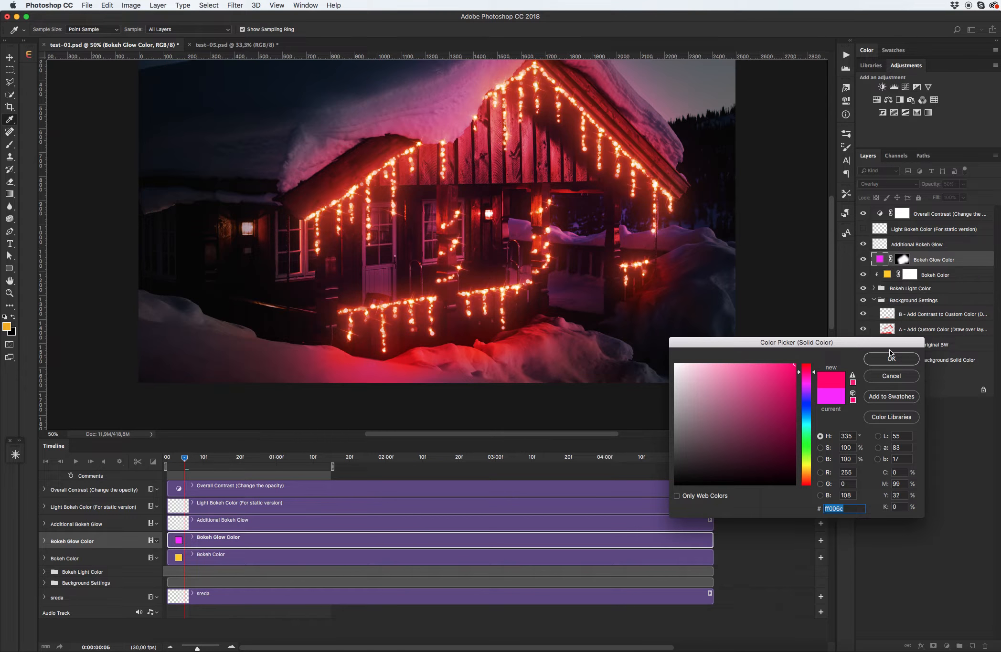
left_click(891, 359)
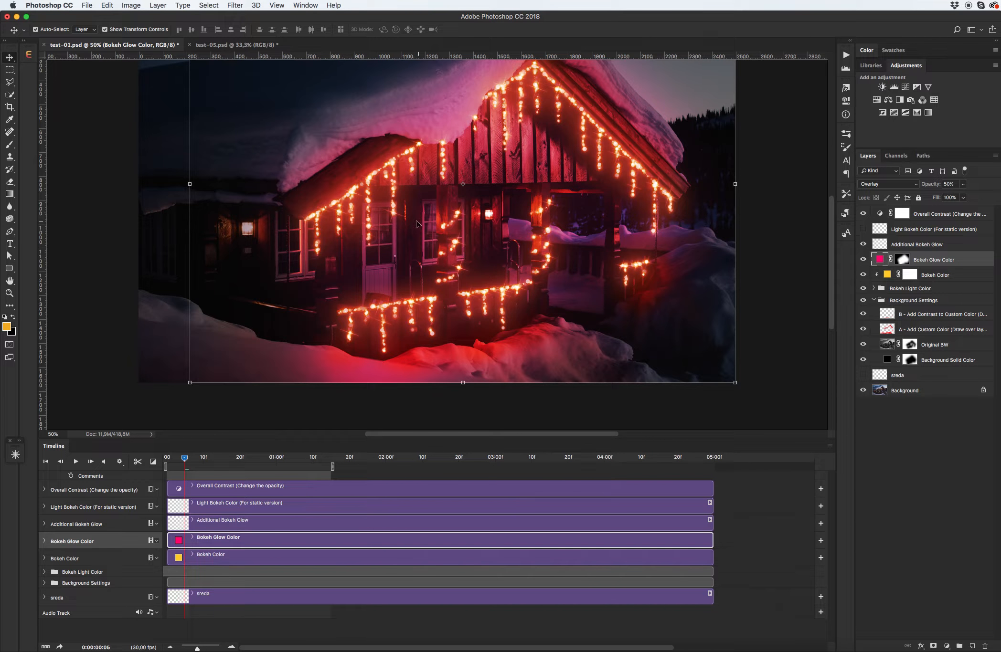
mouse_move(154, 189)
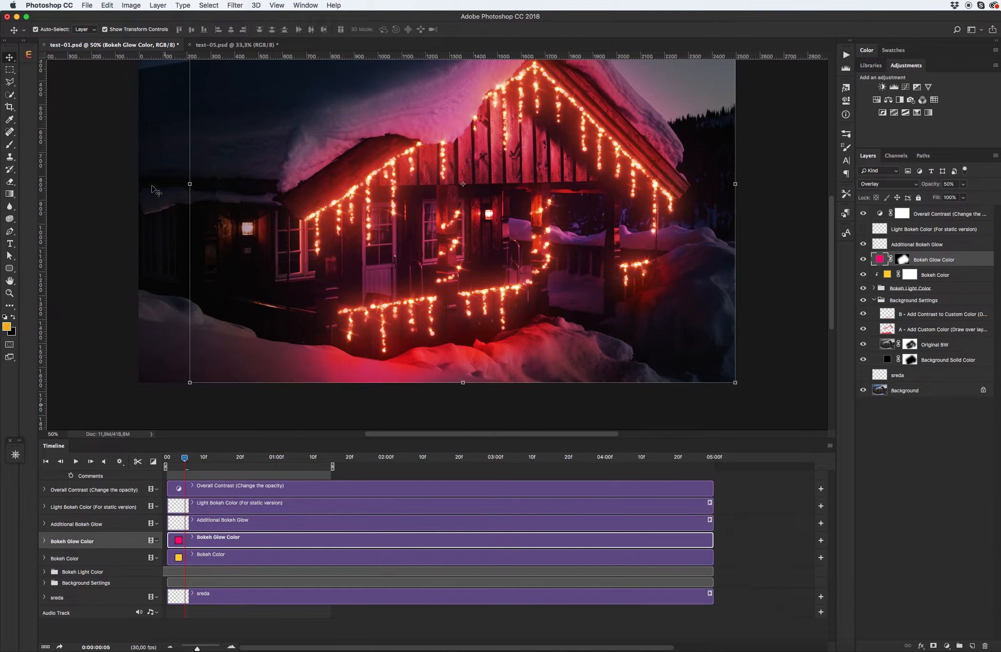
left_click(235, 45)
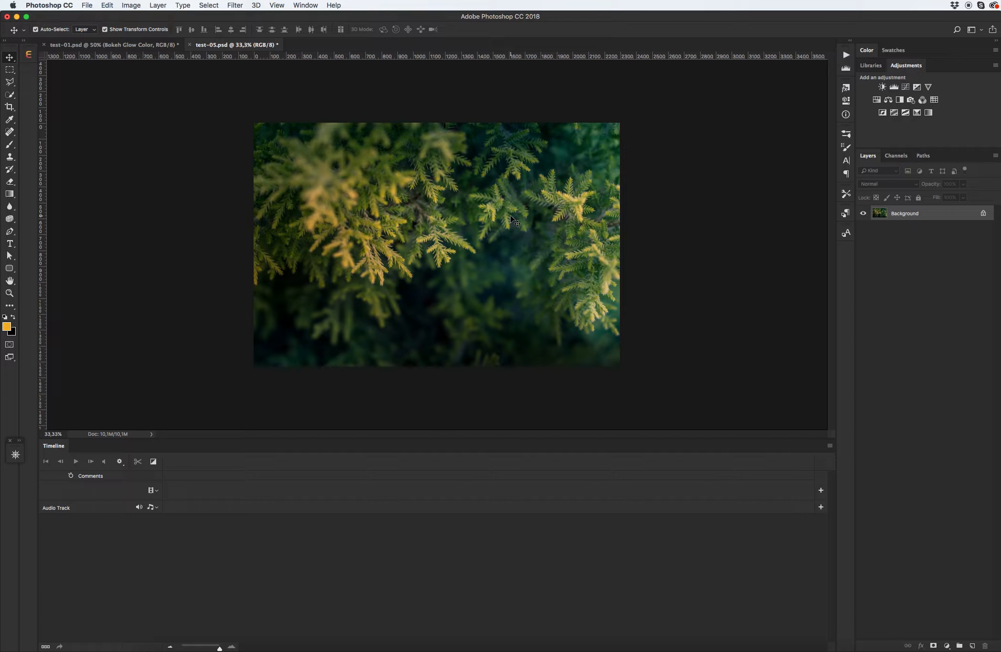
mouse_move(851, 224)
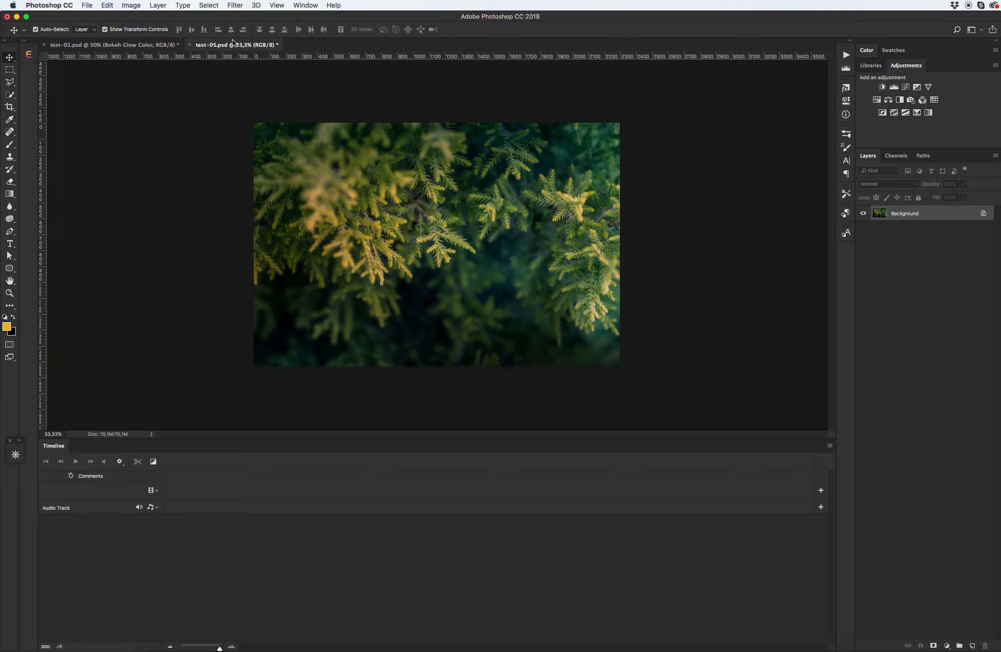
Check the foliage photo is 8 Bits/Channel and view its 2300 × 1533 px size.
left_click(131, 5)
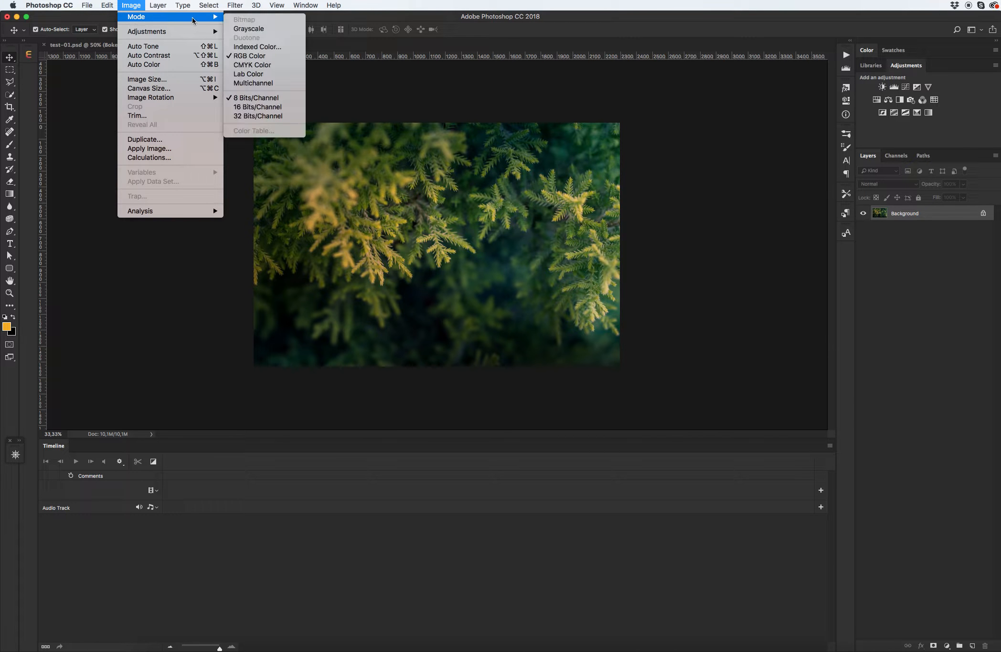
mouse_move(258, 98)
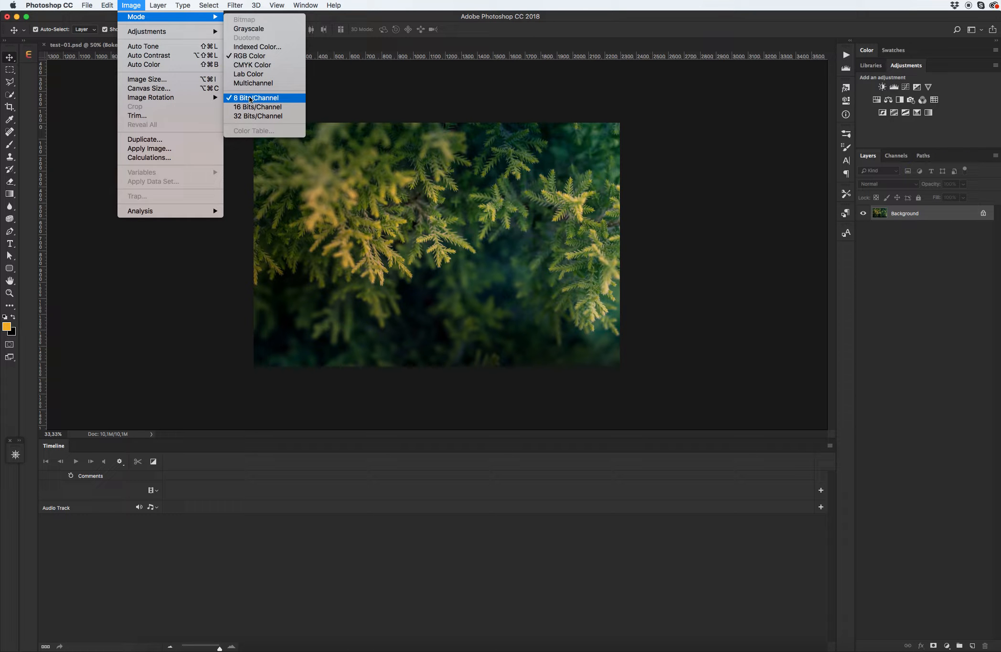
left_click(147, 79)
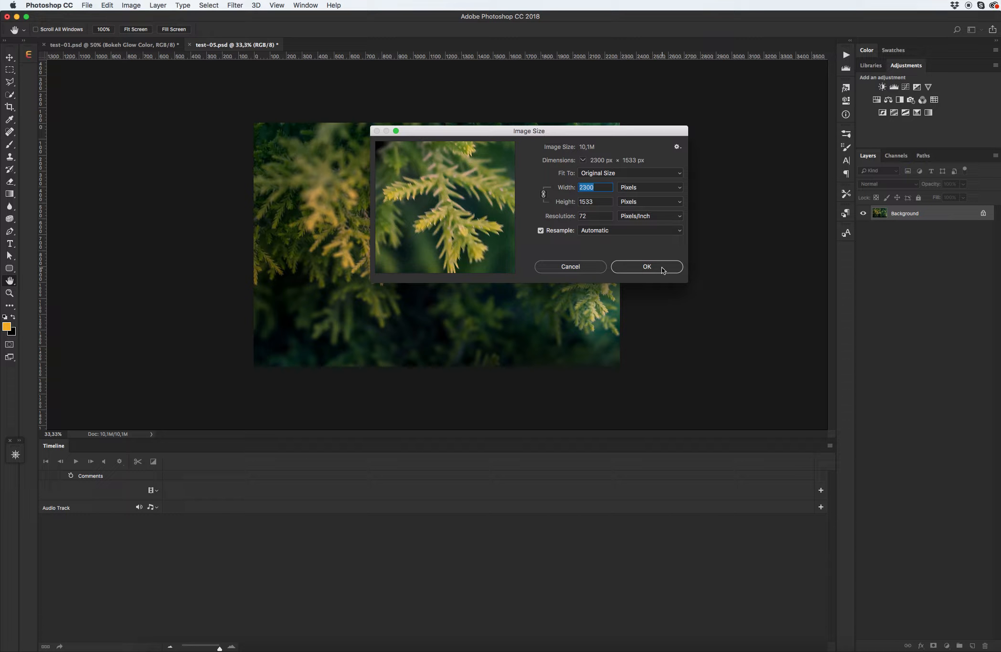
Keep the foliage photo at its current size and collapse the animation timeline.
left_click(646, 266)
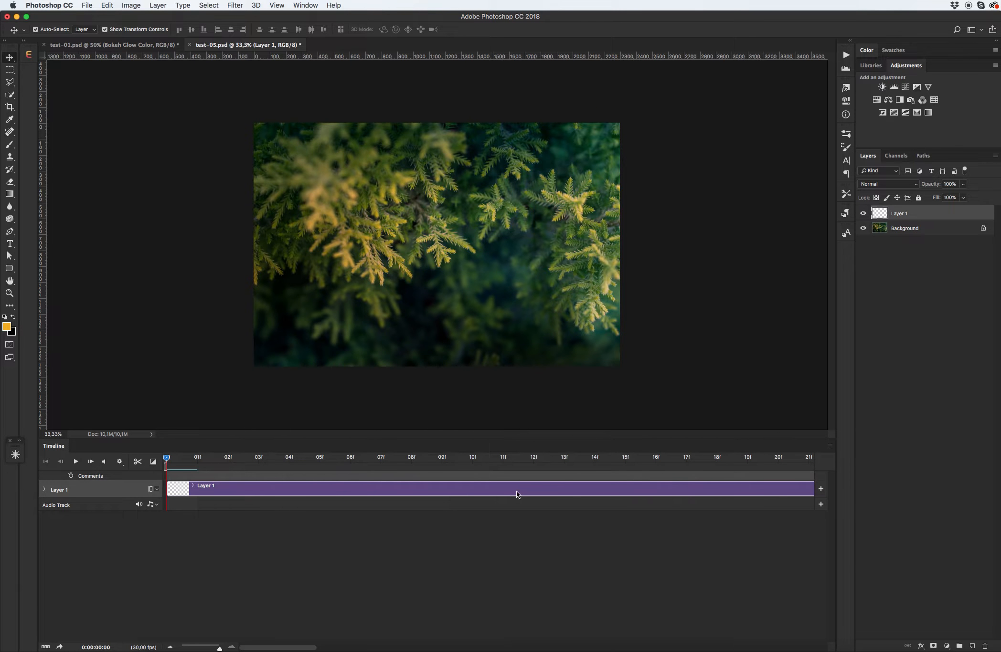
mouse_move(546, 488)
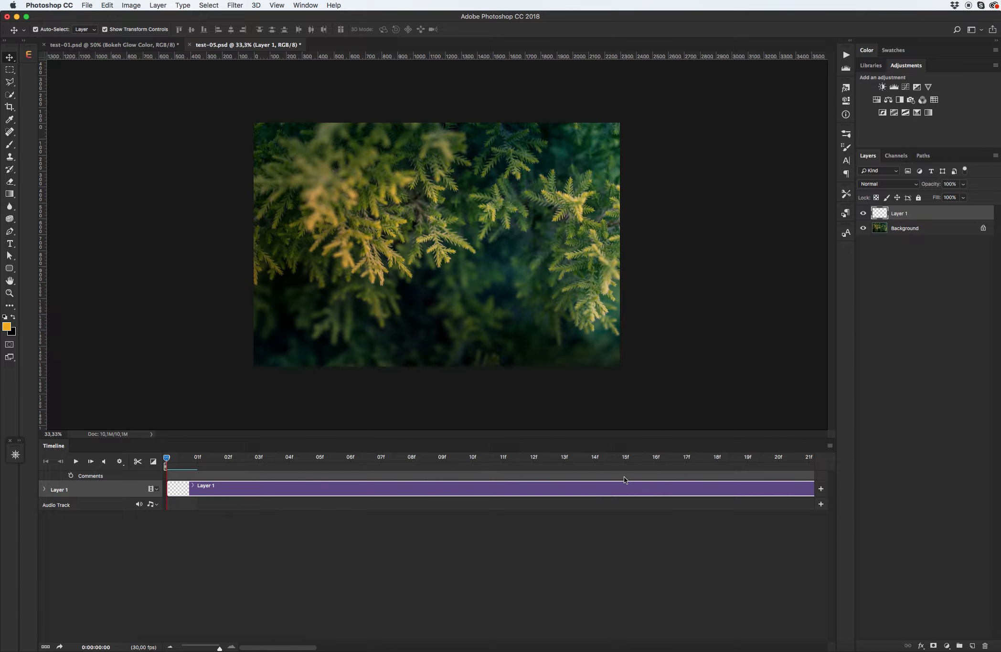
mouse_move(67, 450)
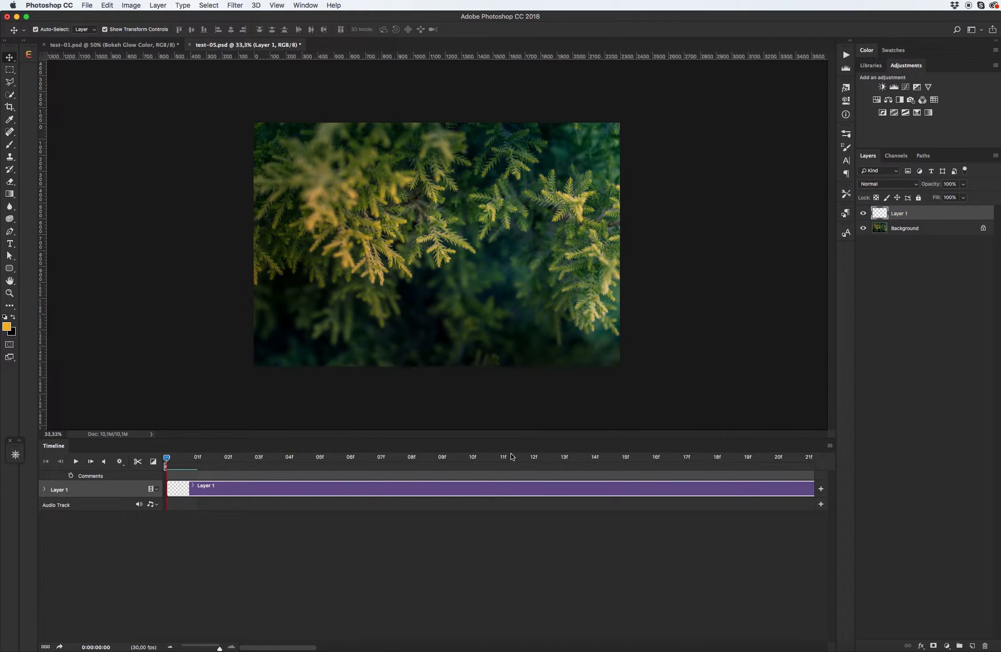
mouse_move(635, 451)
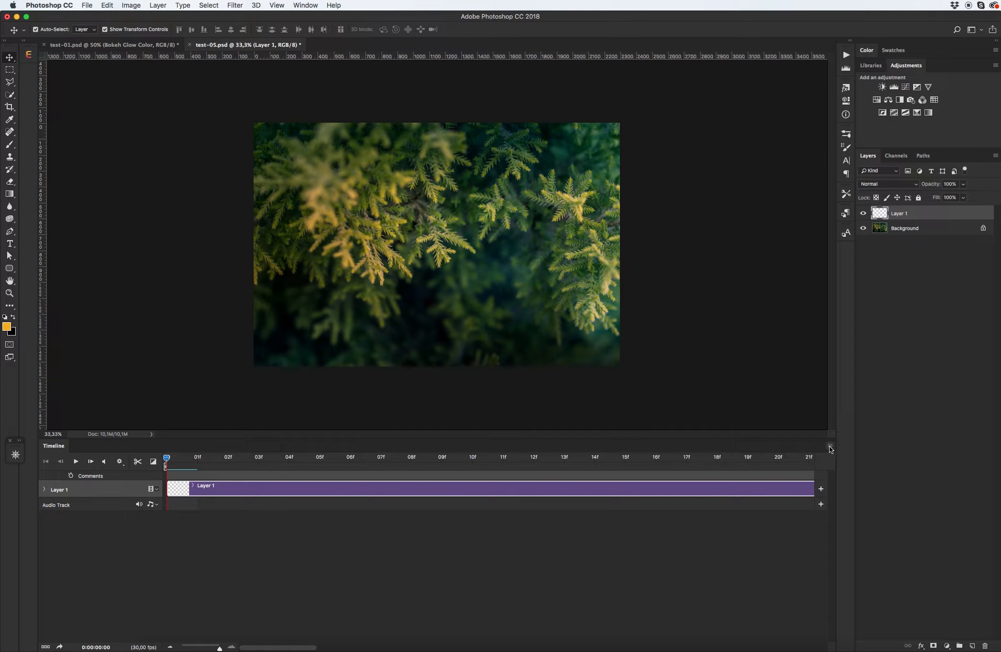
left_click(830, 447)
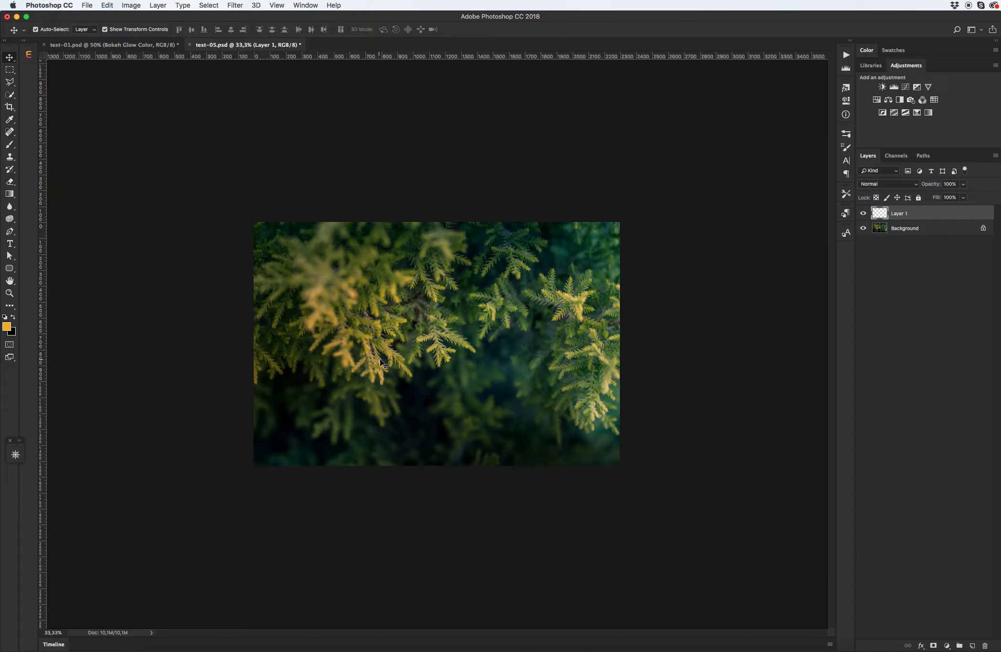
Rename Layer 1 to 'sreda' and set the foreground colour to red (ff0000).
double_click(900, 213)
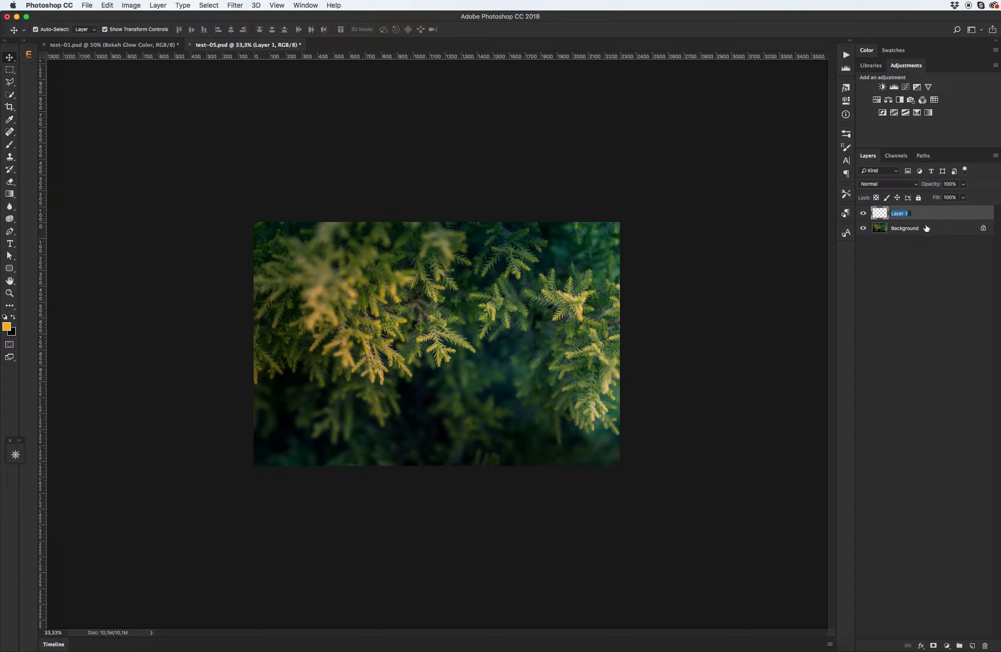
type("sreda")
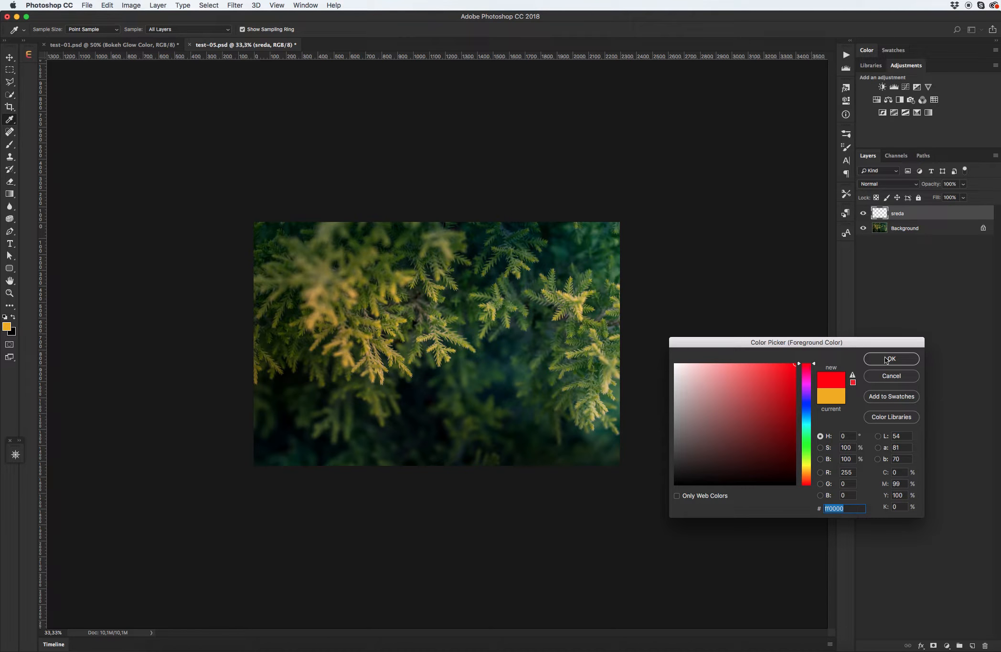
left_click(891, 358)
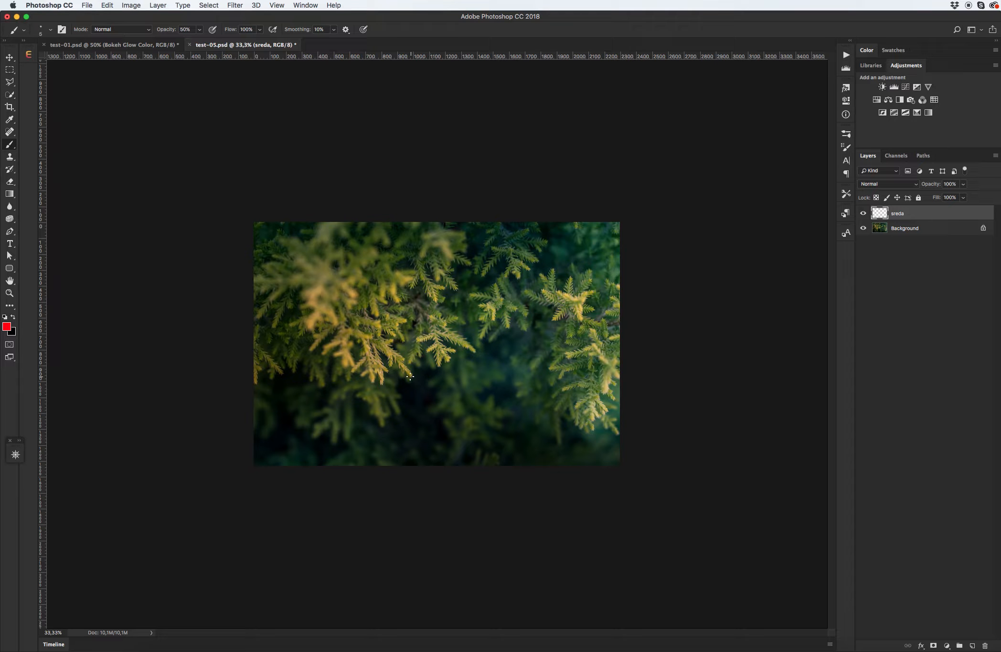
At 100% opacity, paint a red star outline with streaks and scattered dots on sreda.
left_click_drag(410, 287, 411, 377)
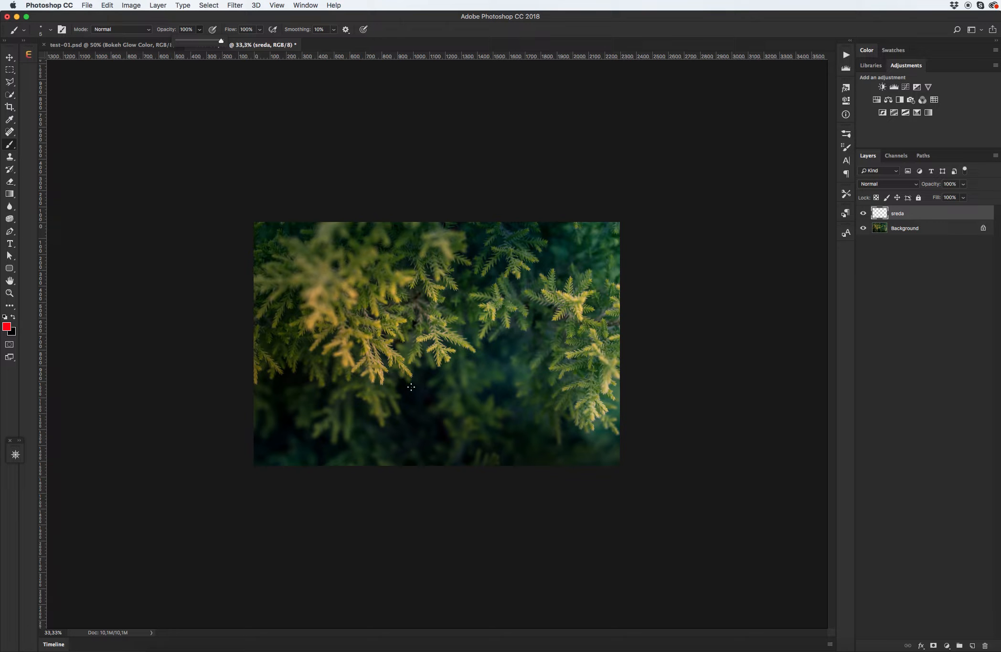
left_click_drag(413, 277, 411, 399)
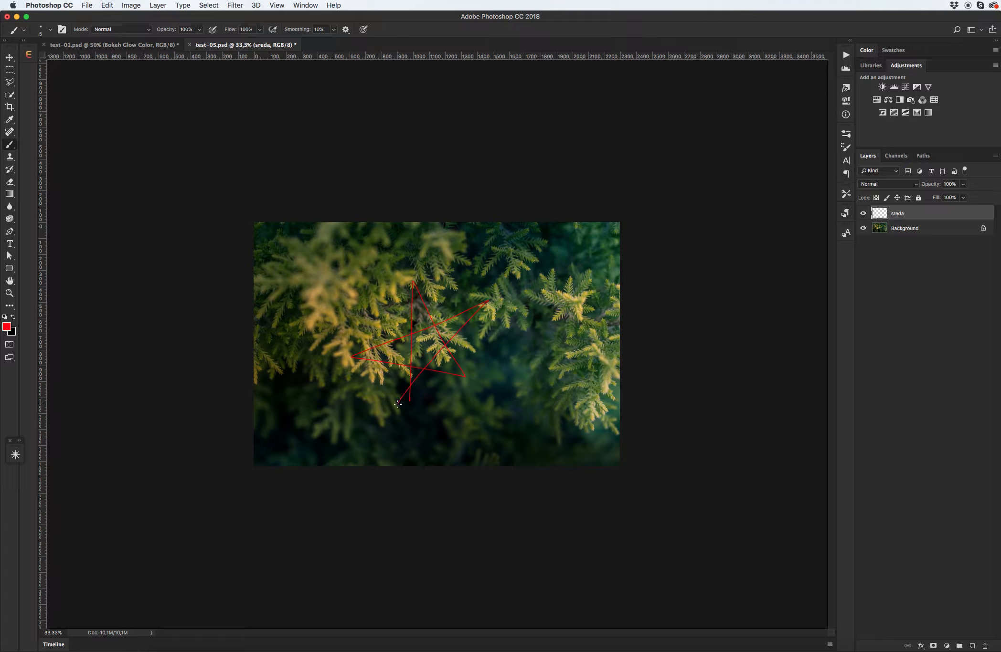
left_click_drag(398, 403, 537, 319)
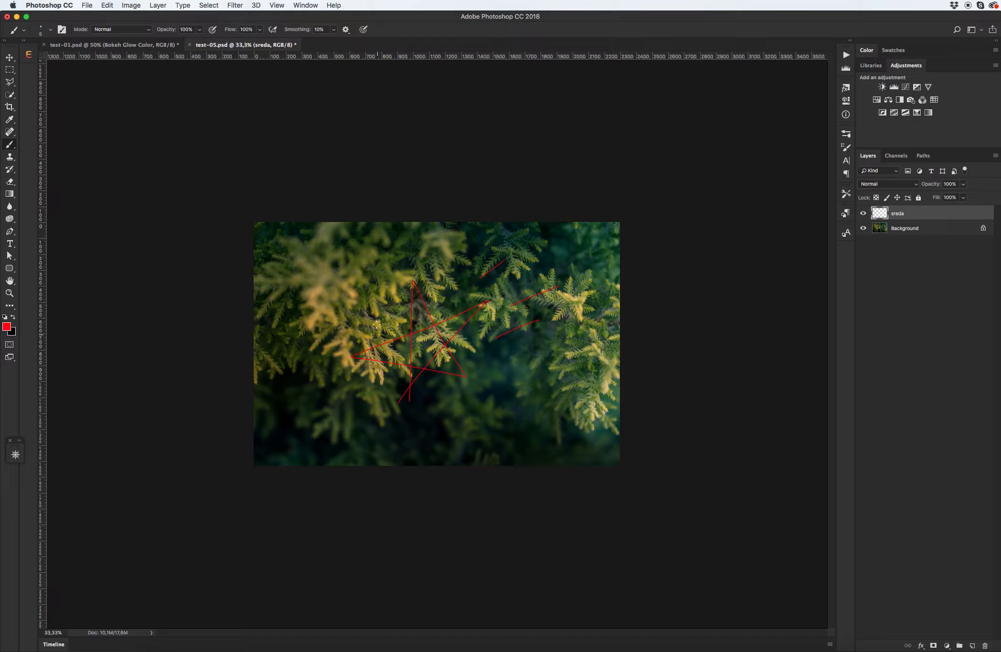
left_click_drag(380, 326, 293, 383)
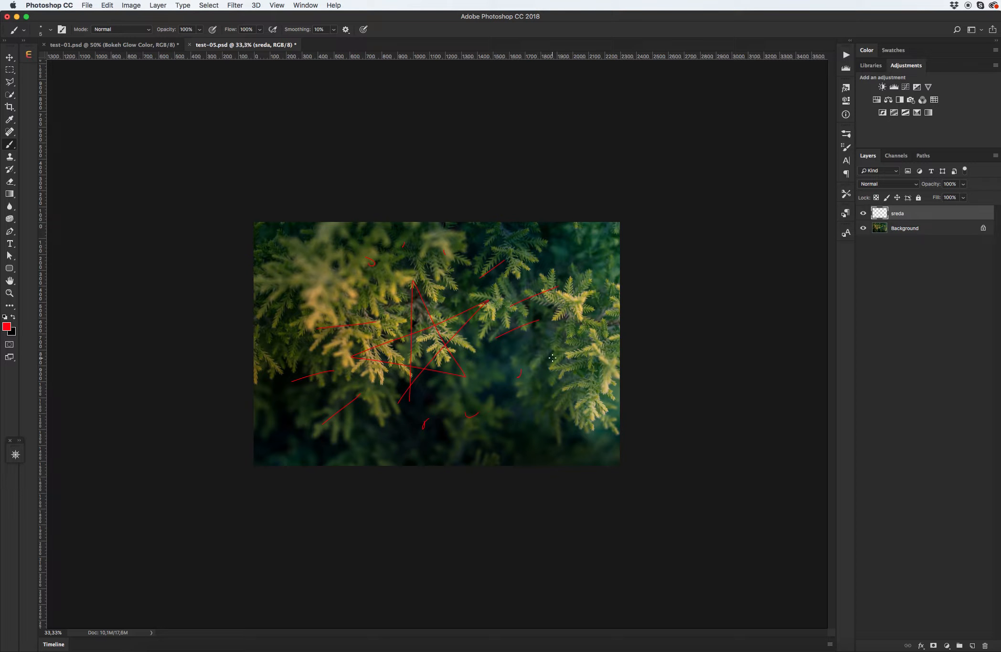
left_click(10, 58)
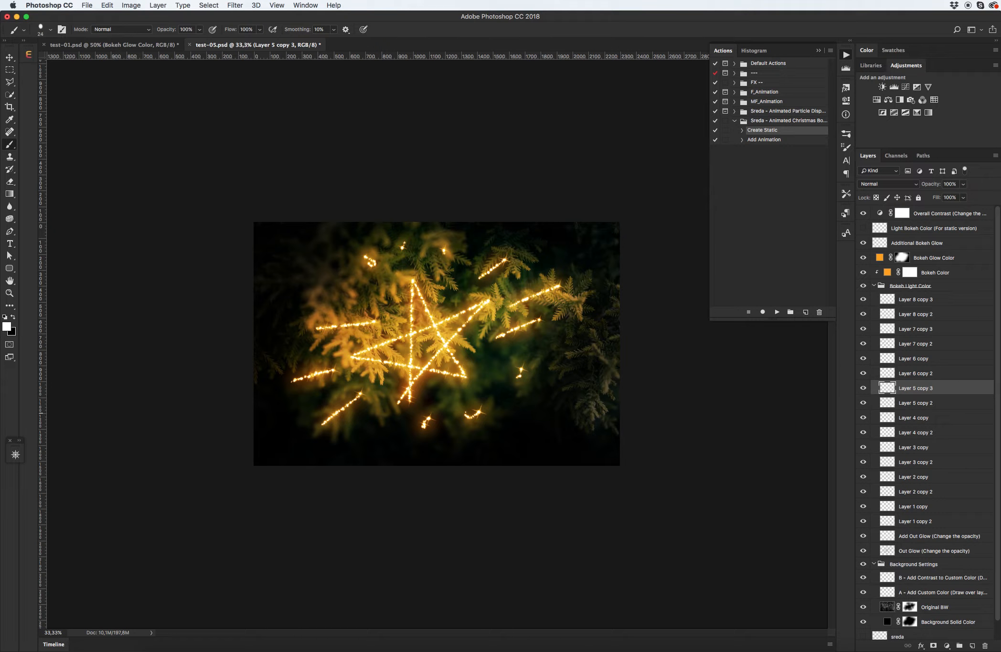
Collapse the group of generated bokeh light layers.
left_click(933, 551)
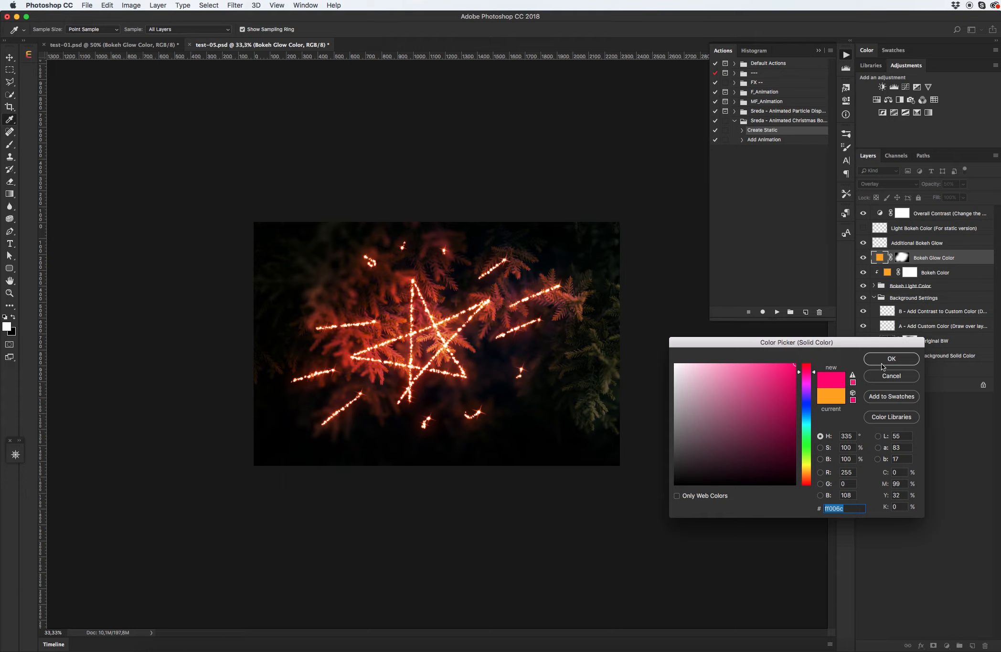
Set the Bokeh Glow Color fill to green and confirm it.
left_click_drag(807, 370, 807, 412)
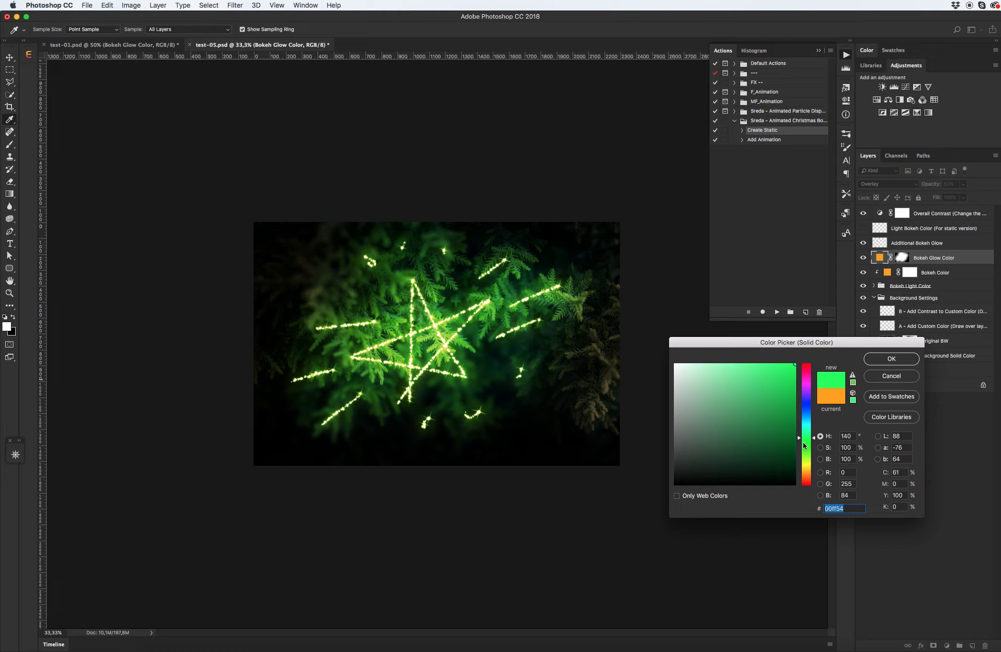
left_click_drag(805, 440, 804, 447)
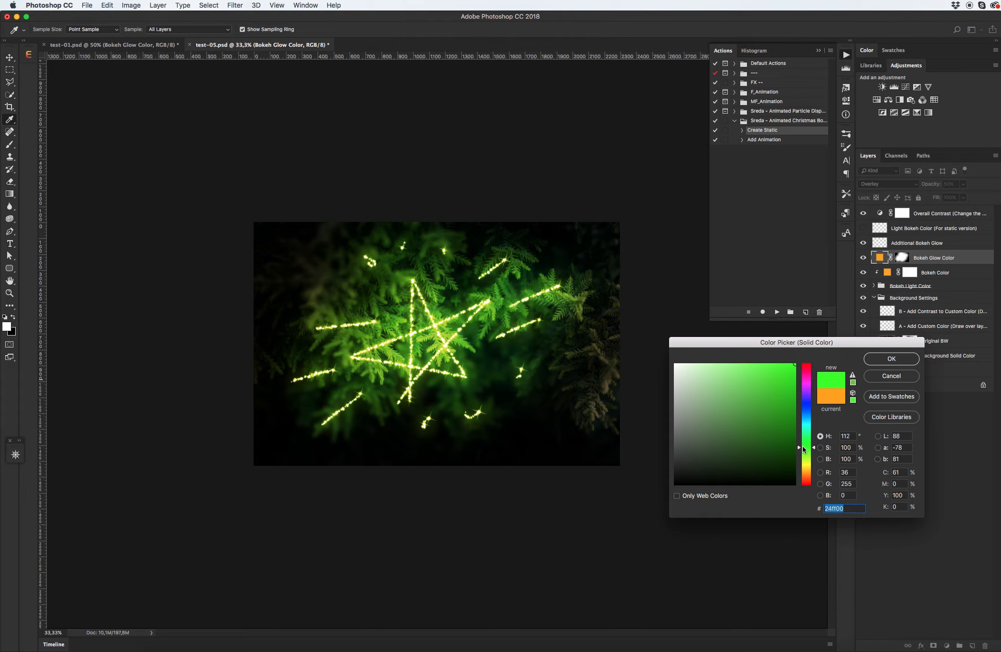
left_click(890, 358)
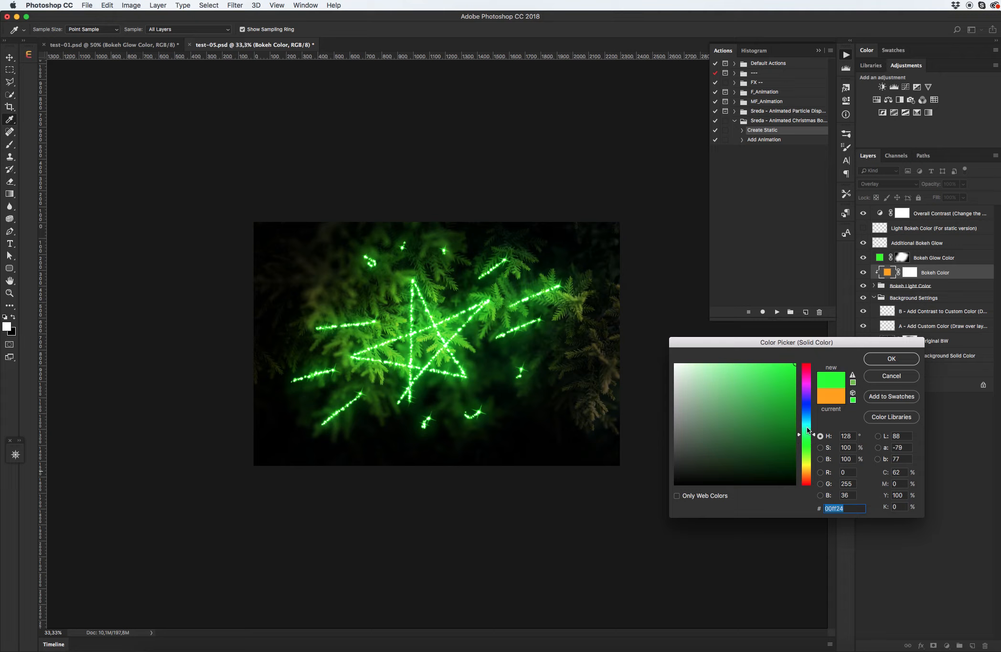
Set the Bokeh Color to golden yellow (ffcc00) and confirm it.
left_click_drag(806, 435, 807, 455)
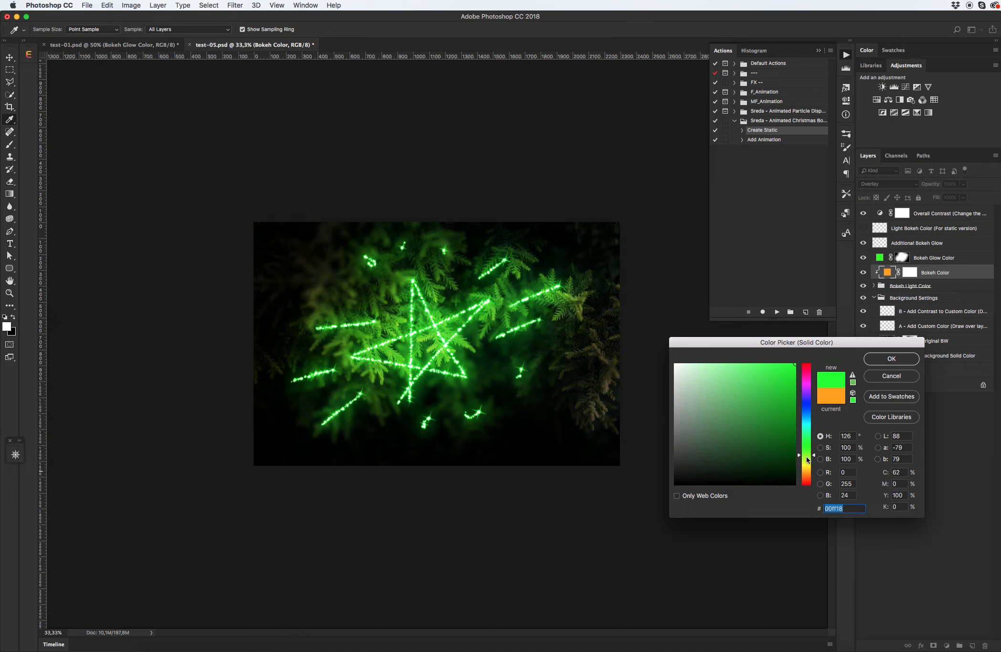
left_click_drag(806, 455, 806, 466)
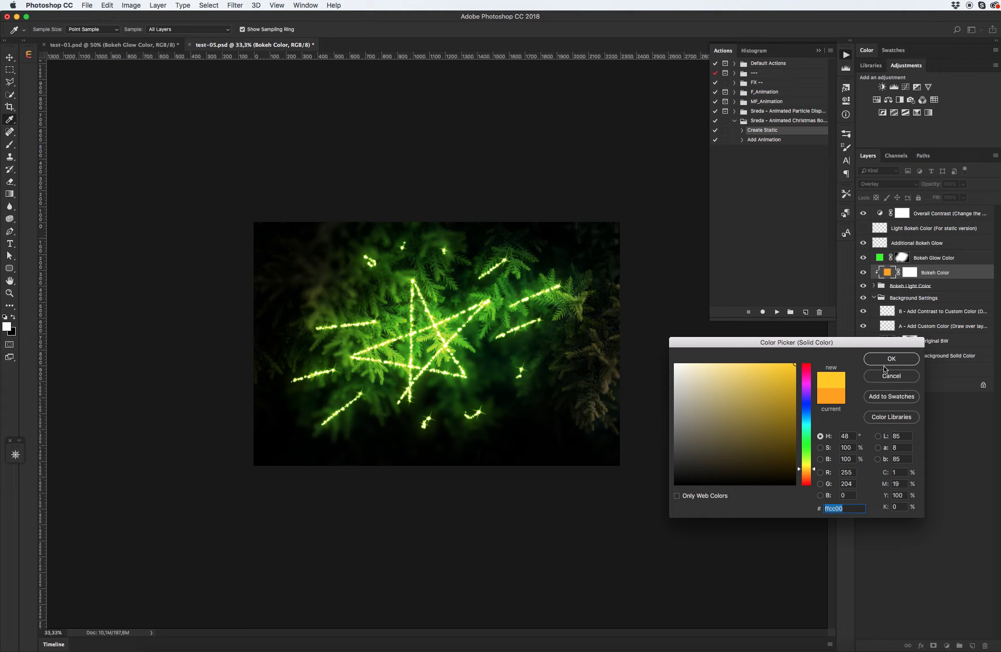
left_click(891, 360)
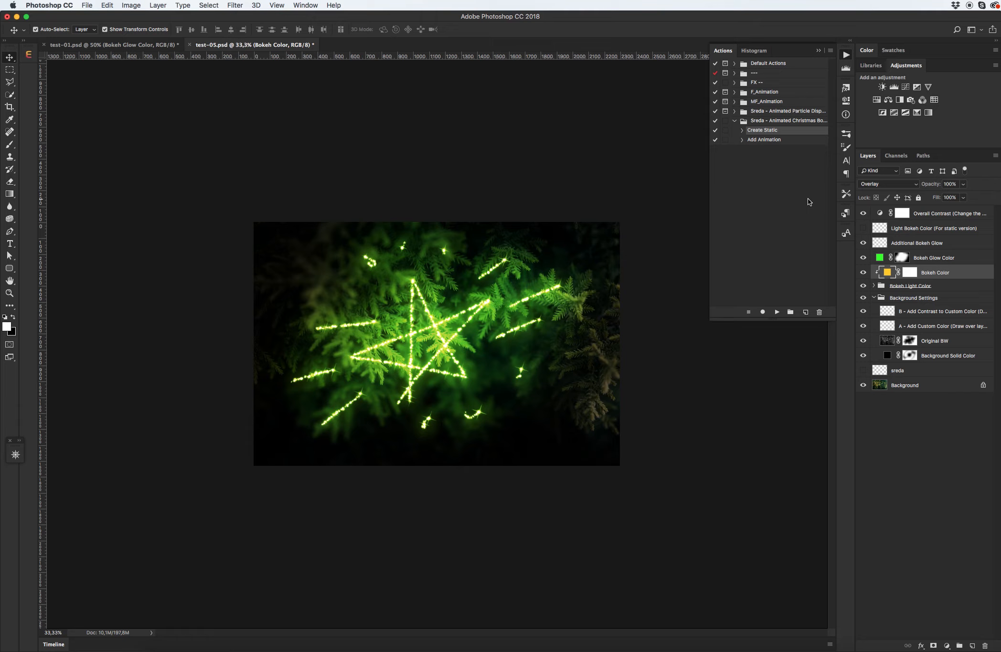
Run the Add Animation action to build timeline tracks for the bokeh layers.
left_click(764, 140)
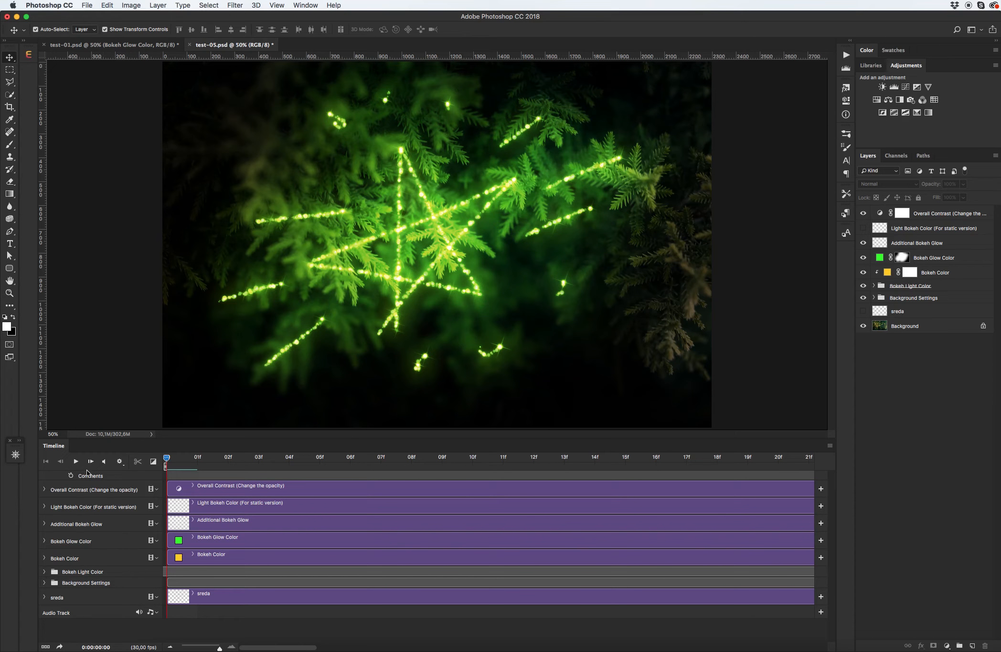
Play the green bokeh star animation in the Timeline panel.
left_click(75, 461)
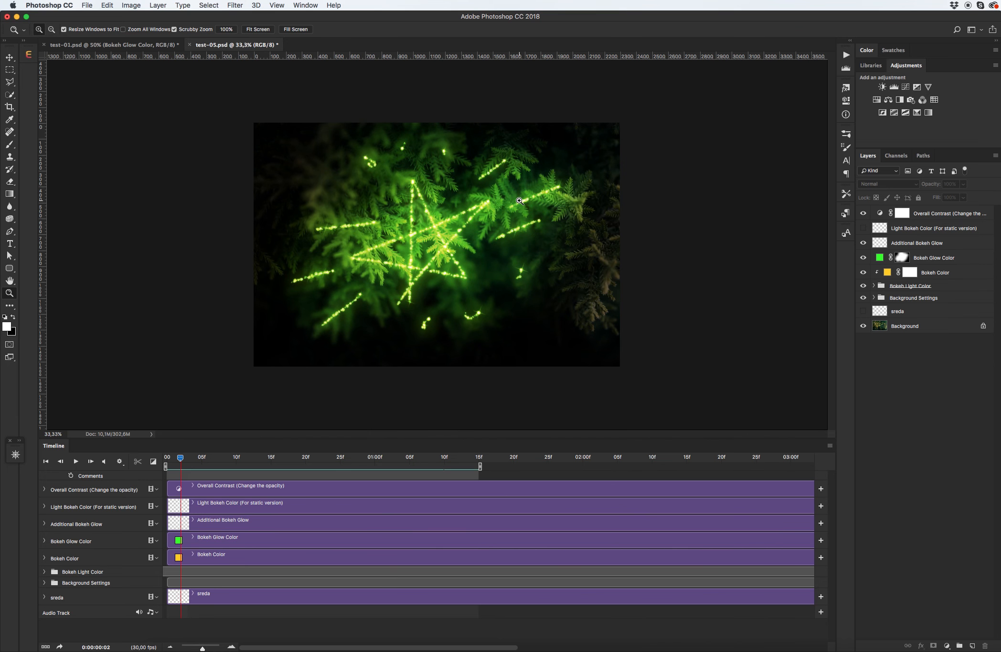
mouse_move(514, 170)
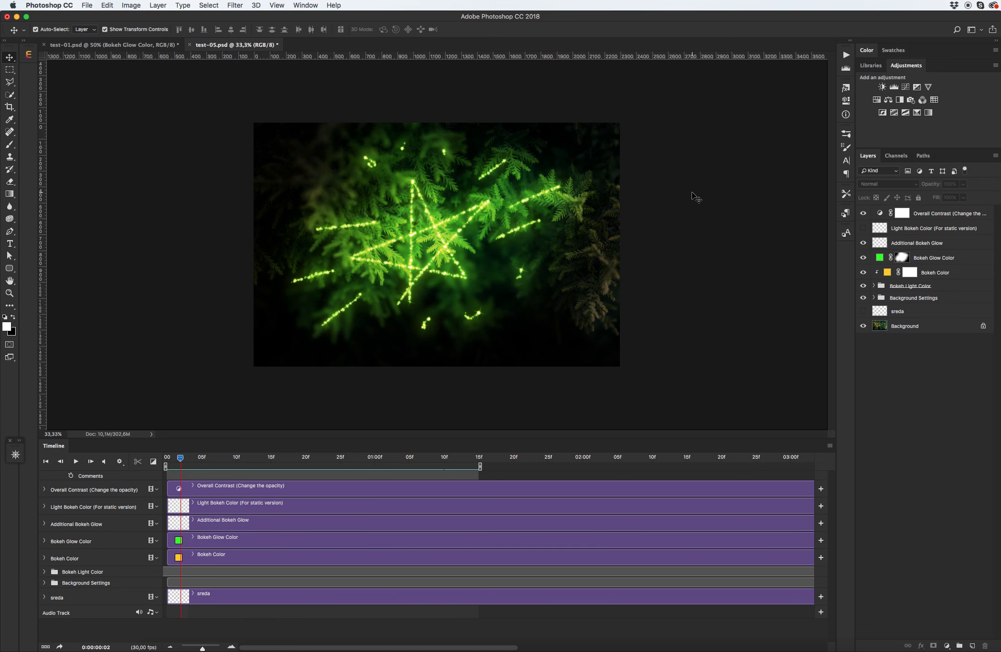
mouse_move(232, 261)
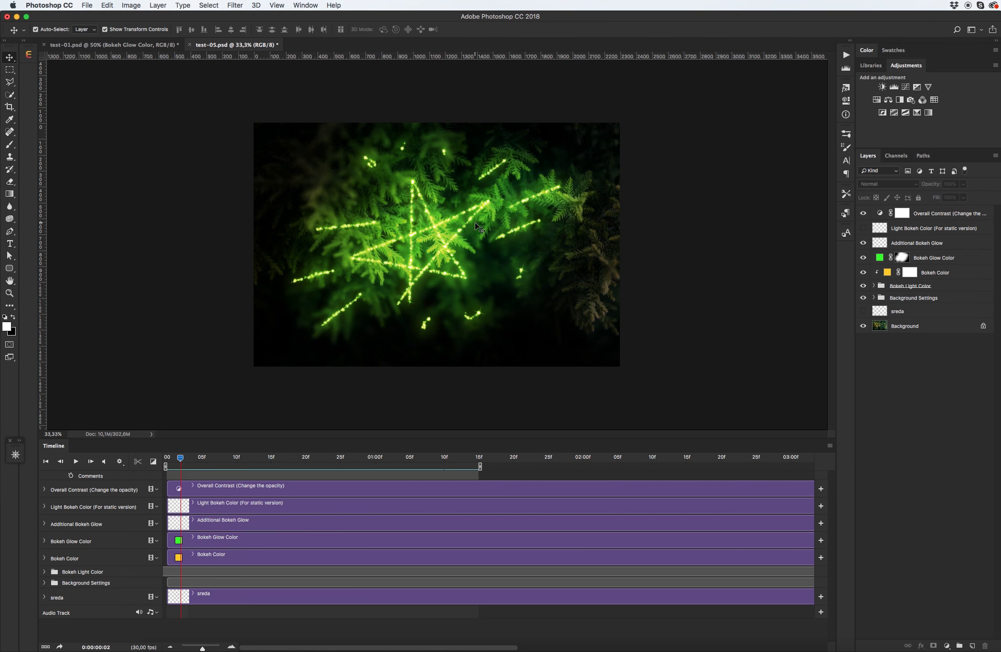
mouse_move(425, 214)
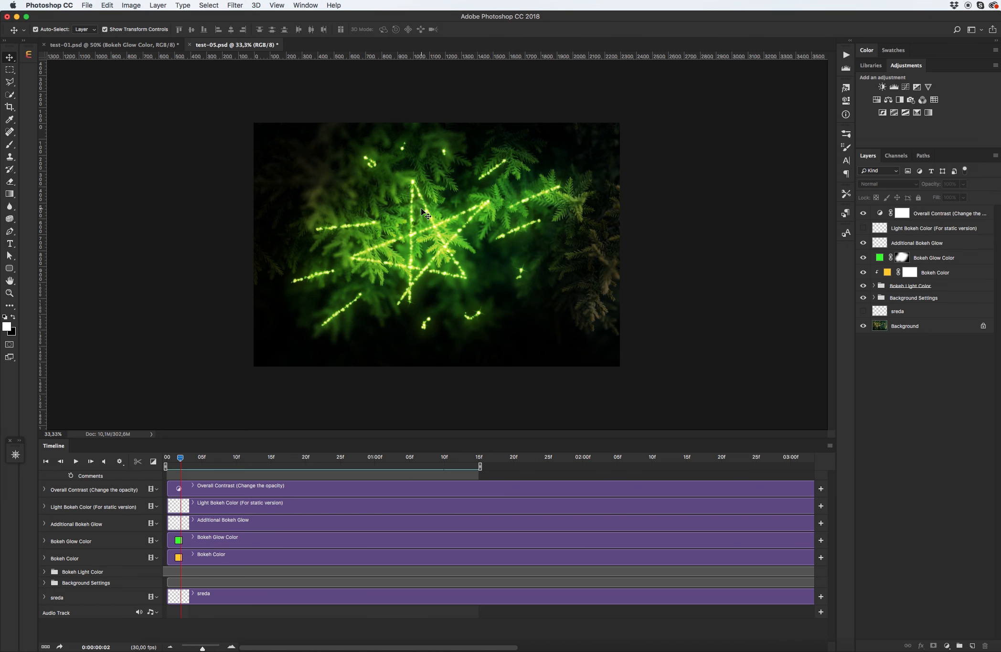
mouse_move(417, 254)
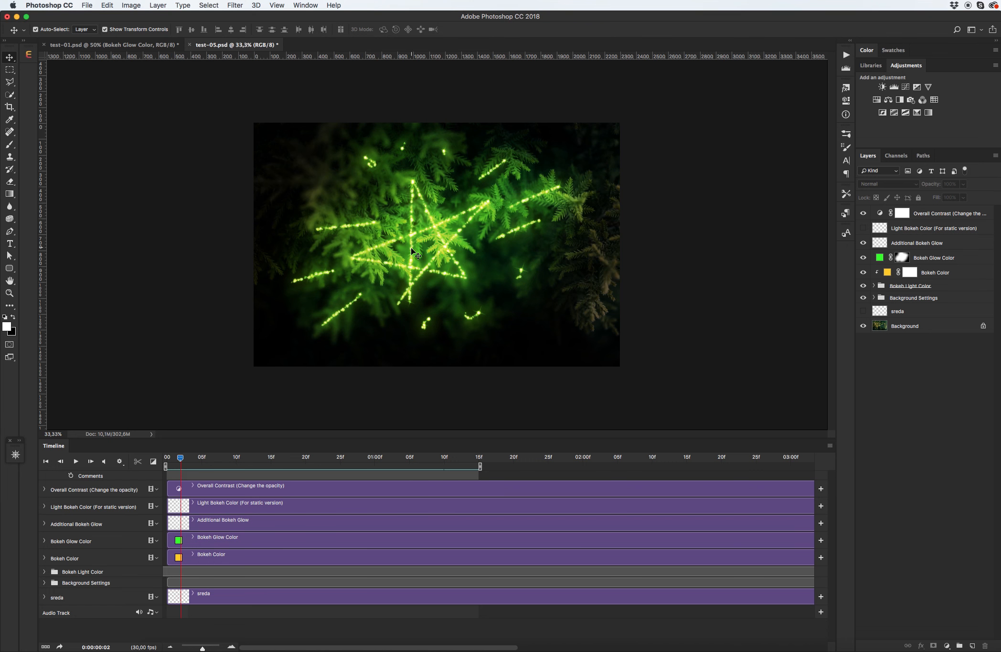
mouse_move(471, 249)
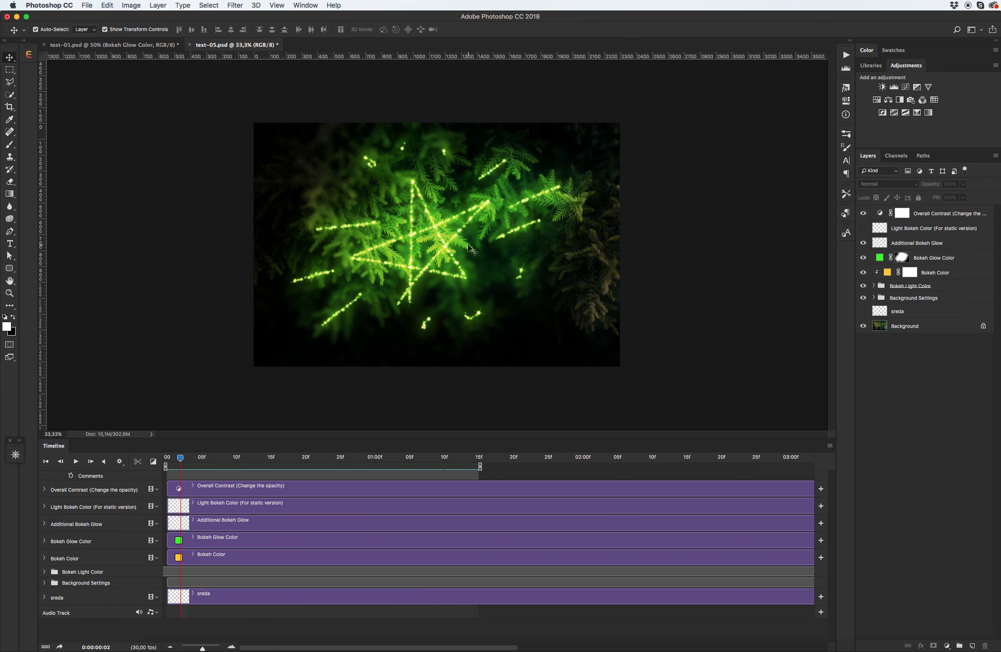
mouse_move(470, 249)
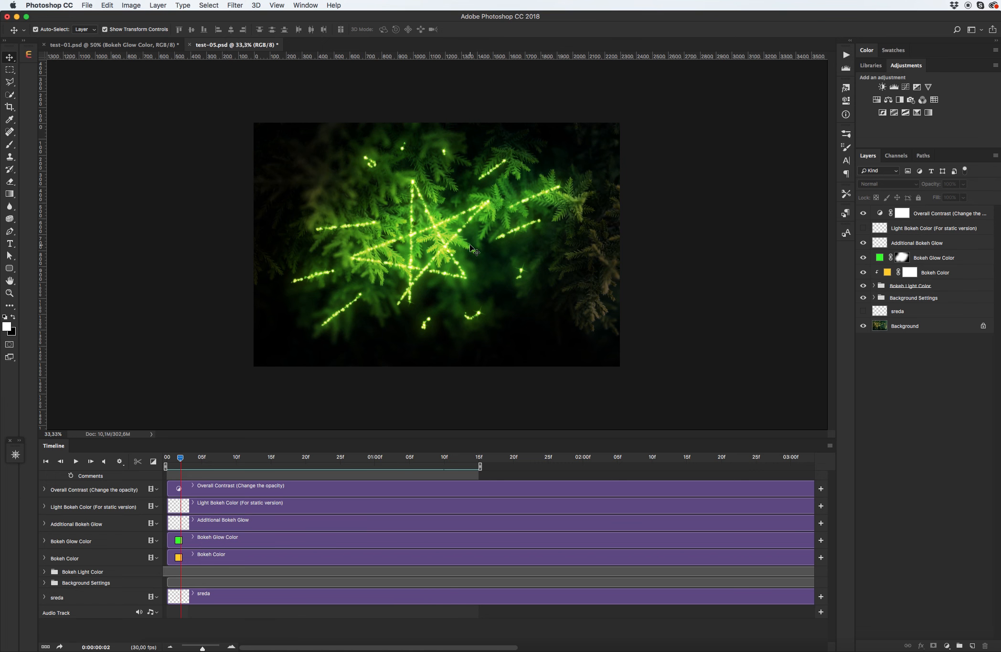
mouse_move(466, 247)
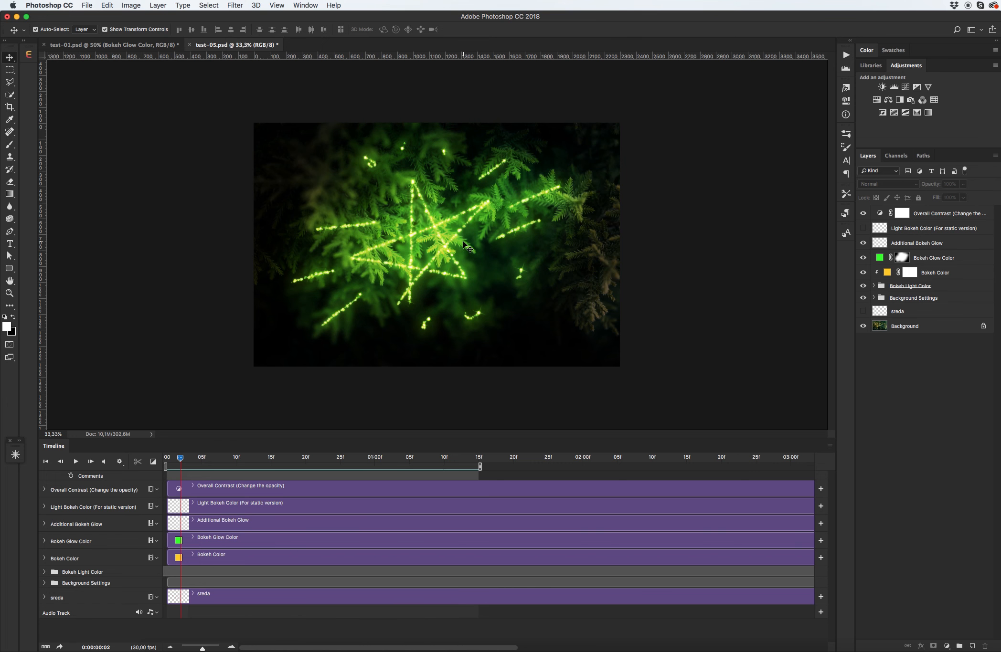
mouse_move(459, 257)
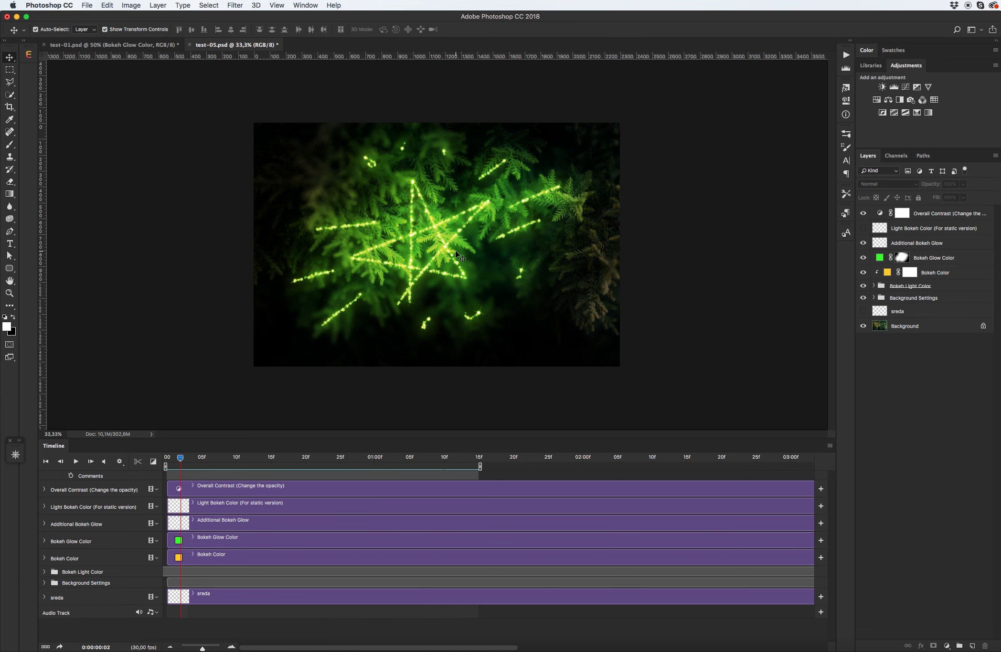
mouse_move(412, 287)
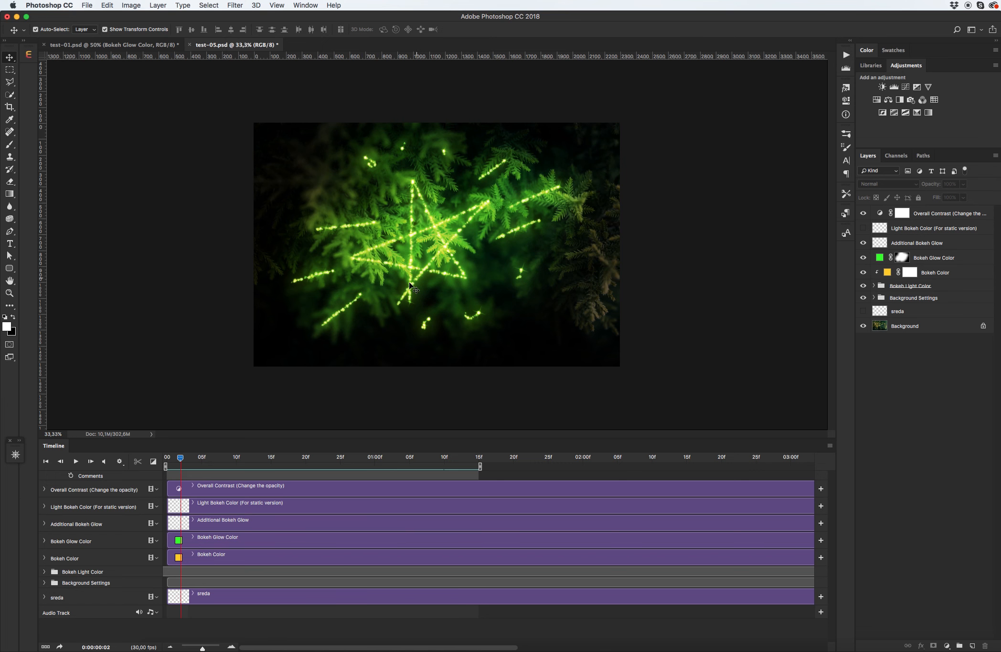
mouse_move(445, 267)
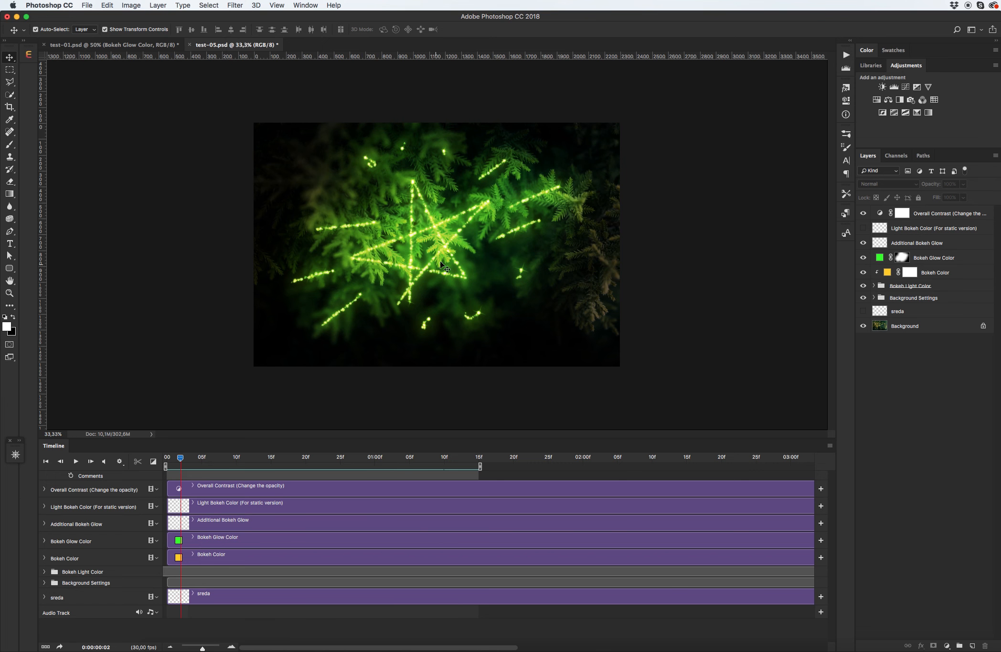